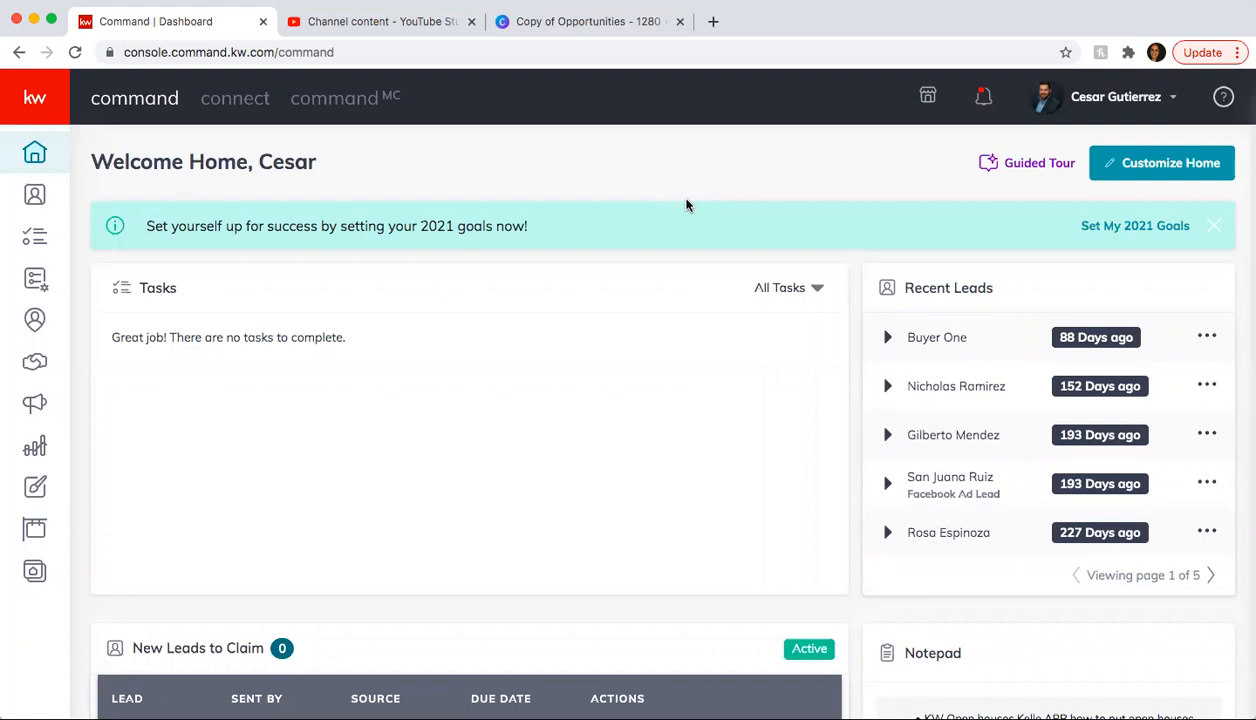
mouse_move(152, 216)
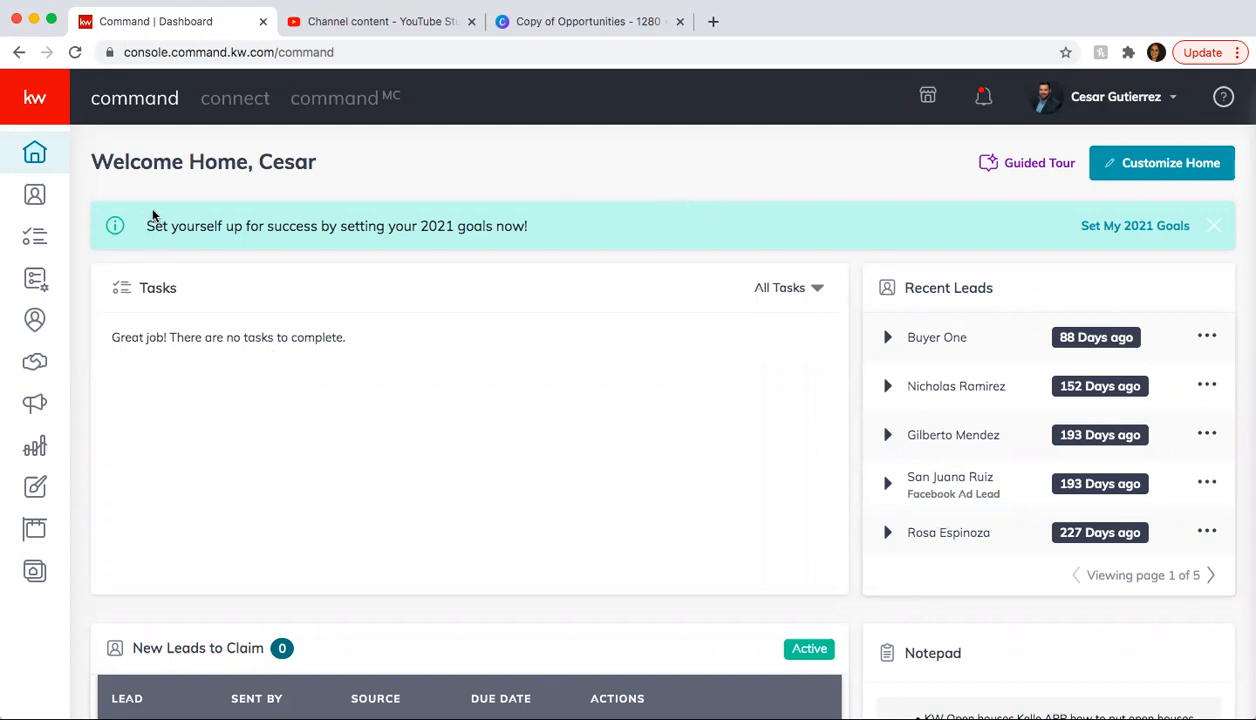
mouse_move(89, 218)
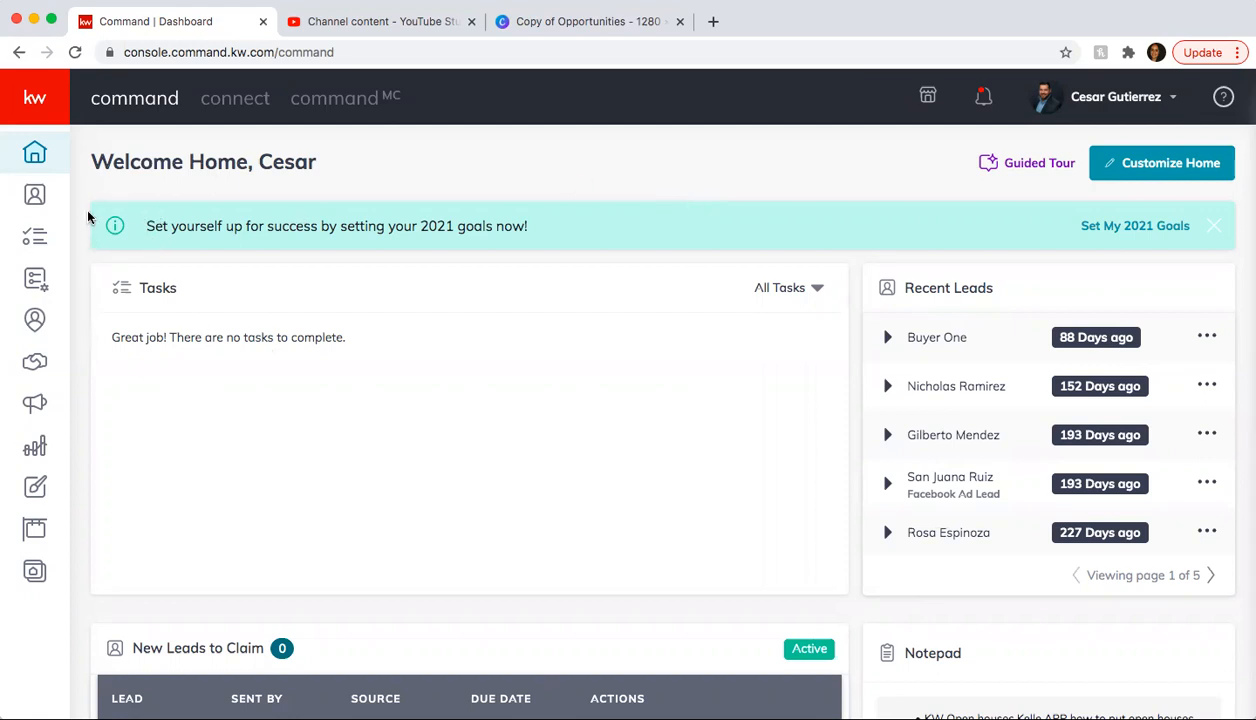
- Show the Direct Mail campaigns list with its four drafts and start a new campaign
scroll("down", 3)
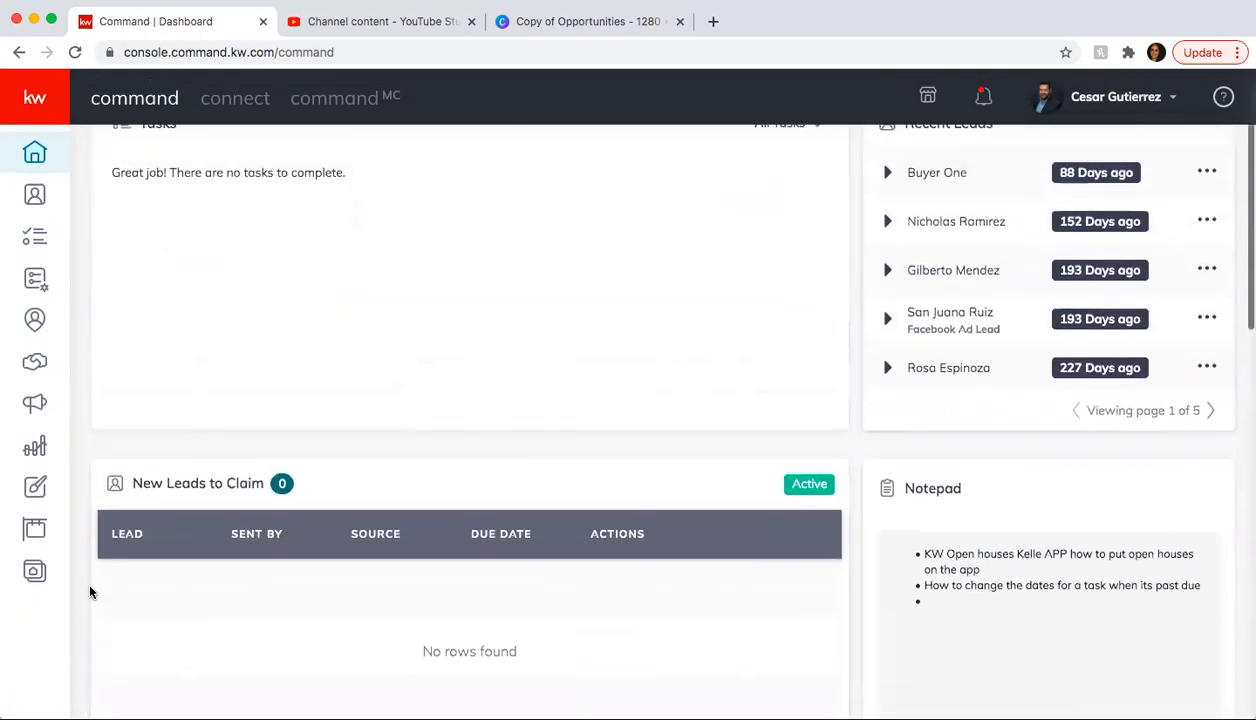
scroll("up", 3)
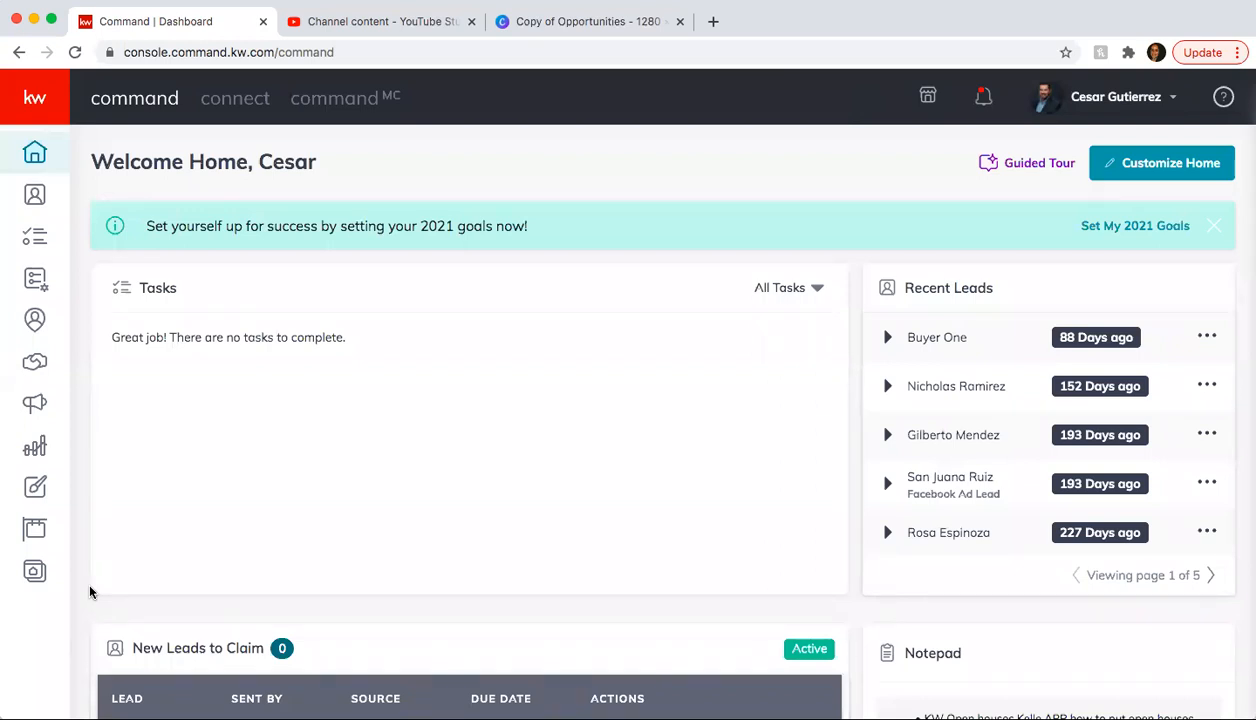
mouse_move(84, 388)
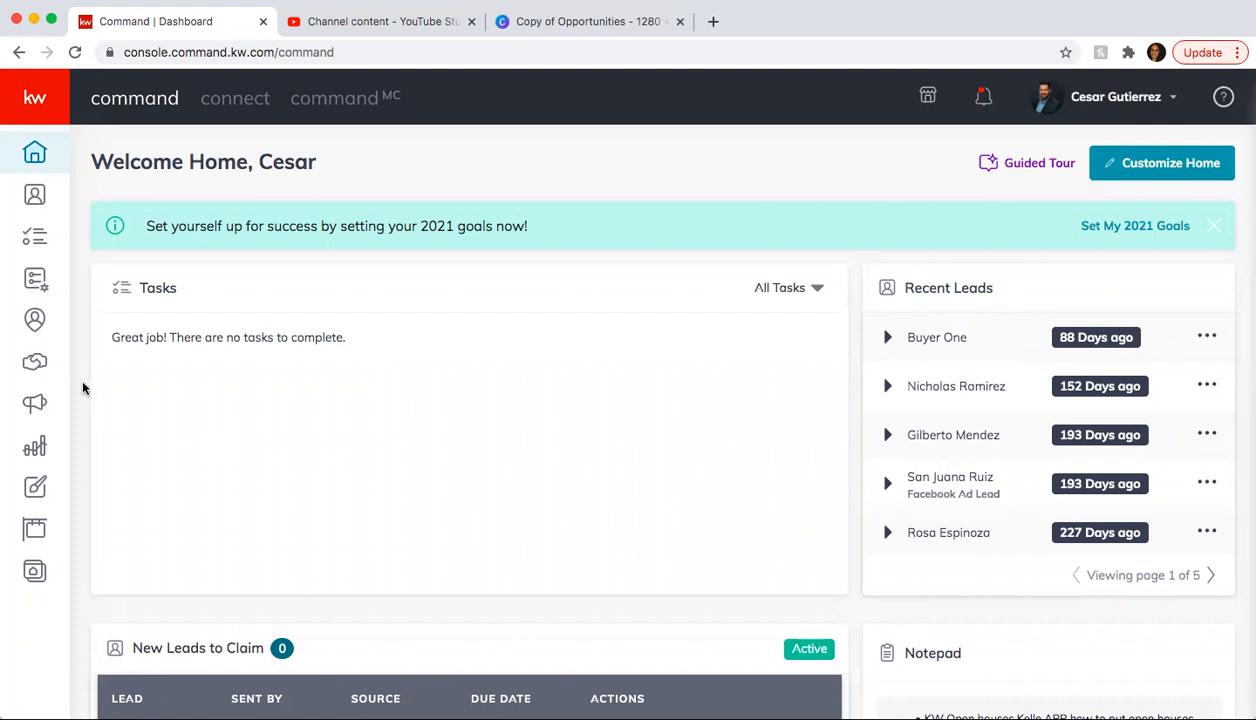
mouse_move(87, 433)
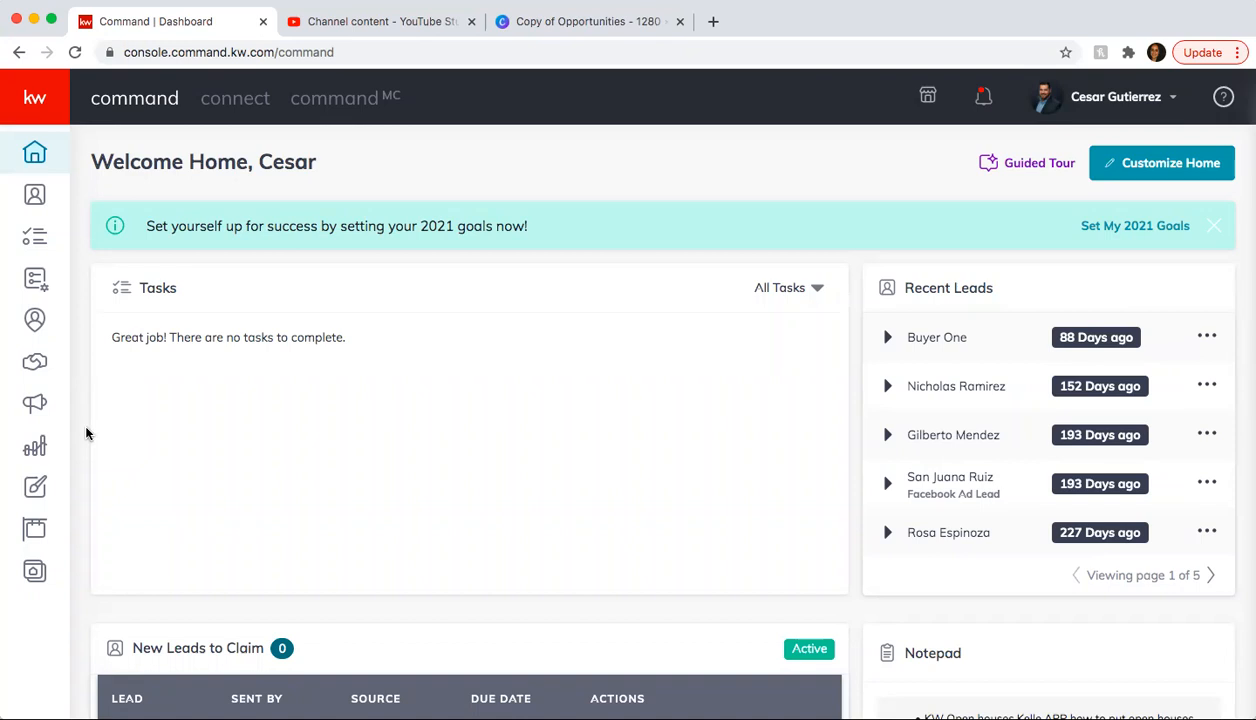
mouse_move(80, 385)
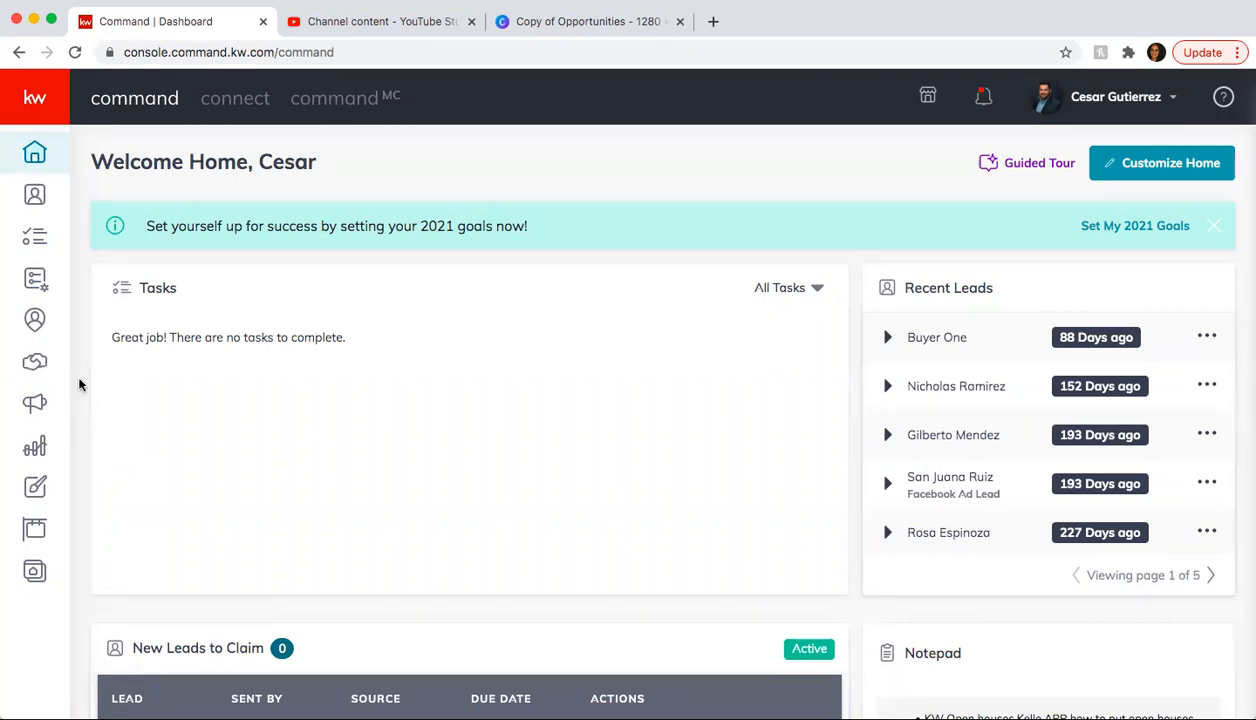
left_click(35, 402)
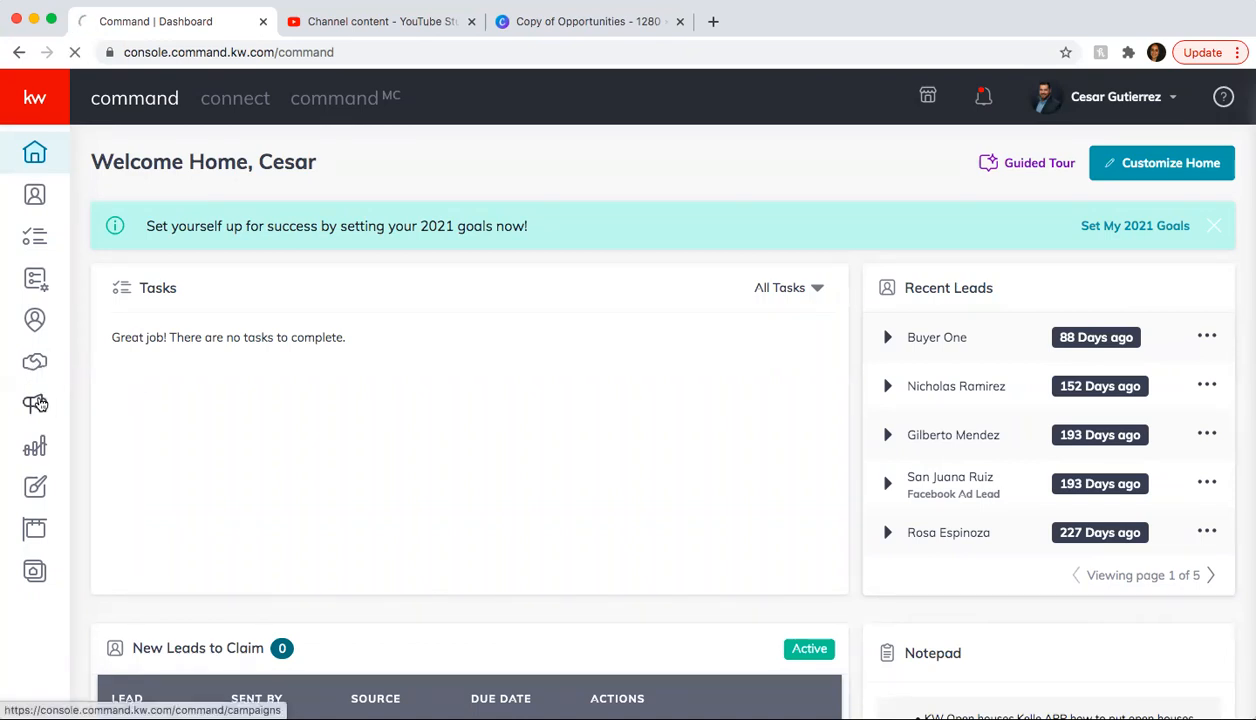
left_click(37, 400)
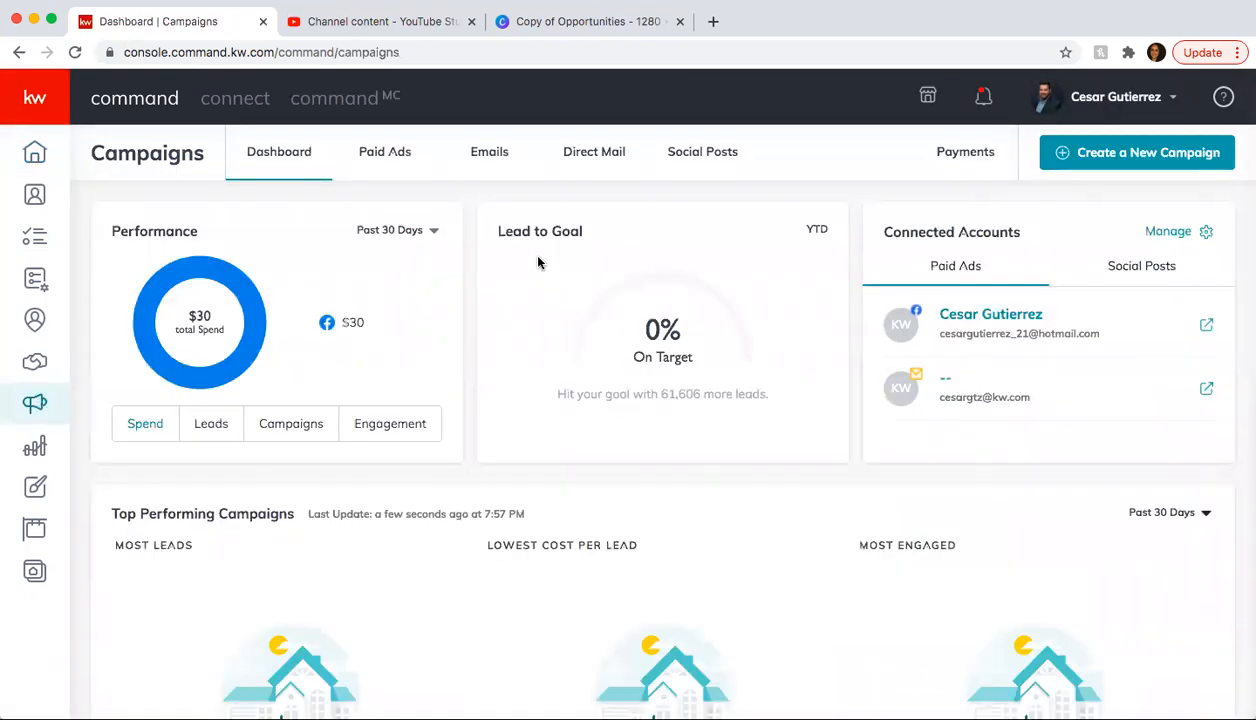
left_click(593, 151)
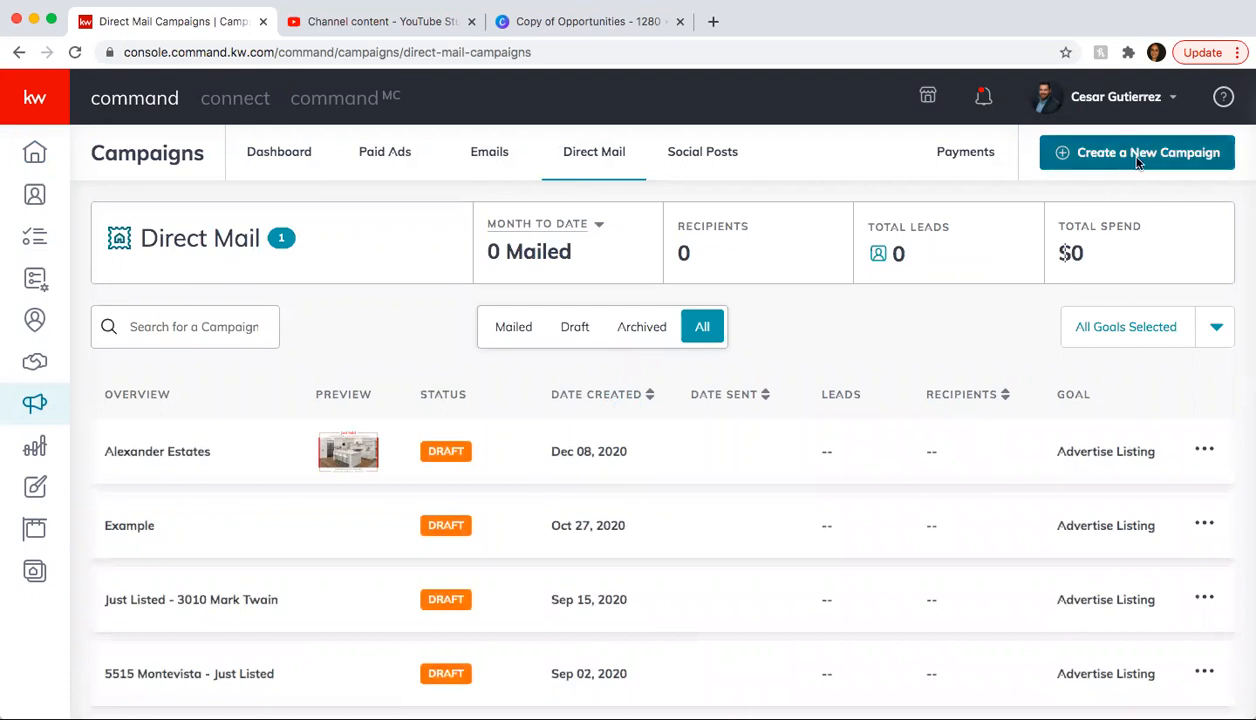
left_click(1137, 152)
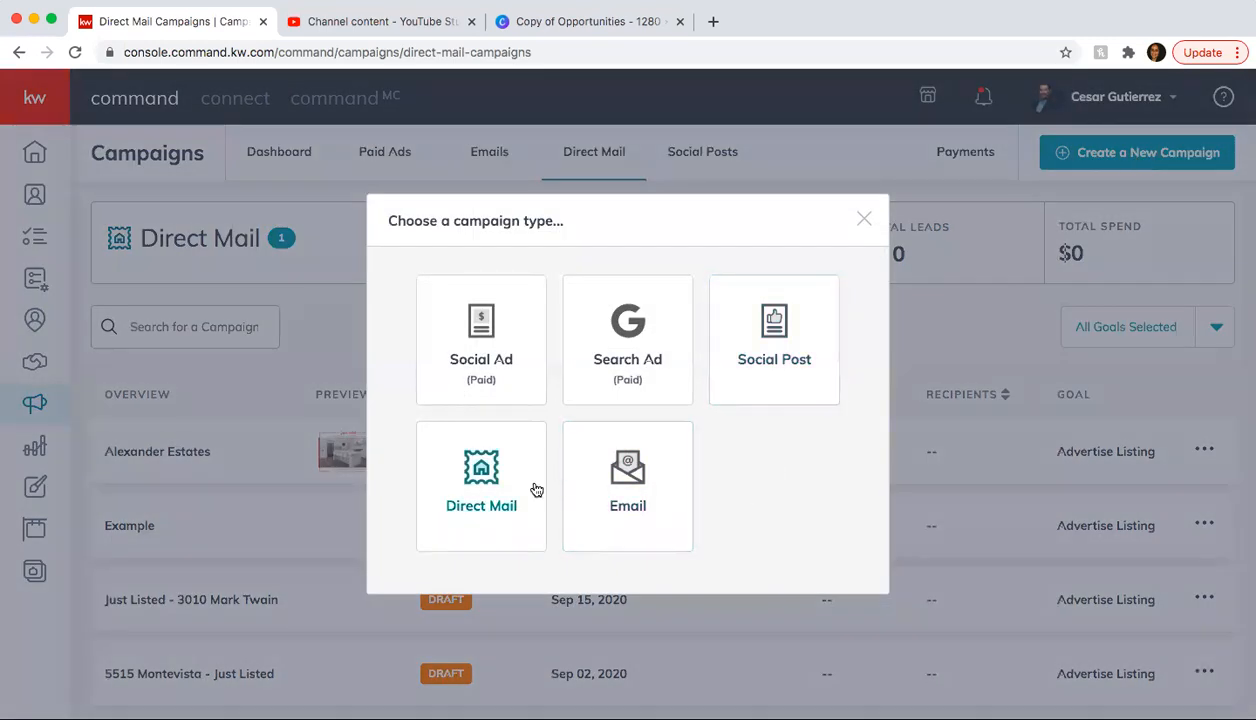
left_click(481, 485)
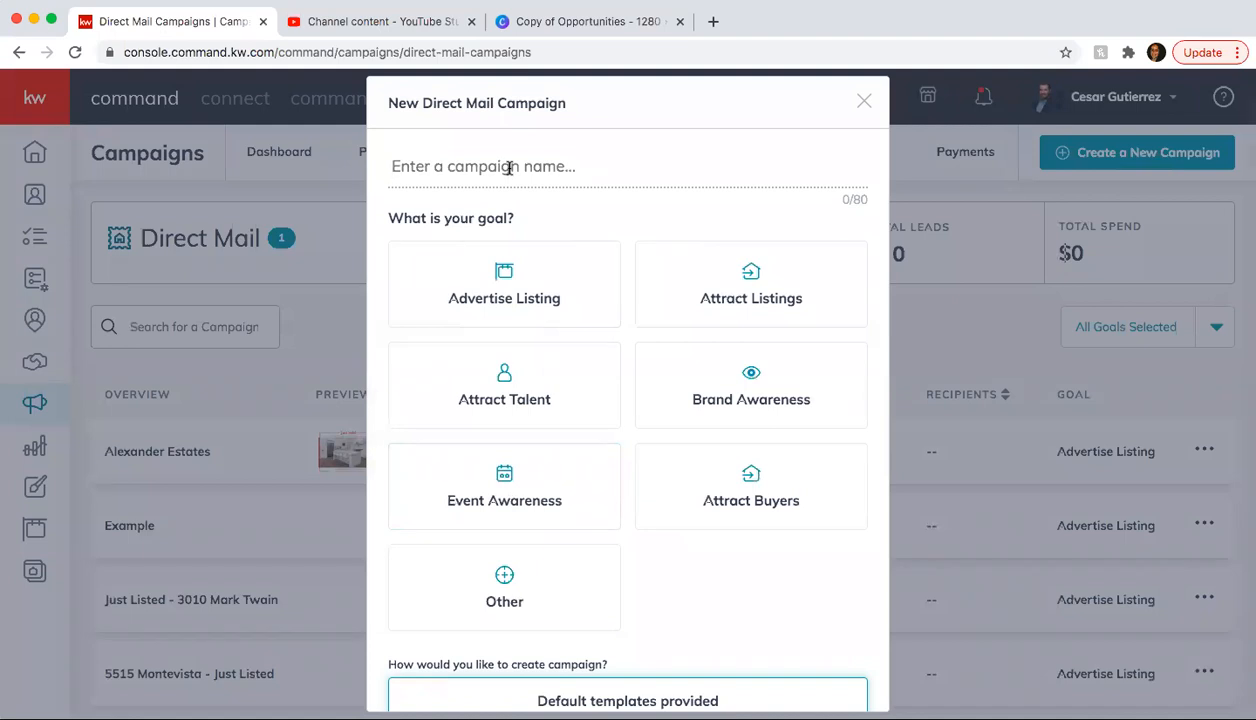
type("1127 Huber St - Just")
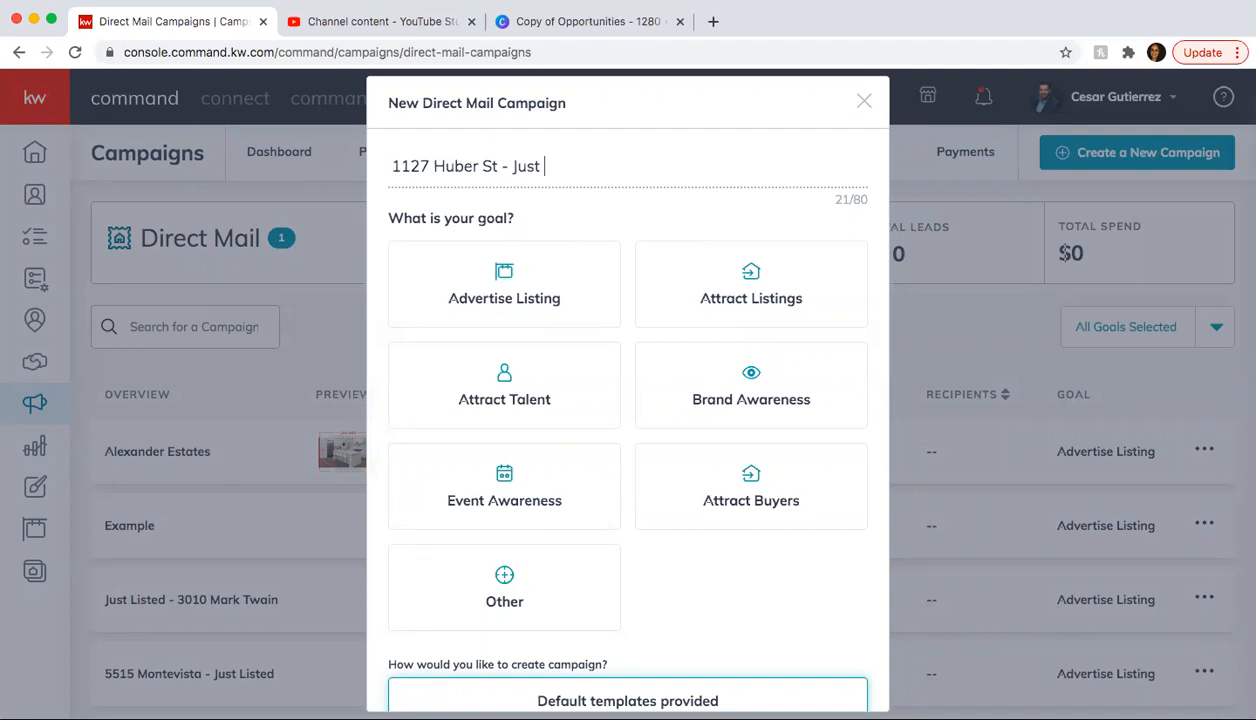
type("Listed")
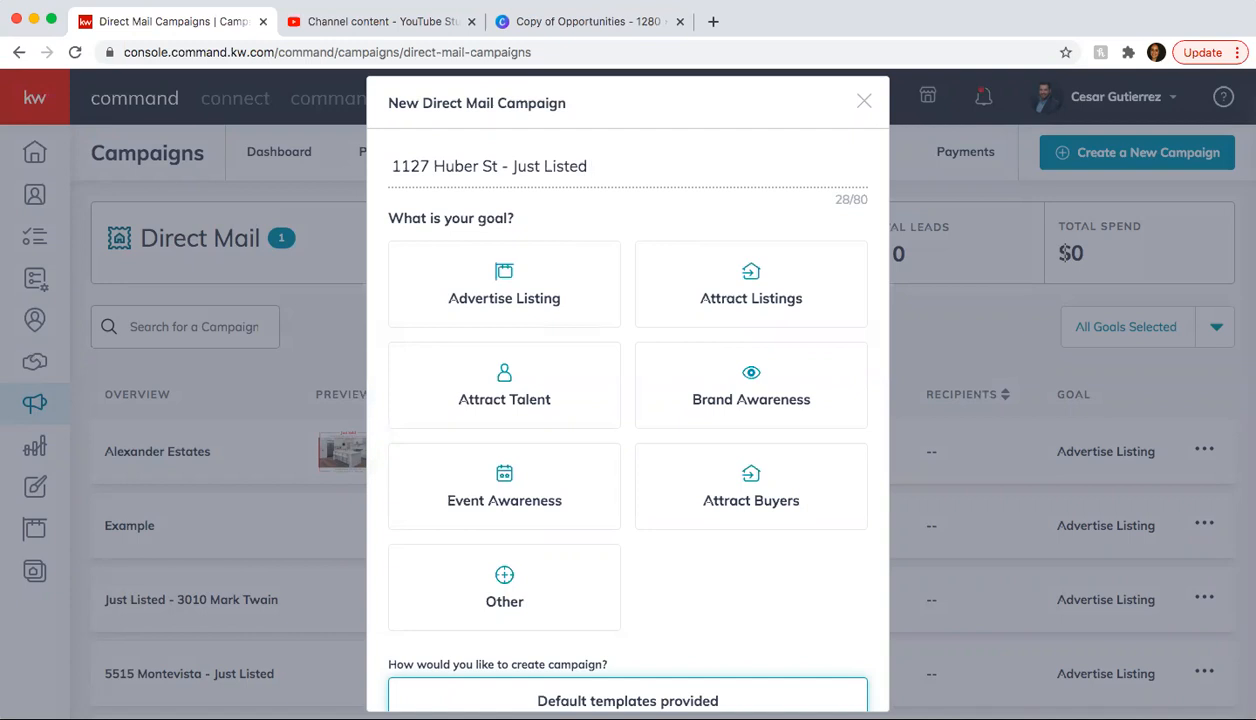
mouse_move(620, 294)
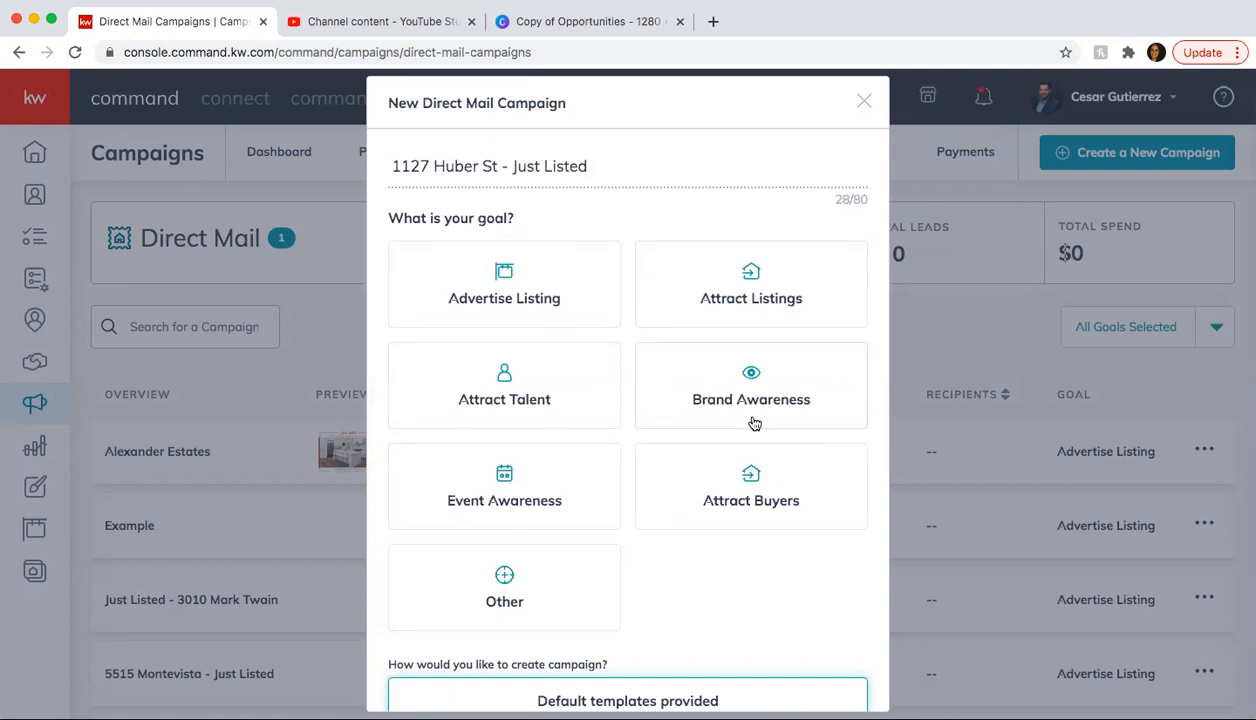
left_click(751, 284)
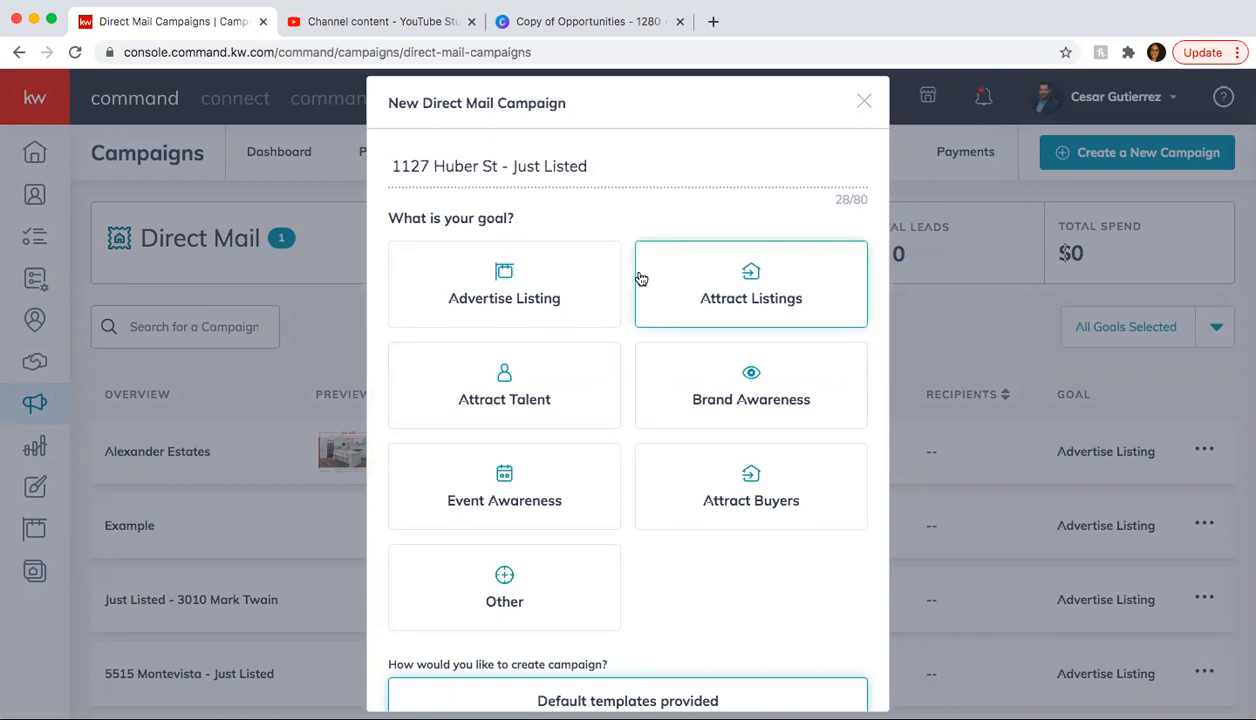
left_click(504, 284)
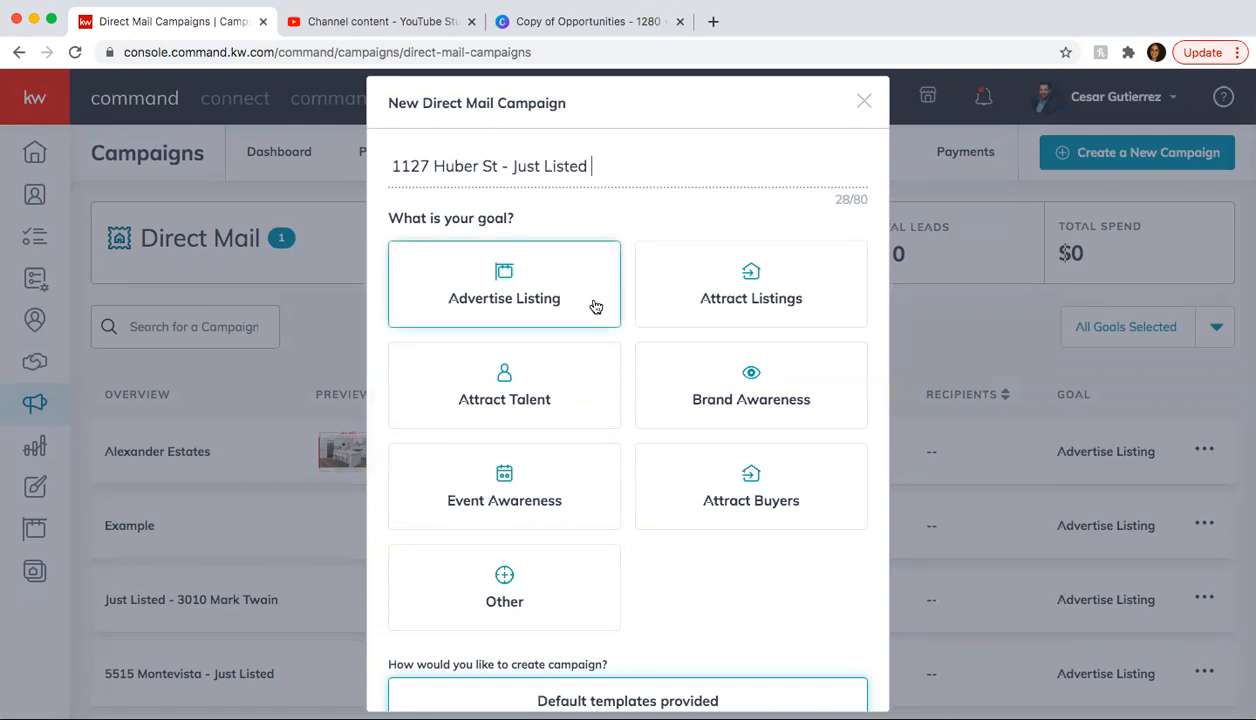
left_click(750, 384)
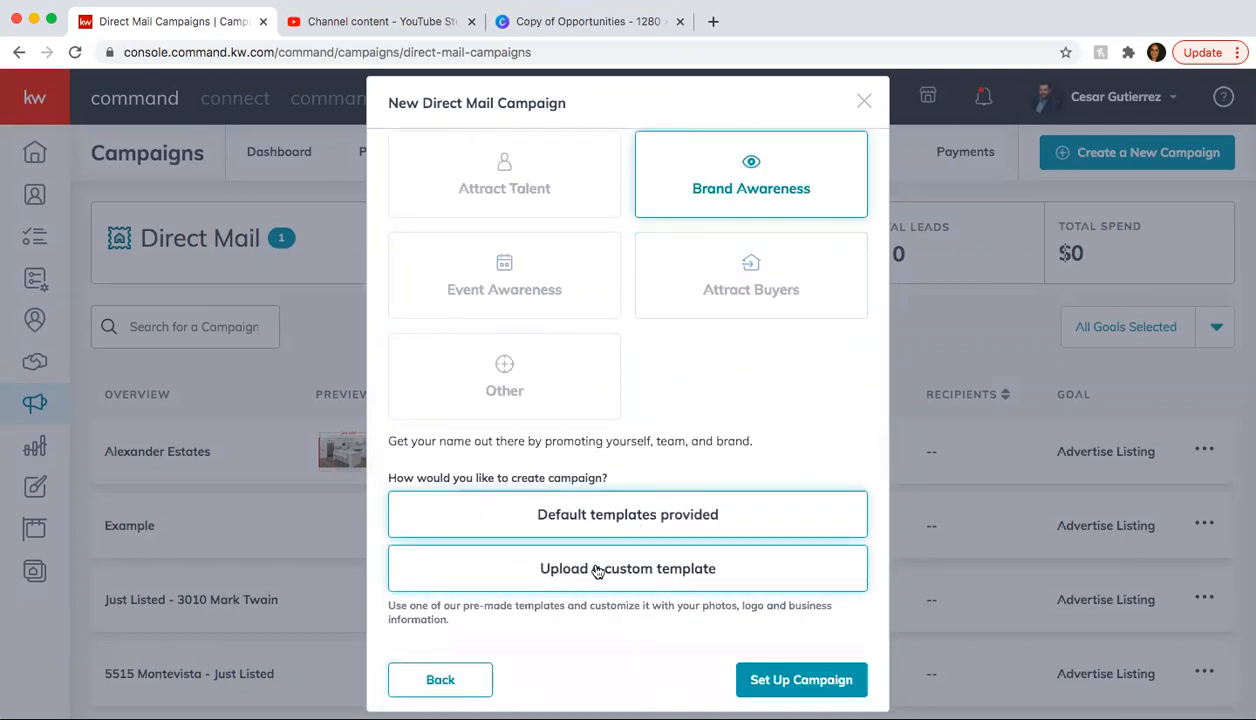
left_click(627, 568)
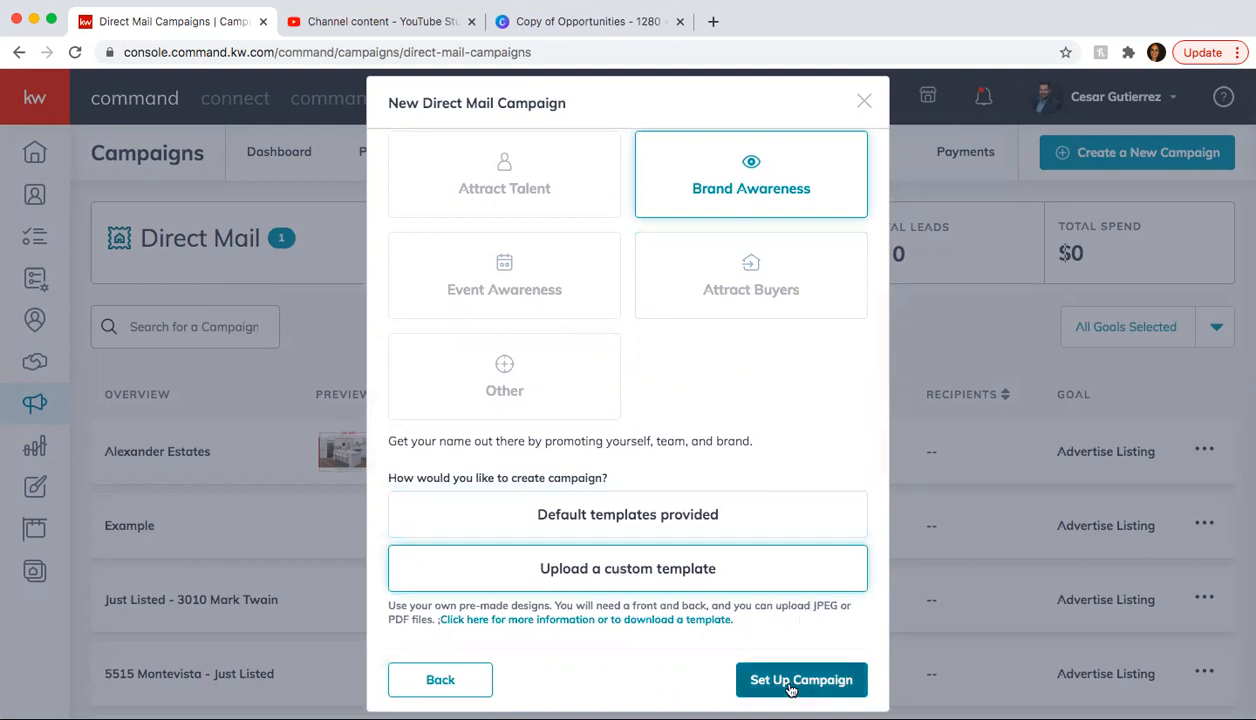
- Upload the house photo as the postcard front, leaving Back of Postcard pending
left_click(801, 679)
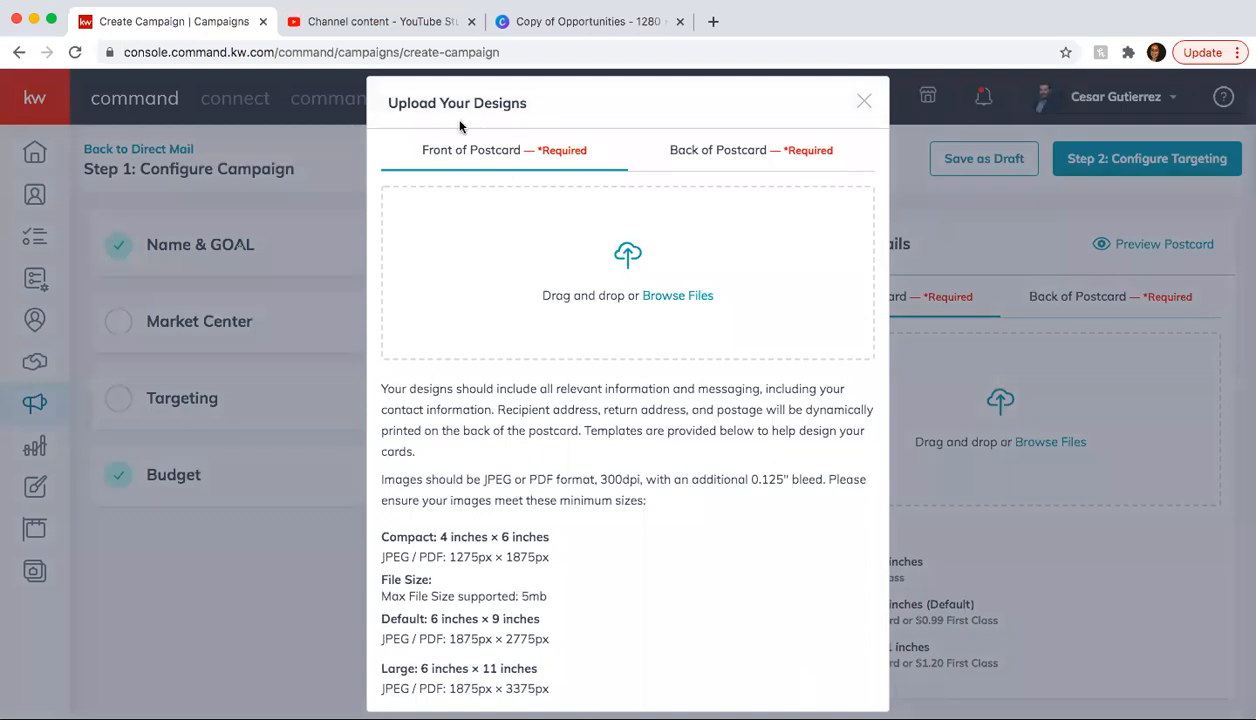
mouse_move(614, 272)
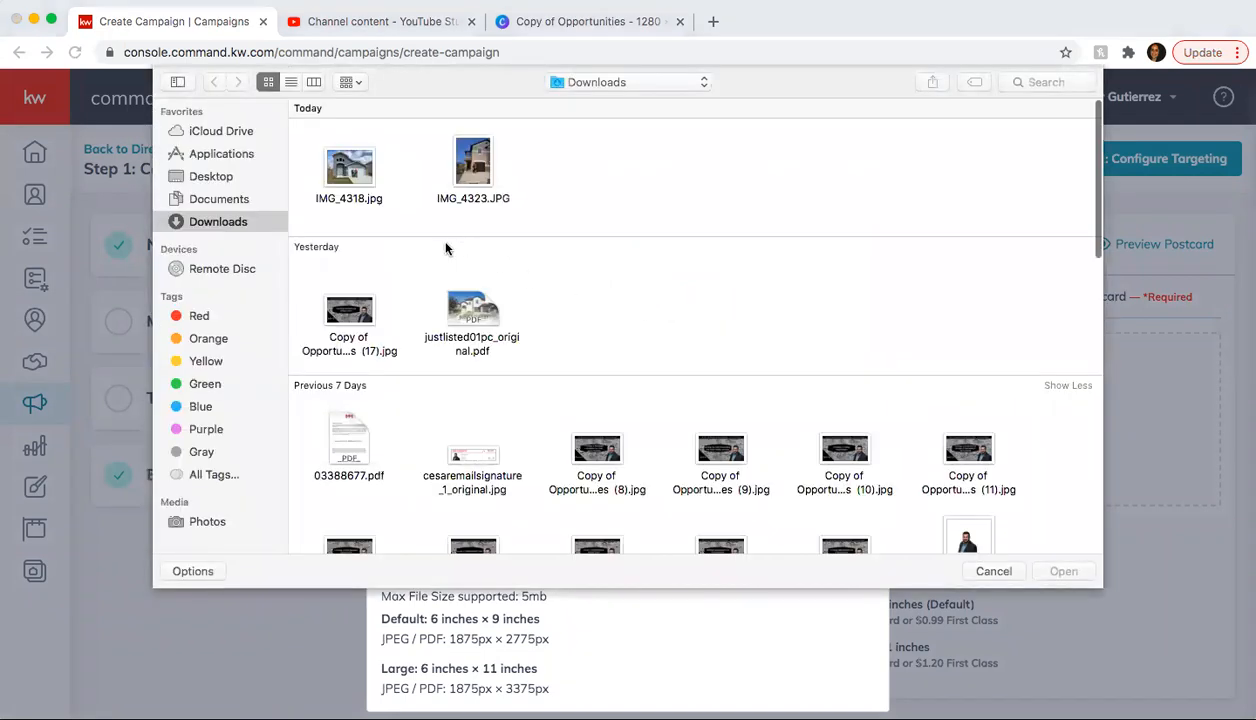
scroll("down", 3)
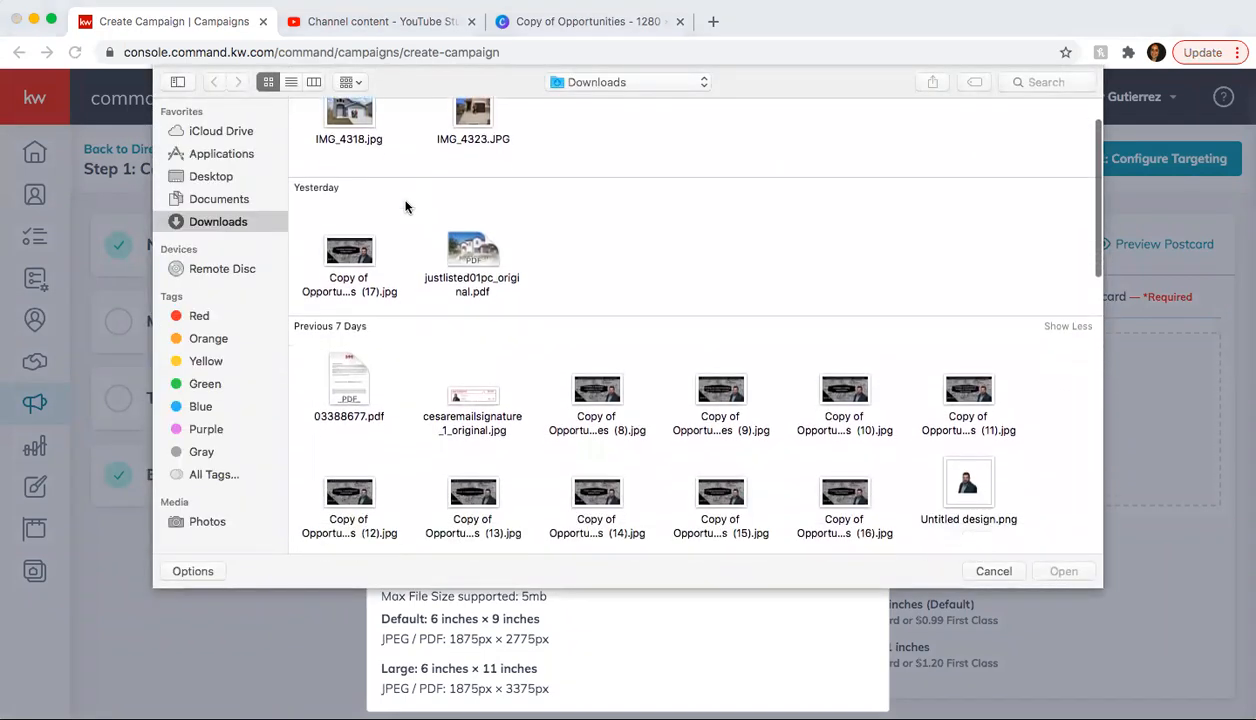
scroll("down", 3)
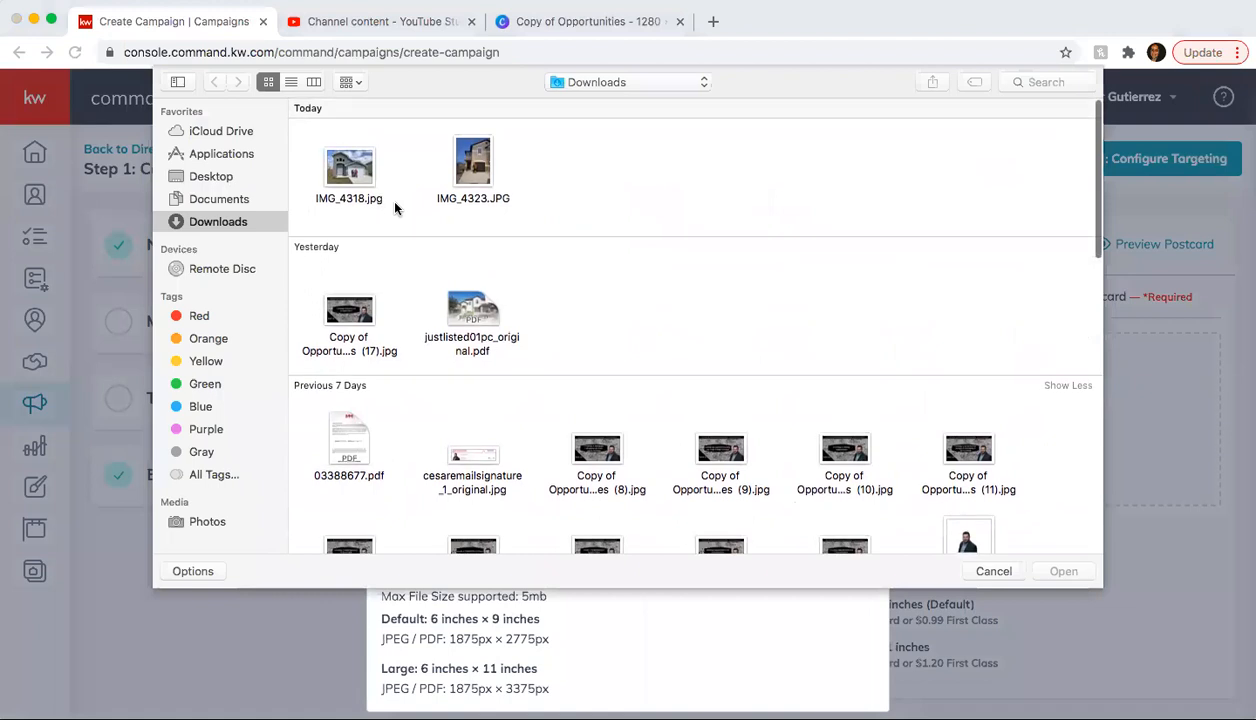
left_click(473, 310)
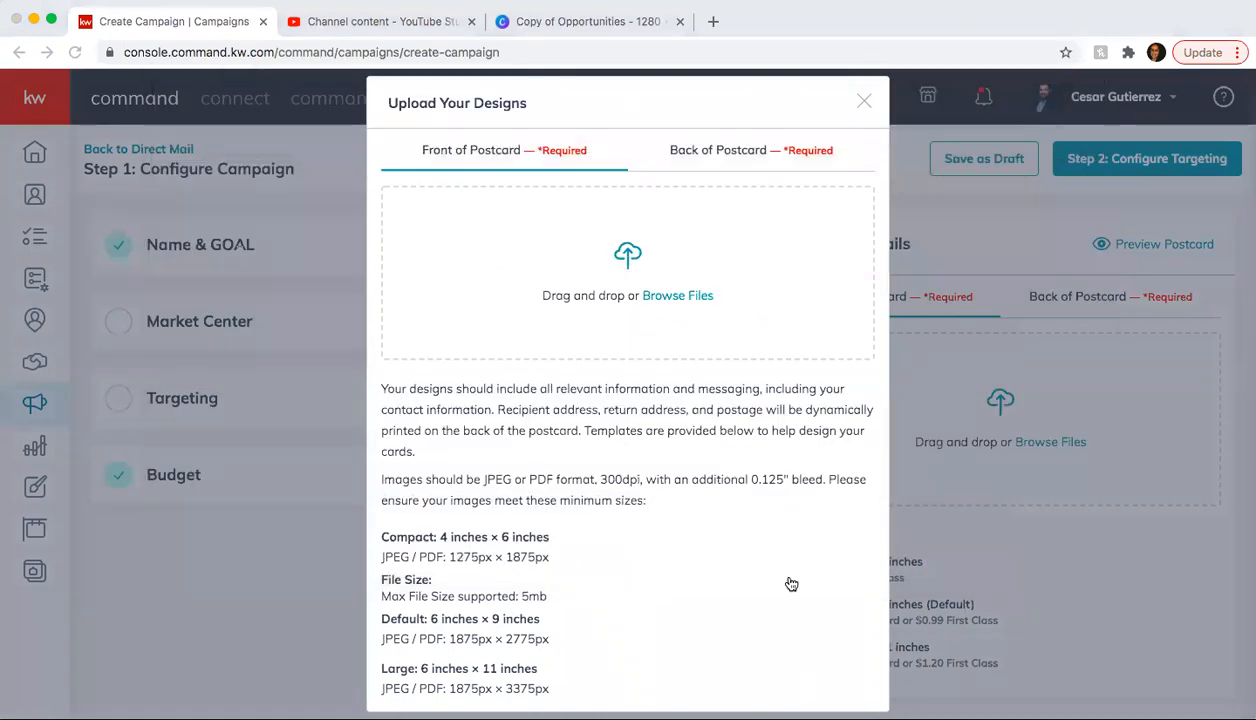
left_click(677, 295)
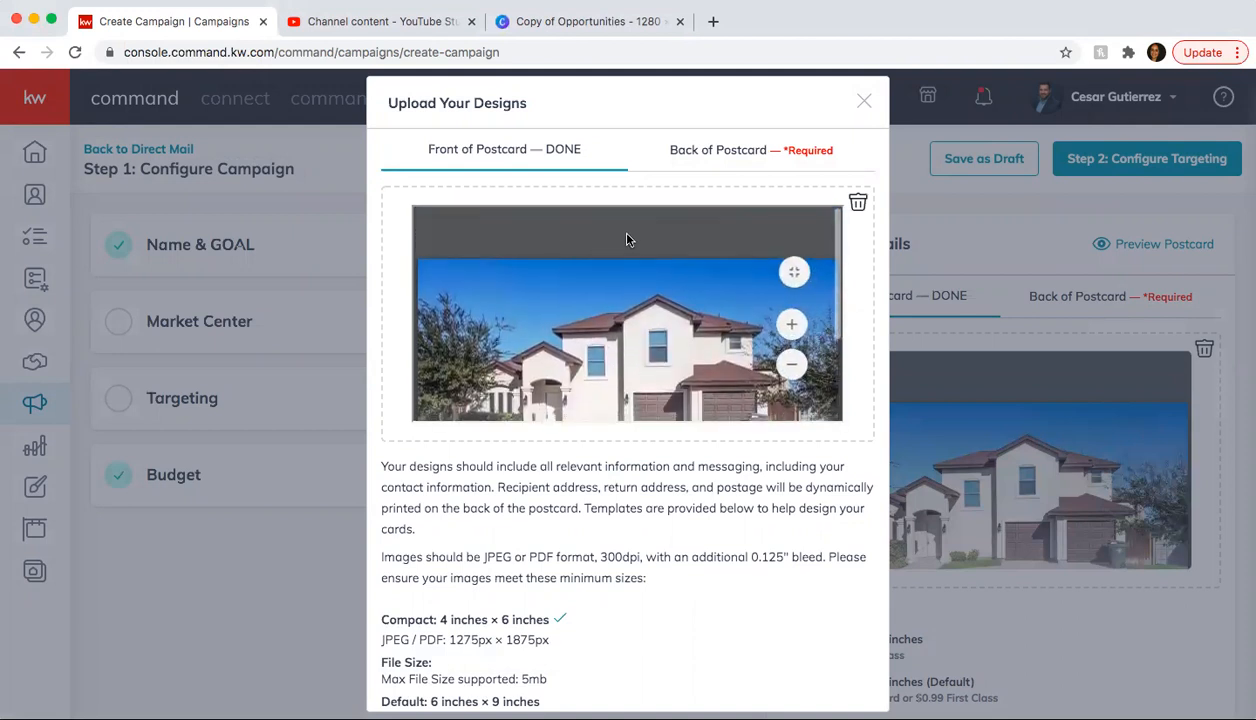
left_click(751, 150)
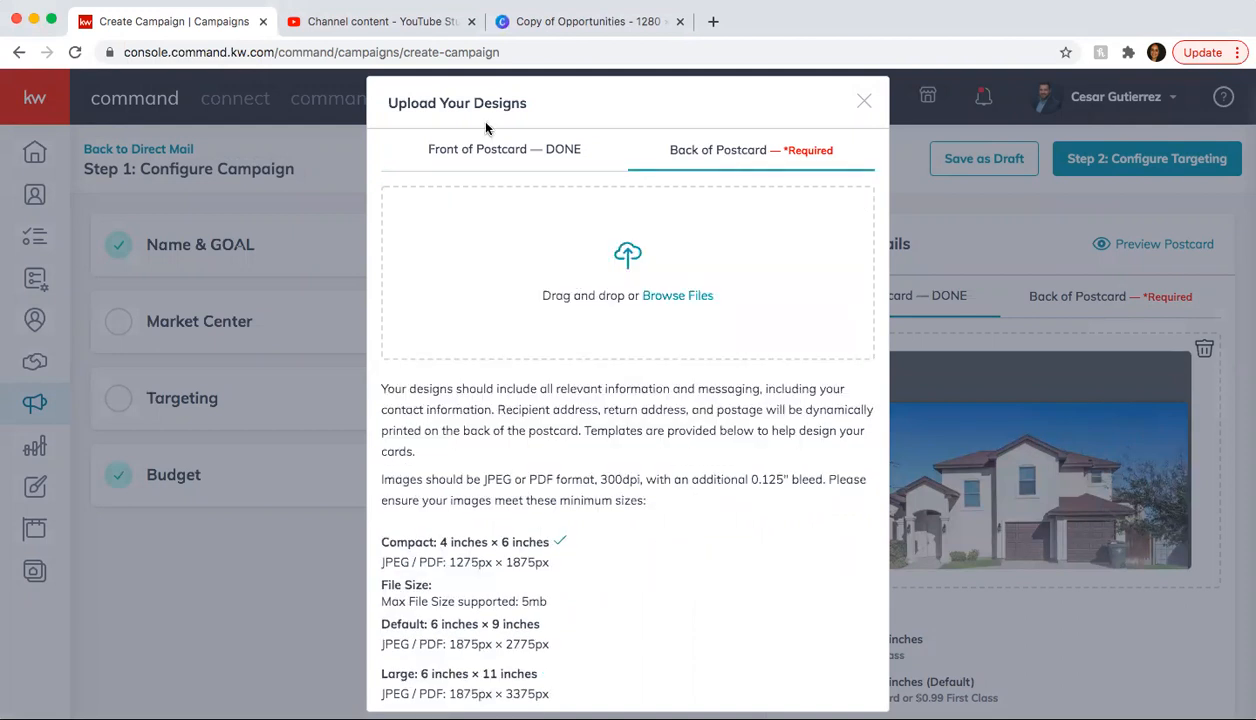
left_click(677, 295)
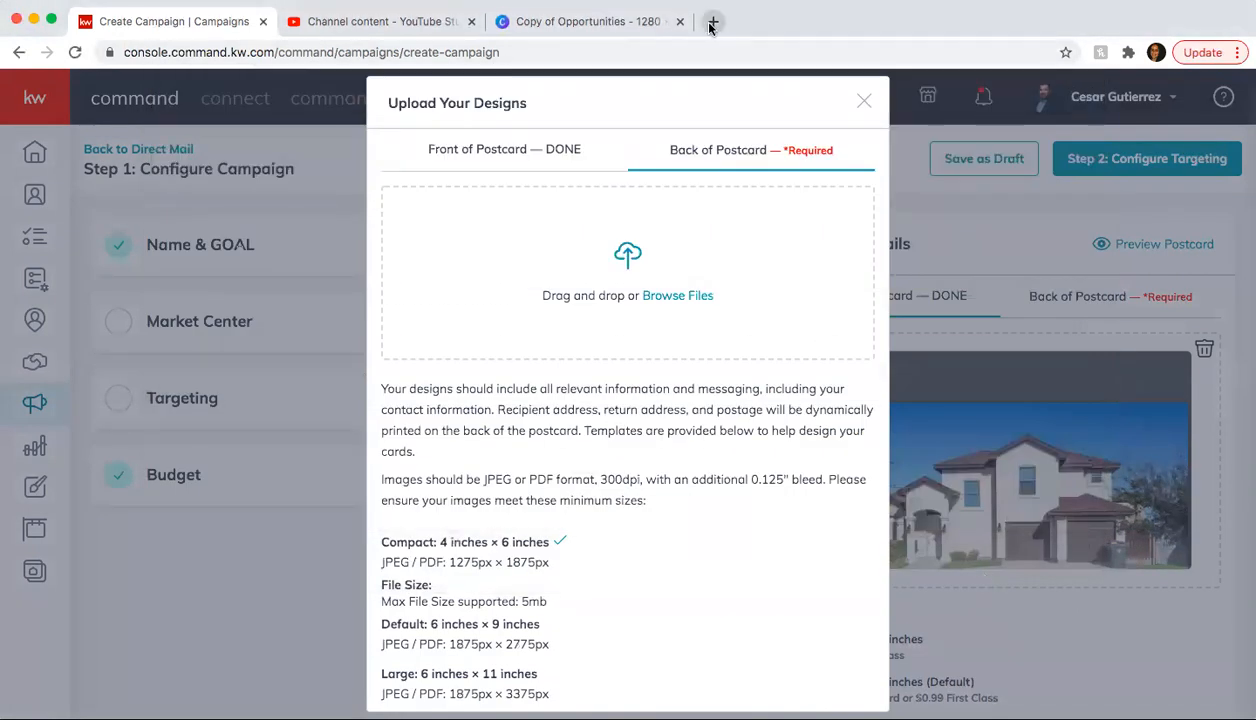
- Open KW Command in a new tab and go to the Designs template library
left_click(713, 21)
type("kw command")
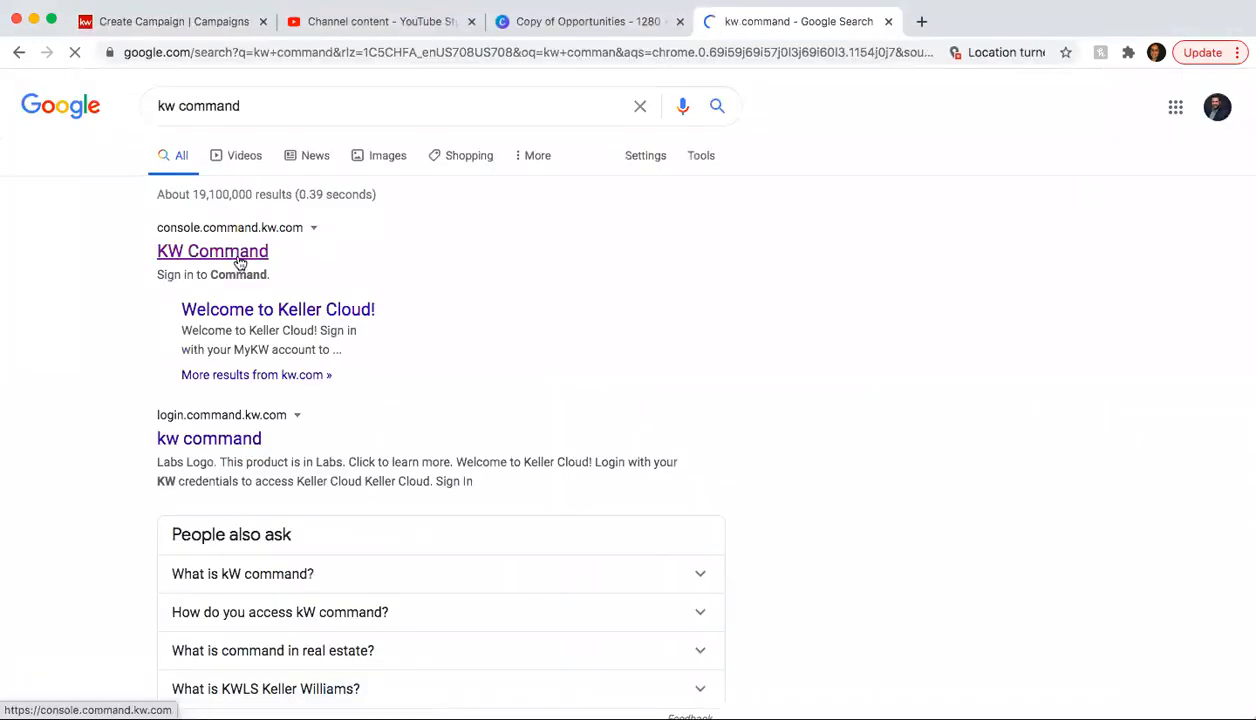
left_click(212, 251)
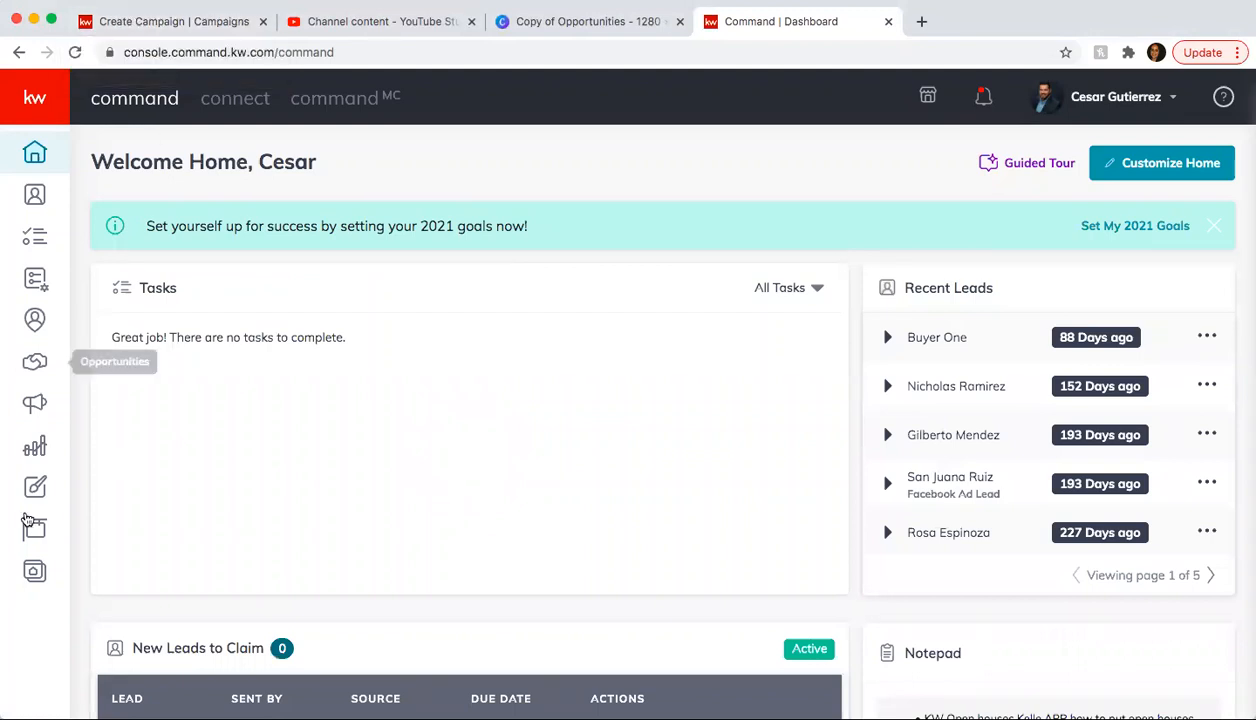
left_click(34, 487)
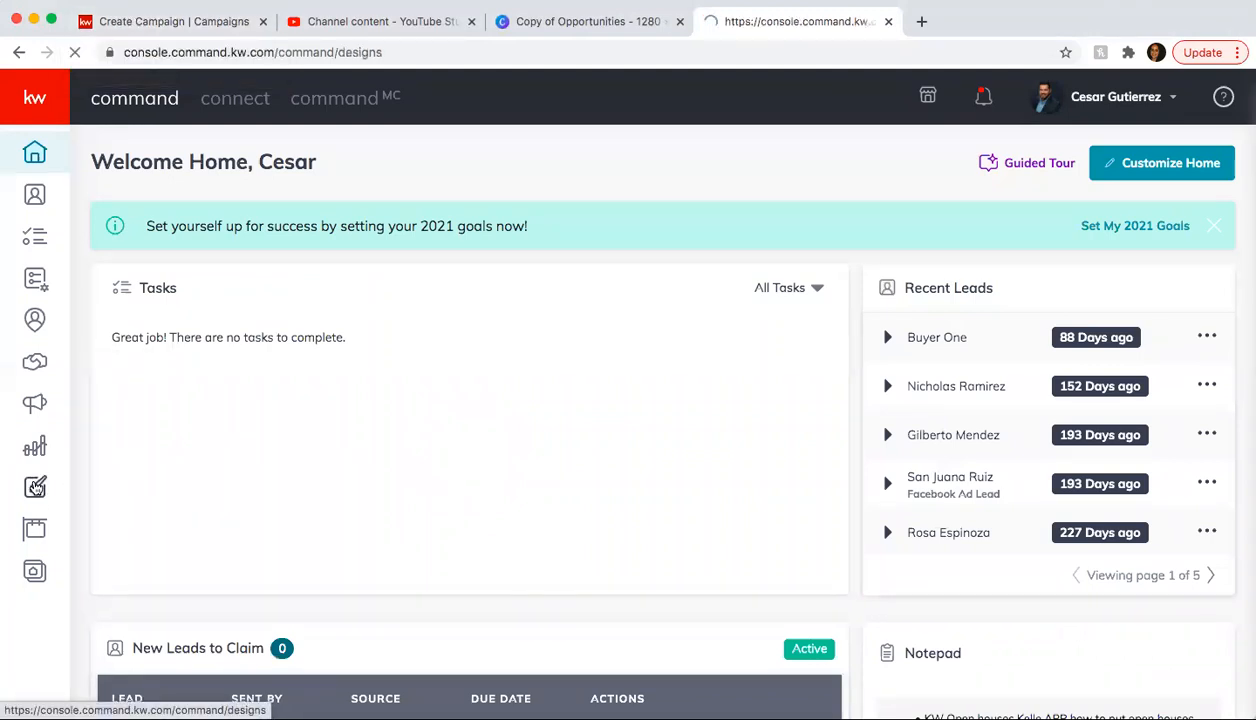
left_click(34, 487)
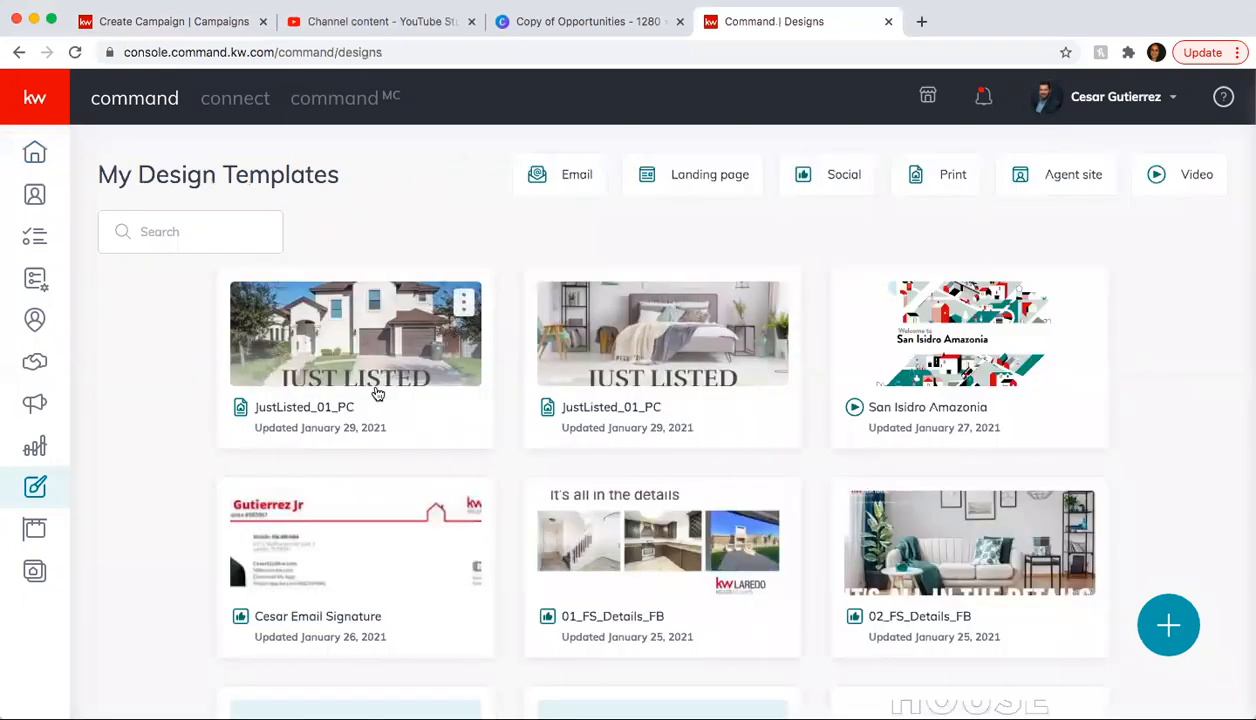
- Open the JustListed_01_PC design and bring up its PDF download options
left_click(355, 333)
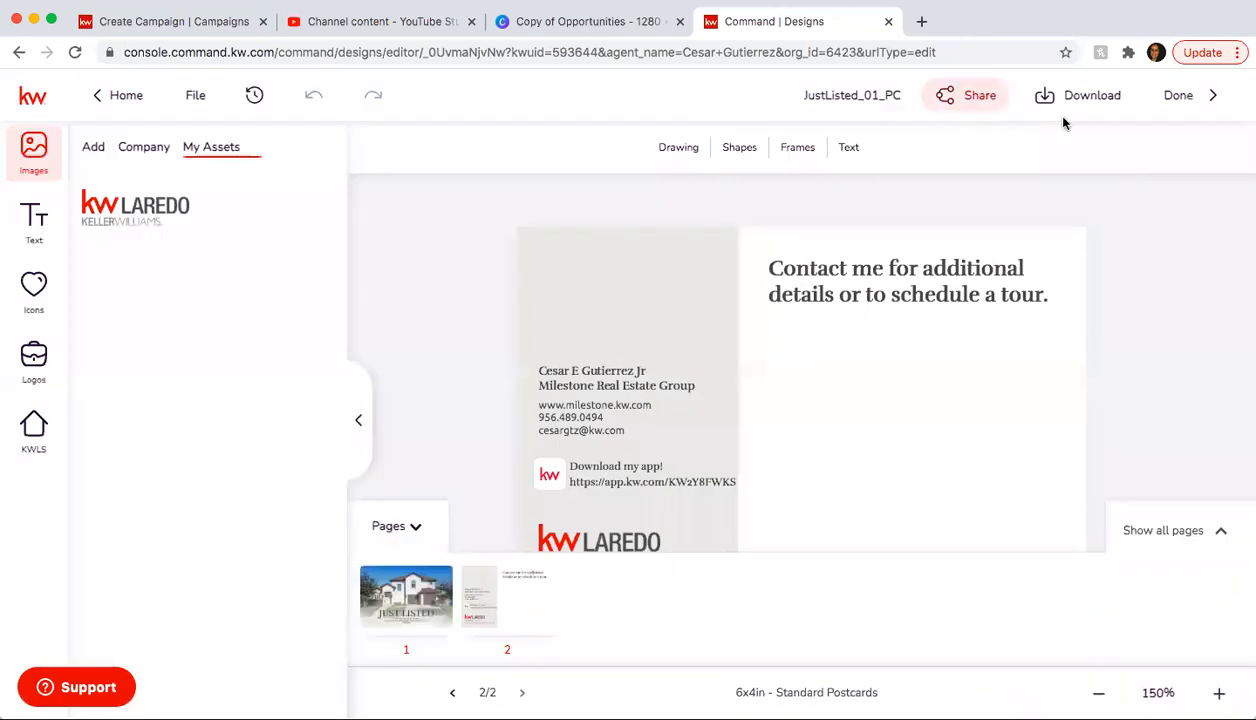
left_click(1089, 95)
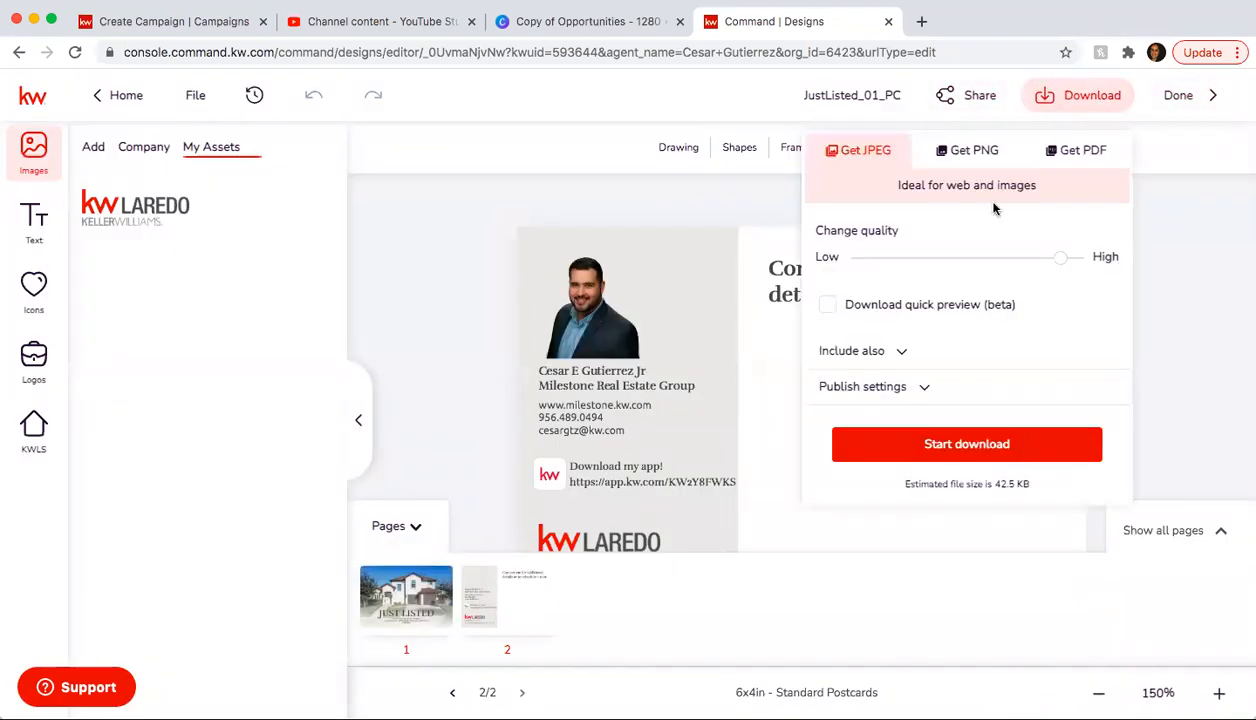
left_click(1083, 150)
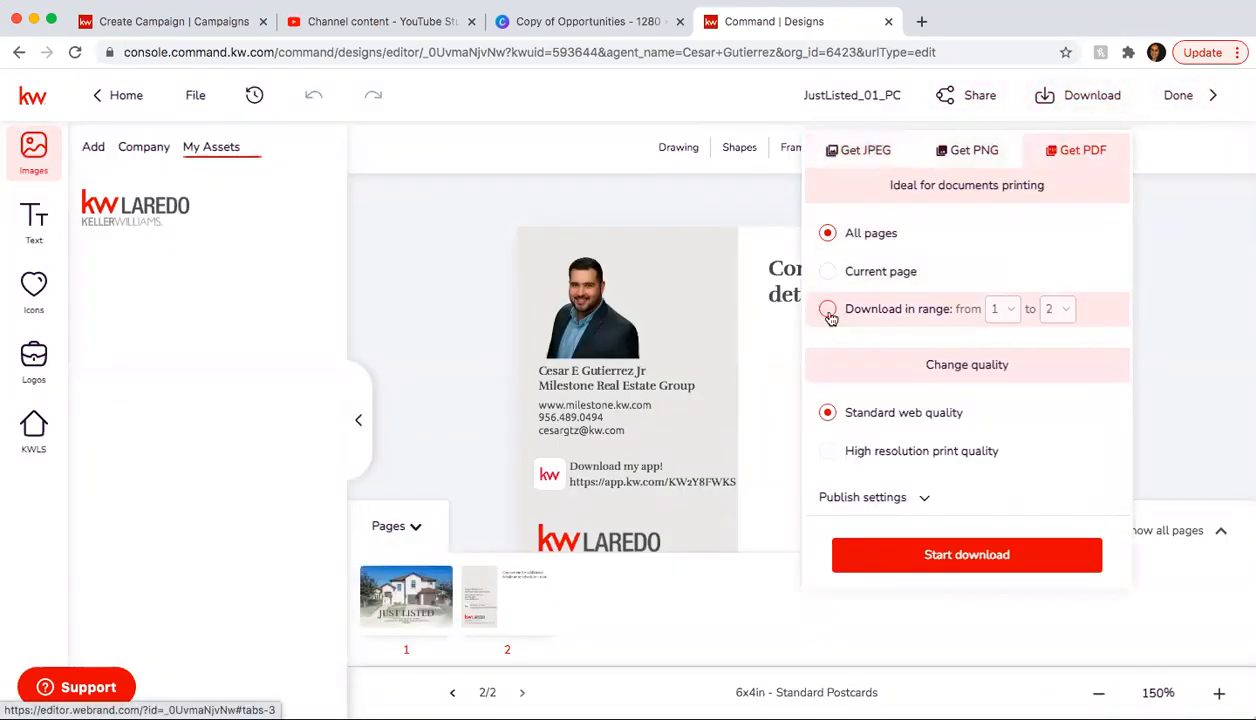
- Download only page 2 as a PDF with manual bleed enabled
left_click(827, 308)
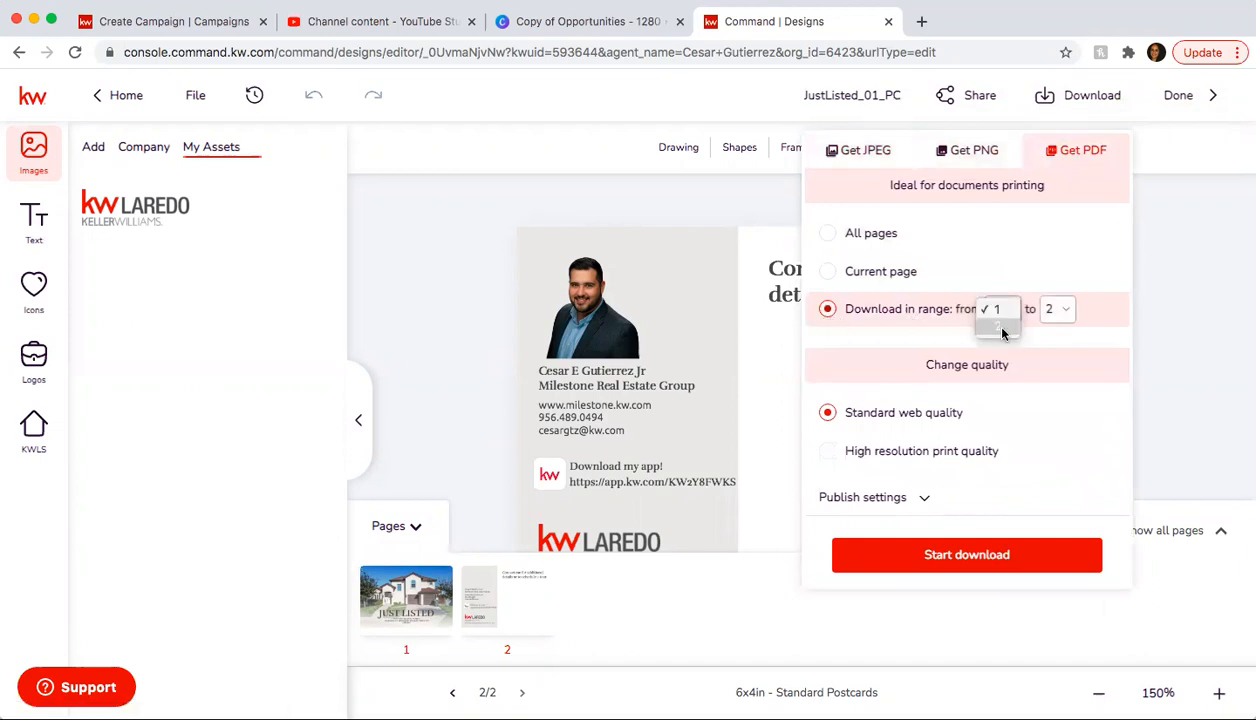
left_click(999, 308)
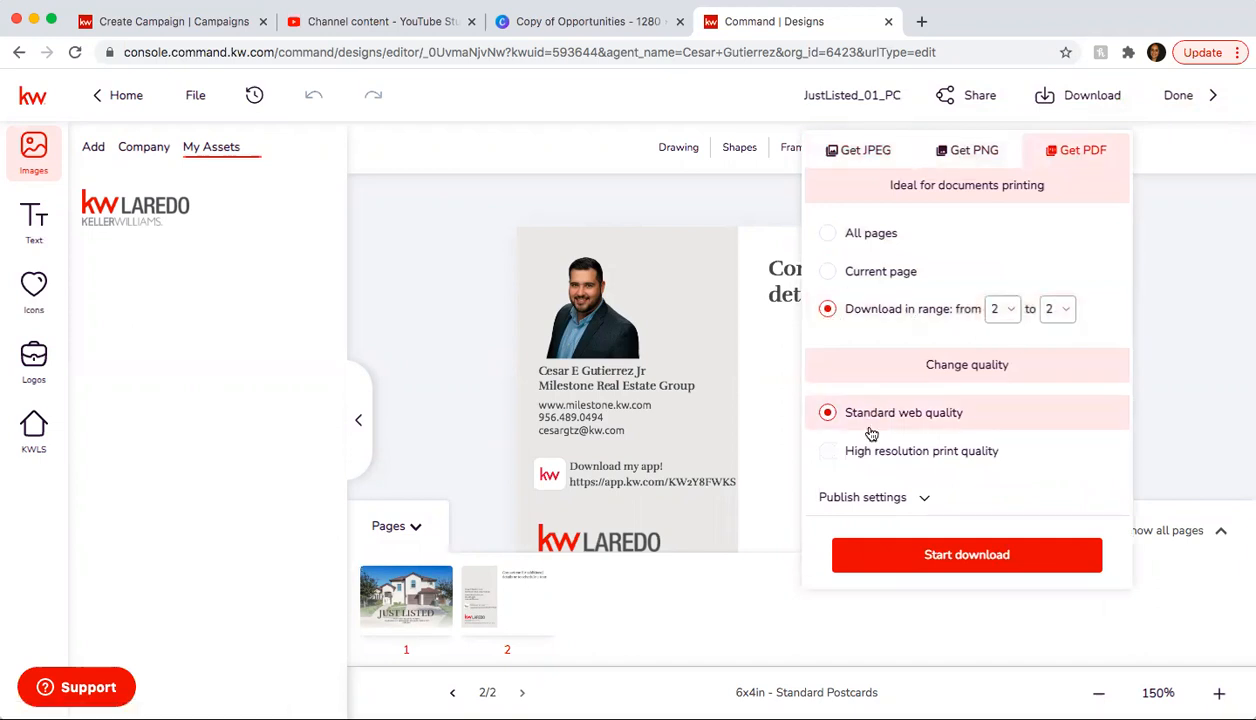
left_click(862, 497)
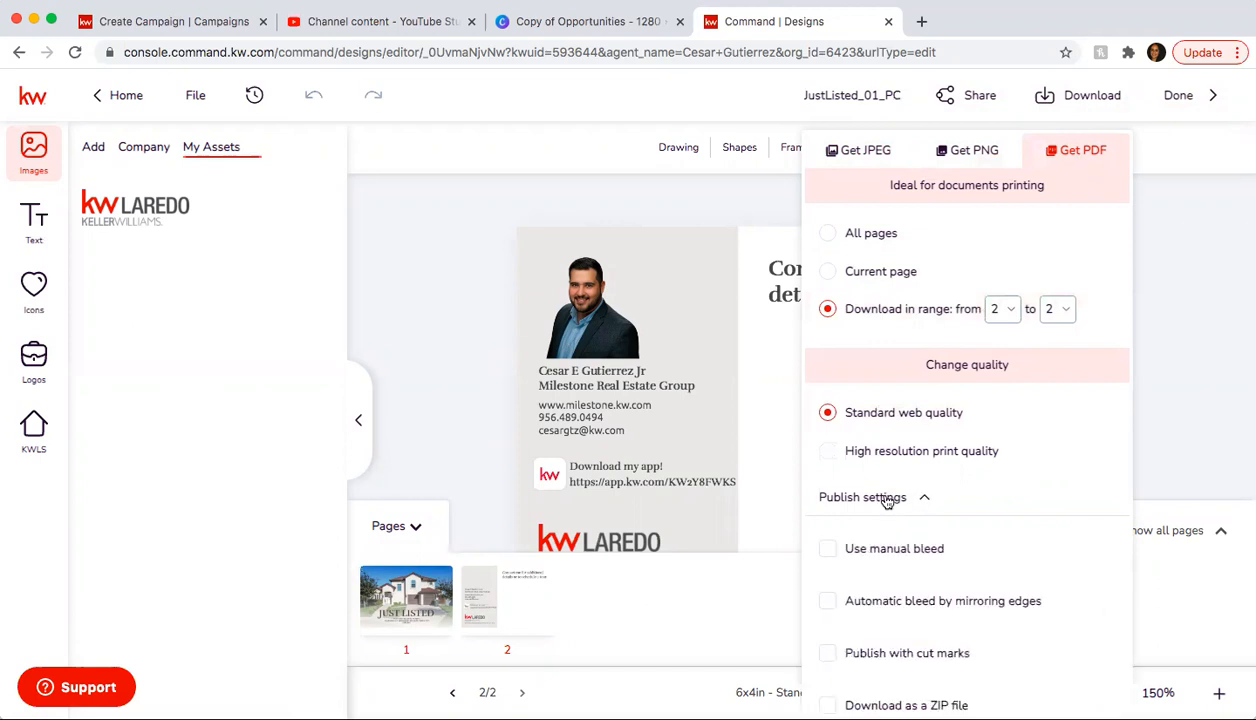
left_click(828, 549)
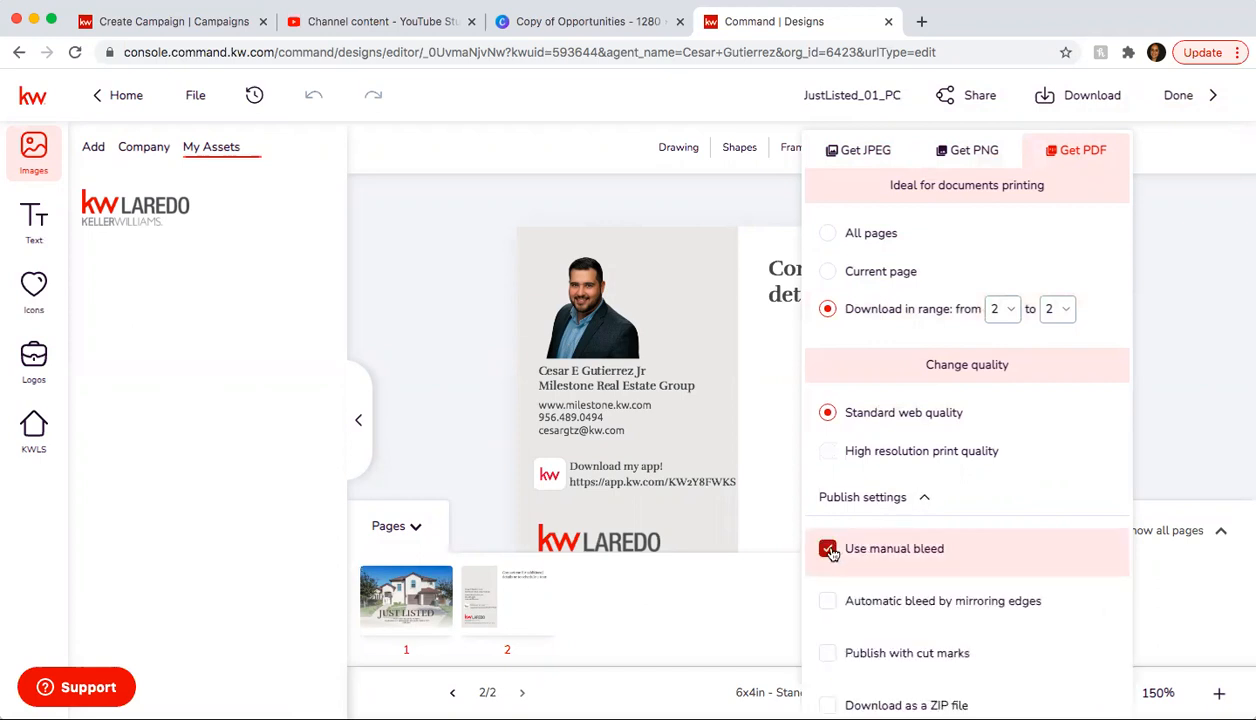
left_click(862, 497)
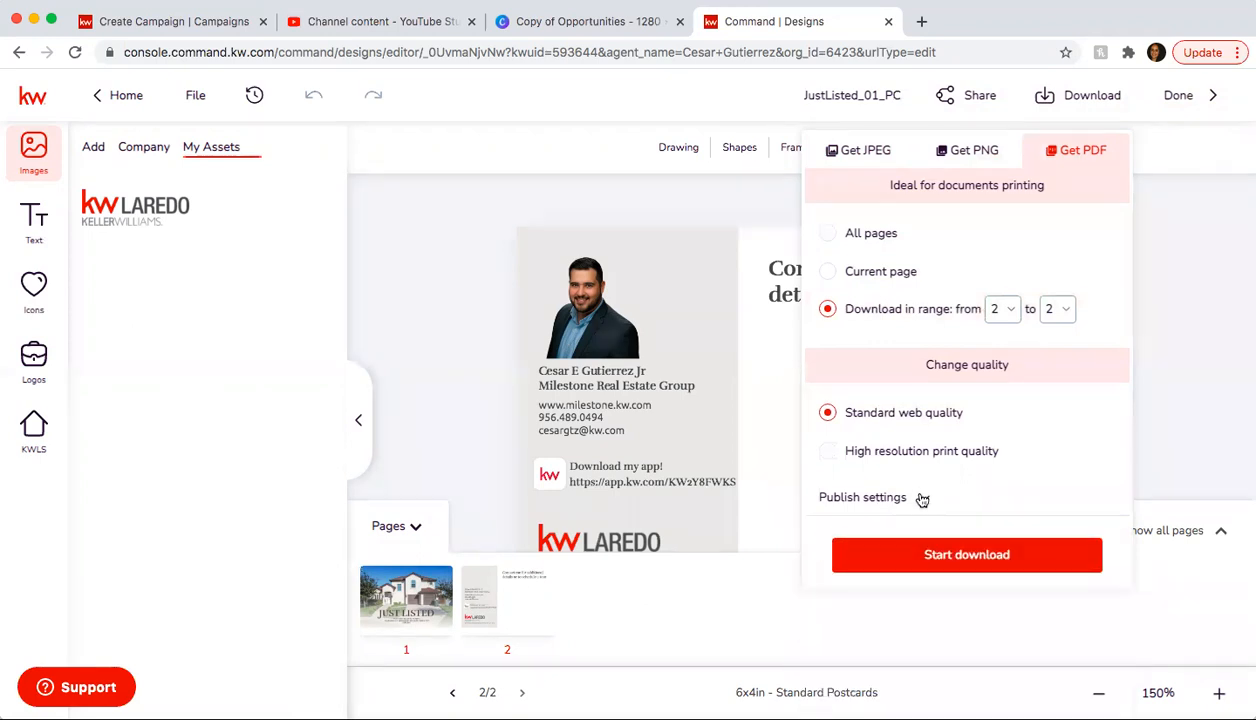
left_click(967, 555)
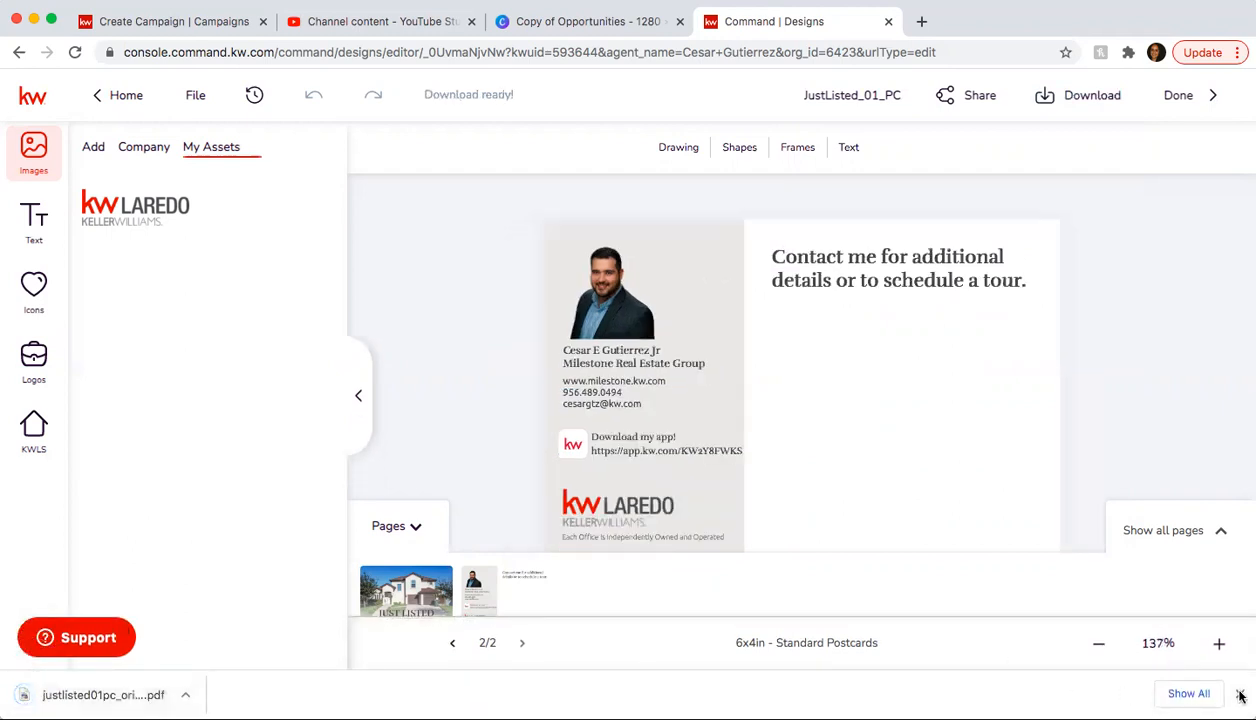
left_click(175, 21)
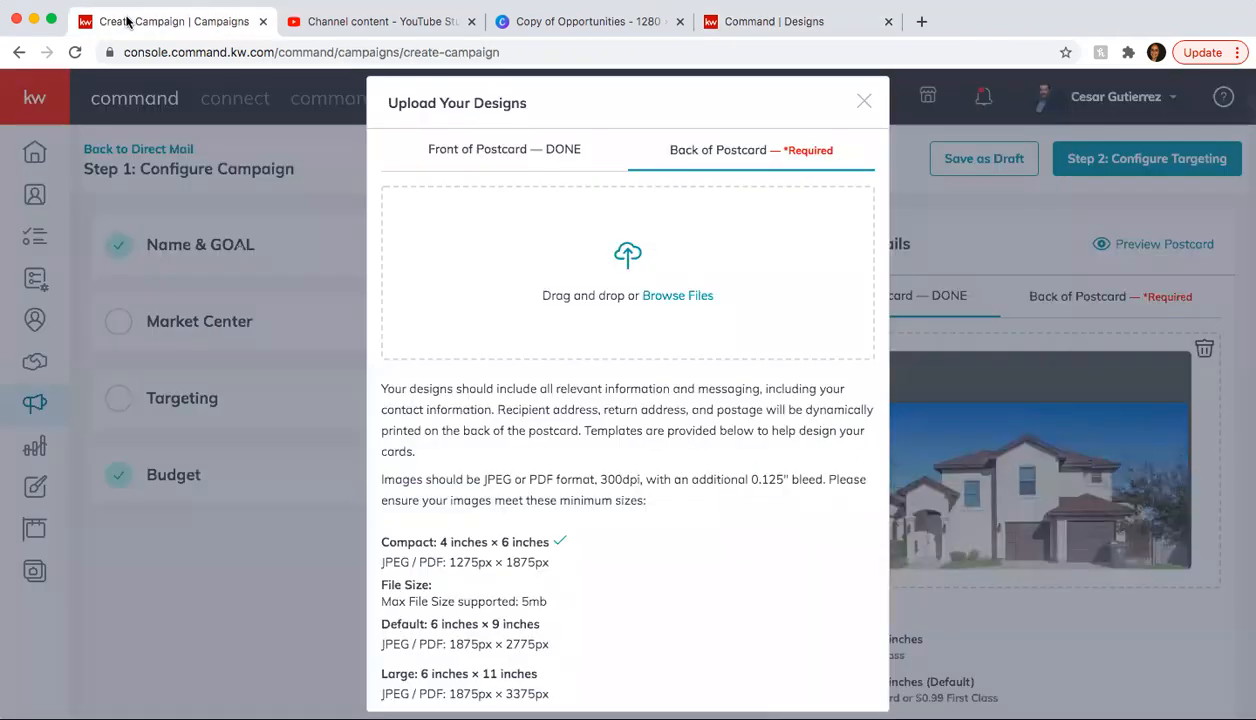
- Upload justlisted01pc_original (1).pdf as the postcard back and accept both designs
left_click(678, 295)
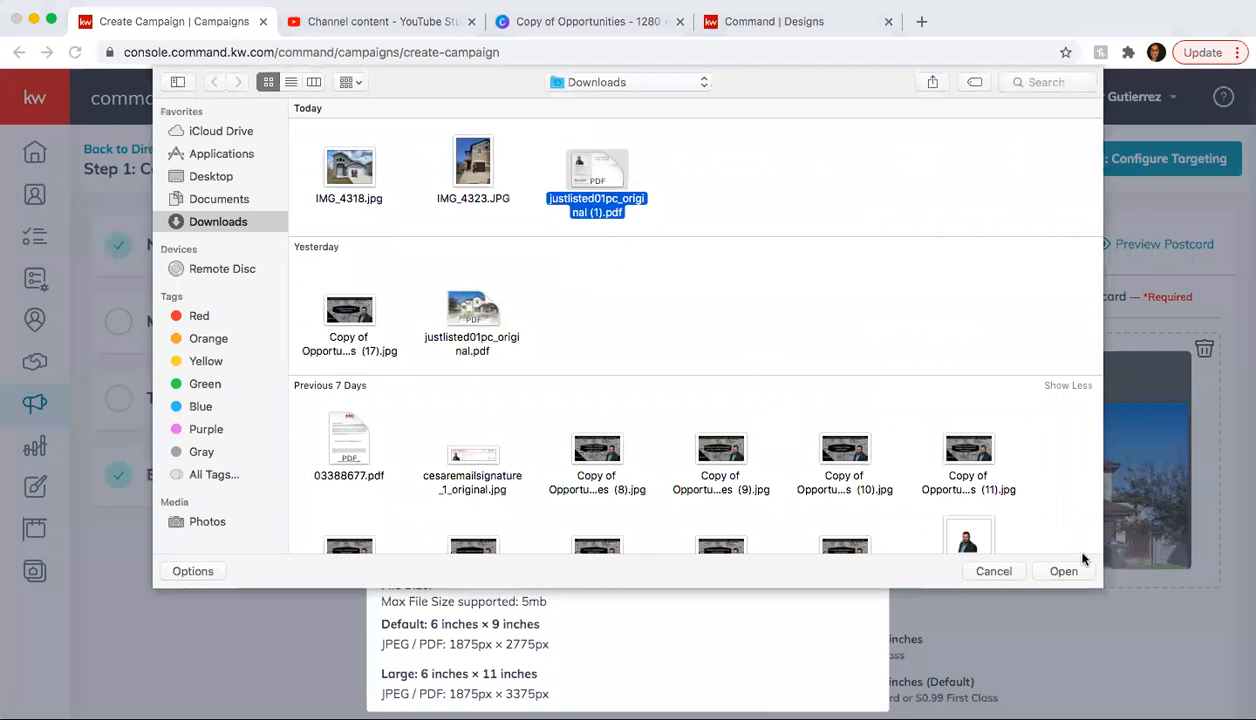
left_click(1064, 571)
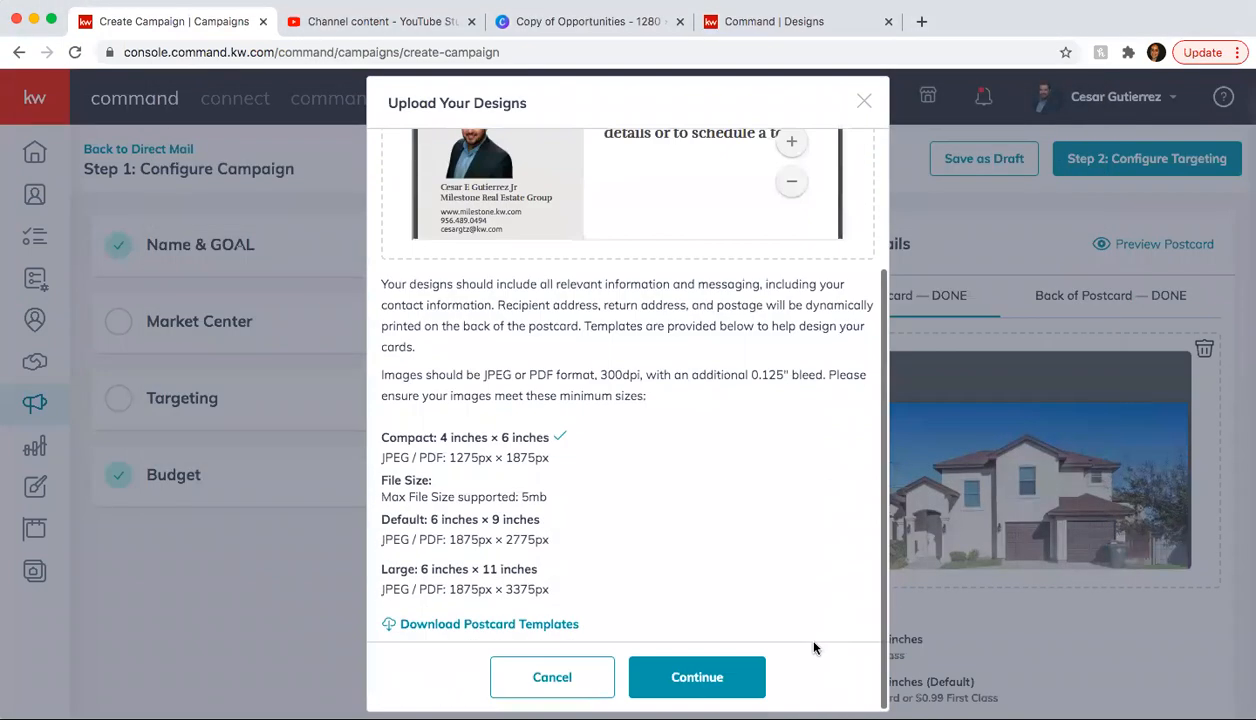
left_click(696, 677)
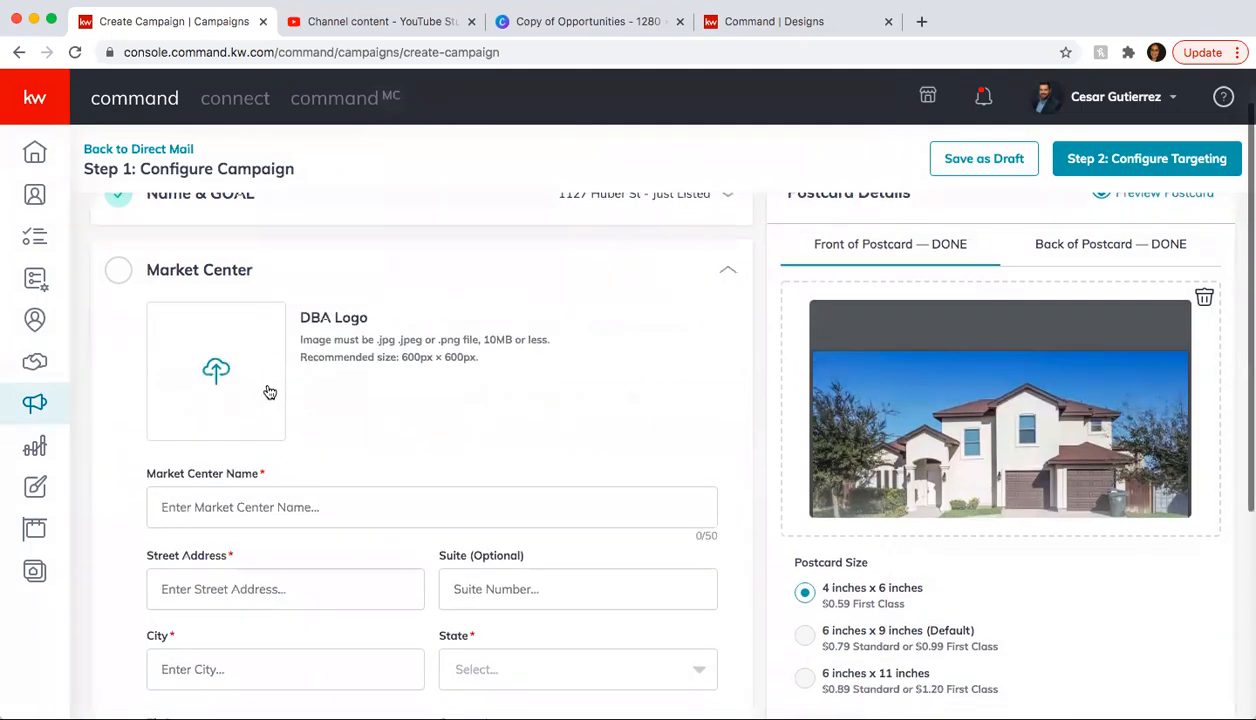
- Enter market center Keller Williams Laredo at 6910 McPherson Rd, Laredo, TX 78041
scroll("down", 3)
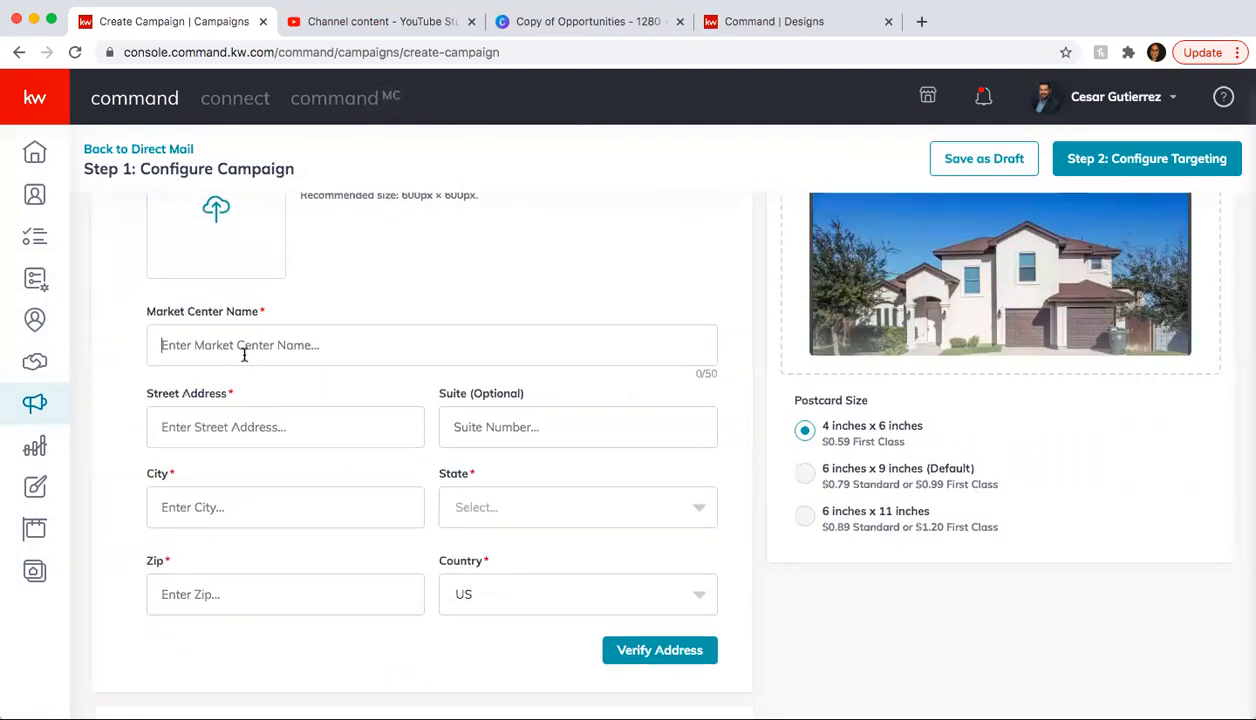
type("Keller")
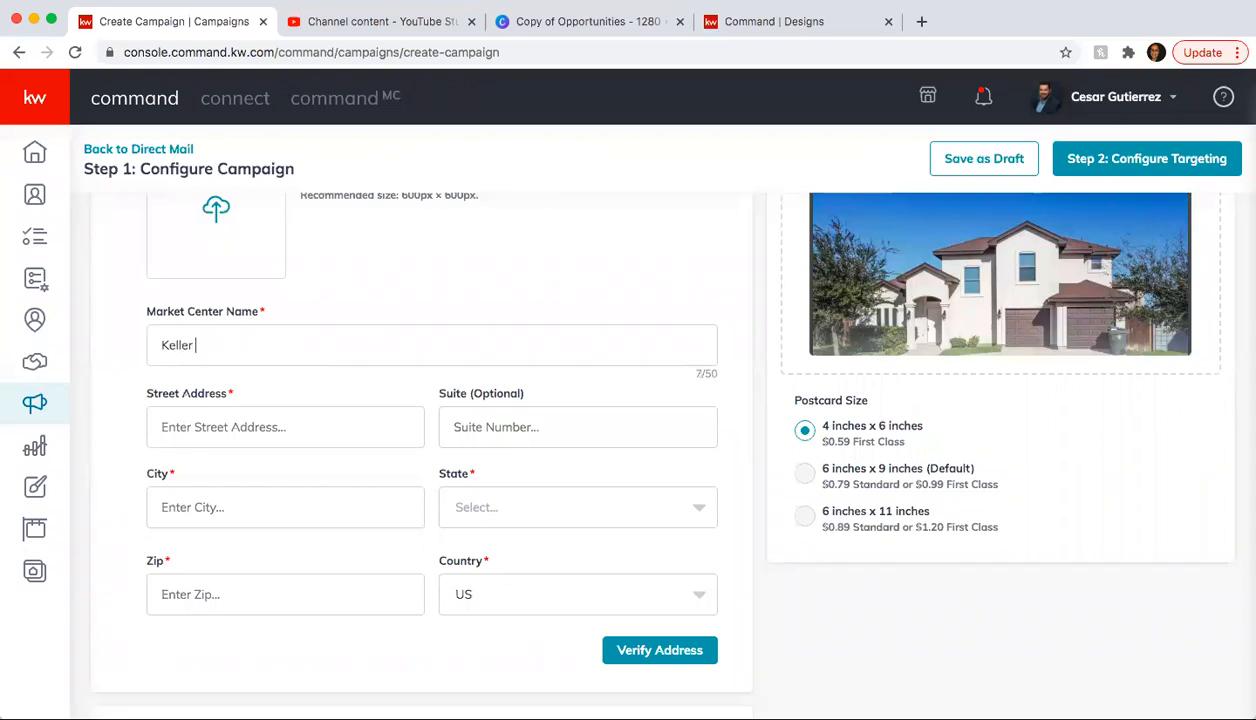
type("Williams LAredo")
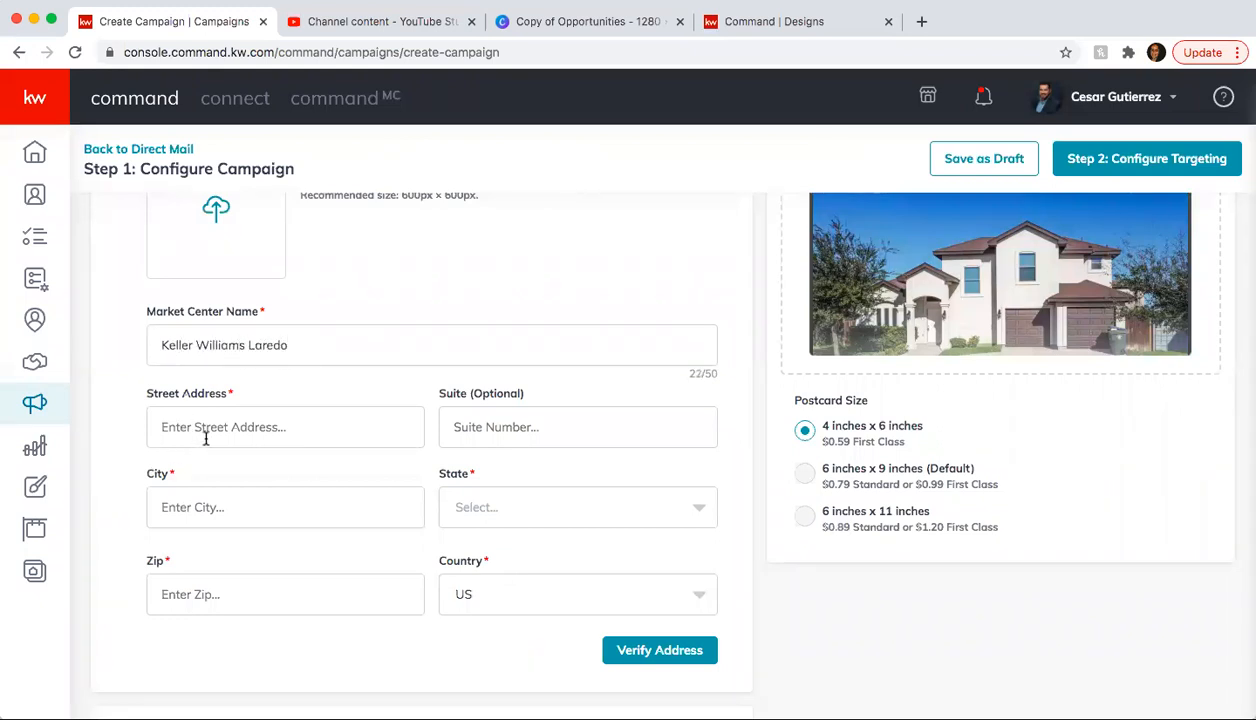
type("6910")
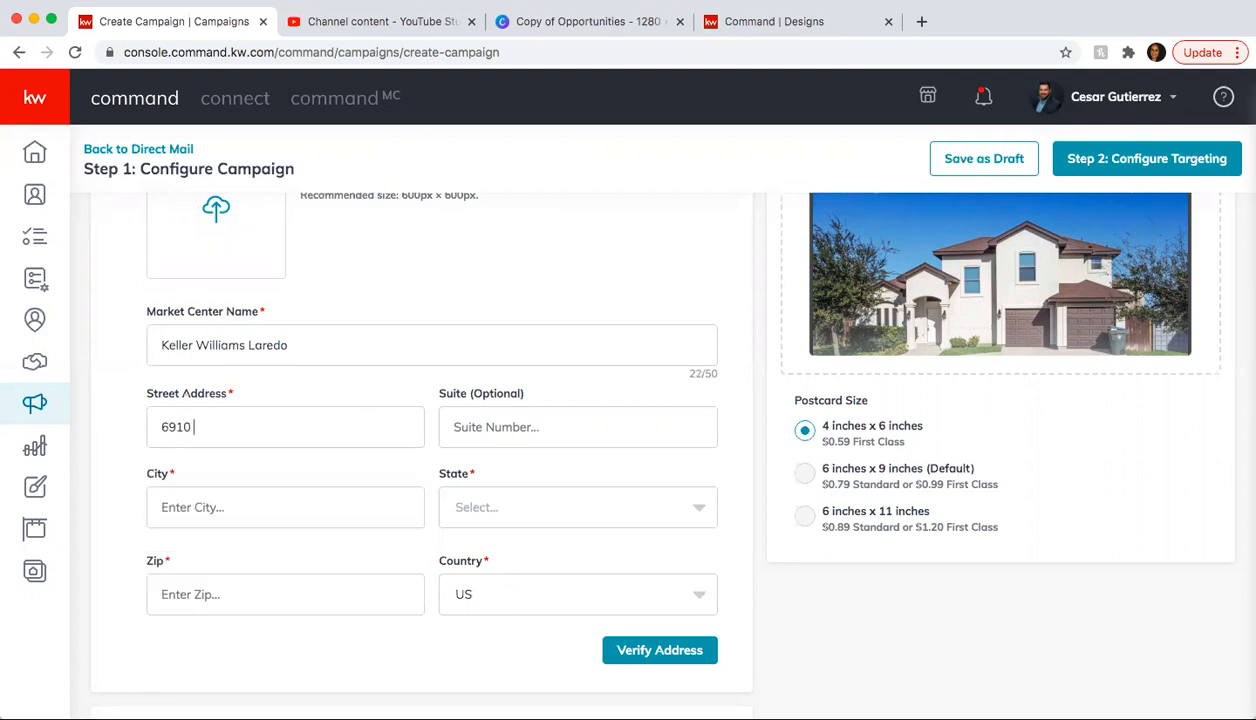
type("McPherson Rd")
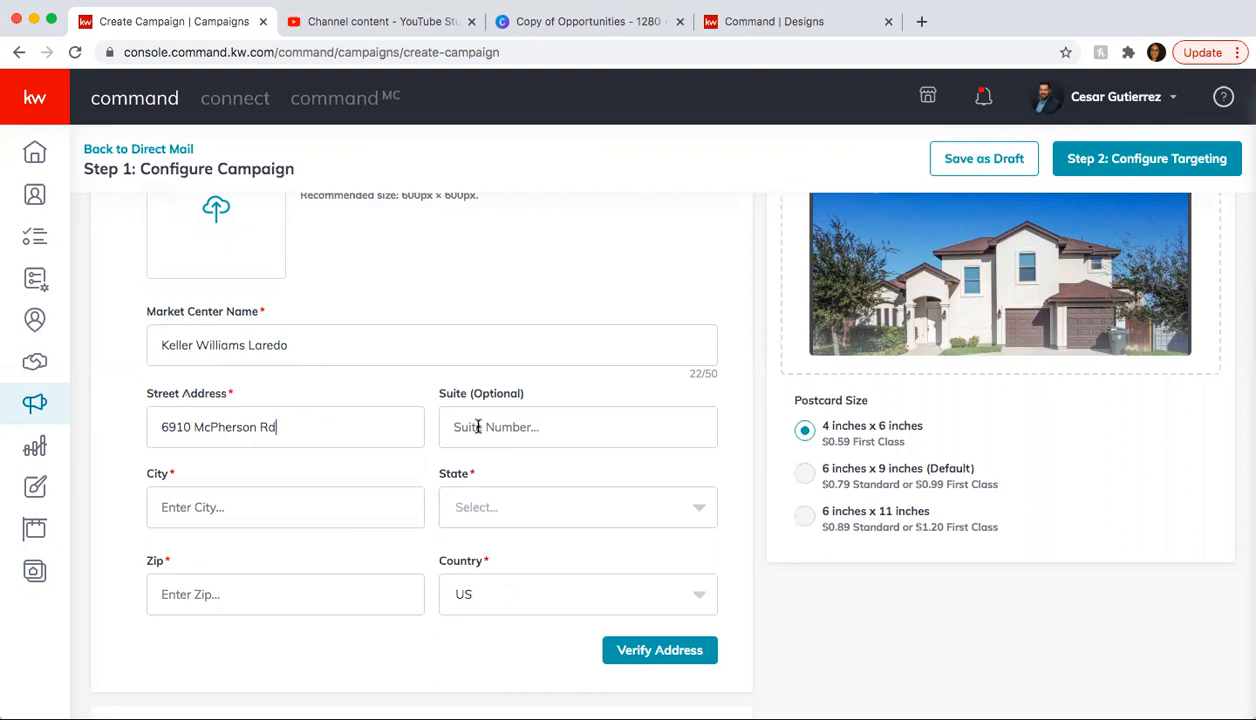
type("Laredo")
left_click(285, 594)
type("6")
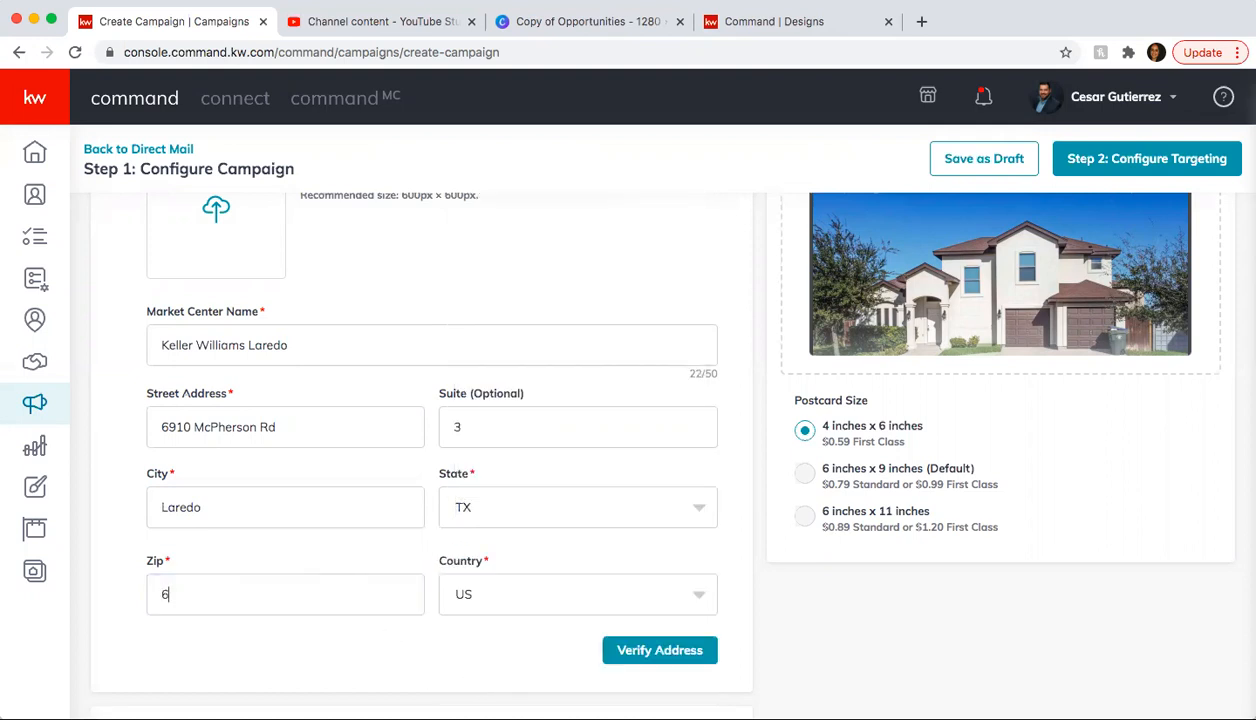
type("78041")
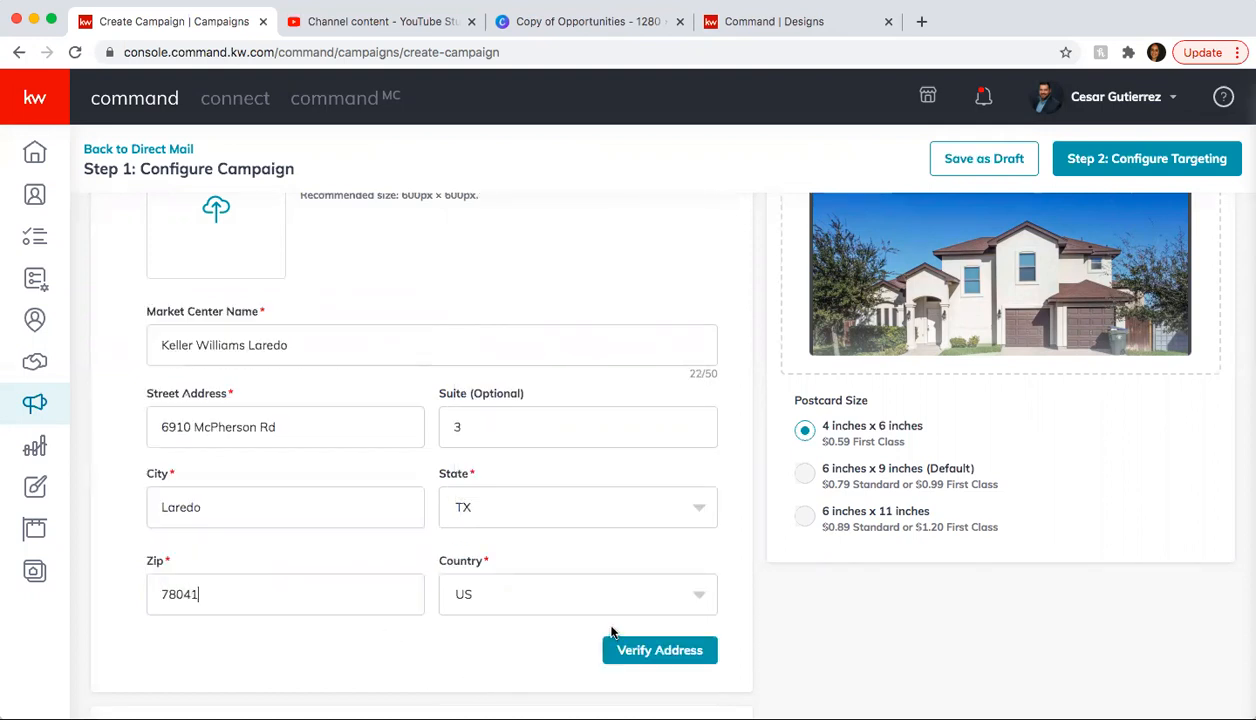
- Verify the market center address and confirm the corrected 78041-6407 version
left_click(660, 650)
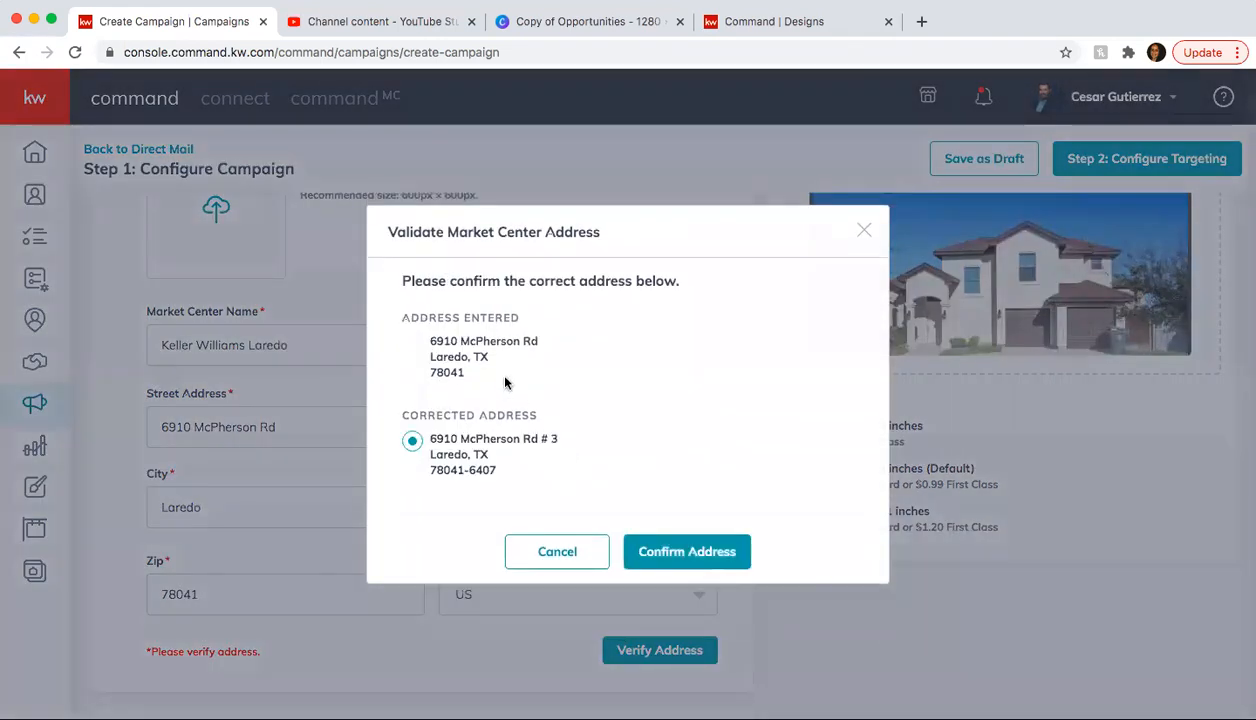
left_click(687, 551)
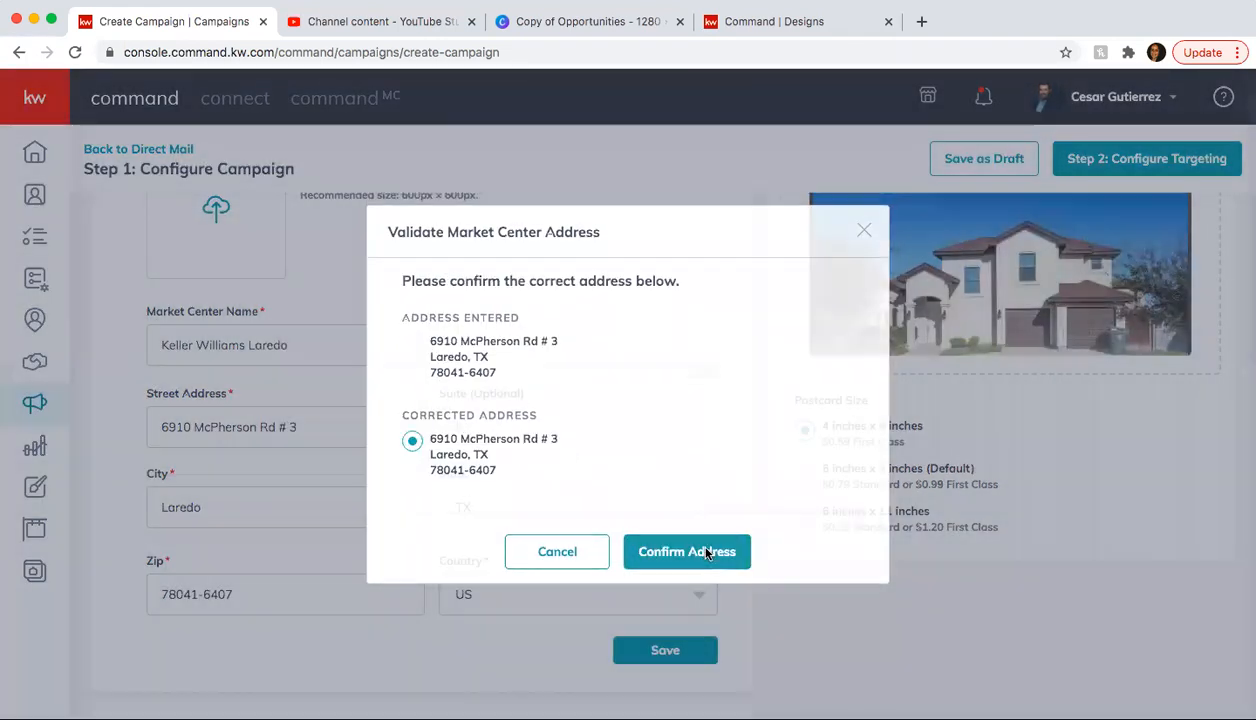
left_click(687, 551)
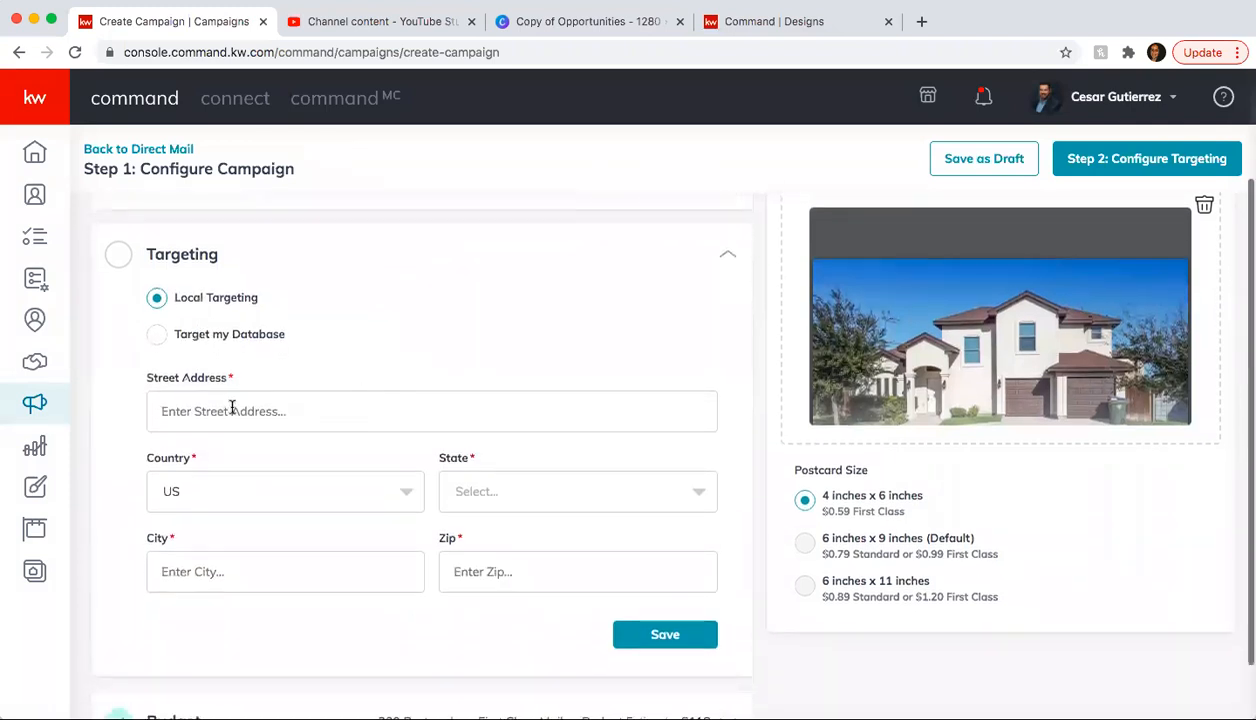
type("1127 Hub")
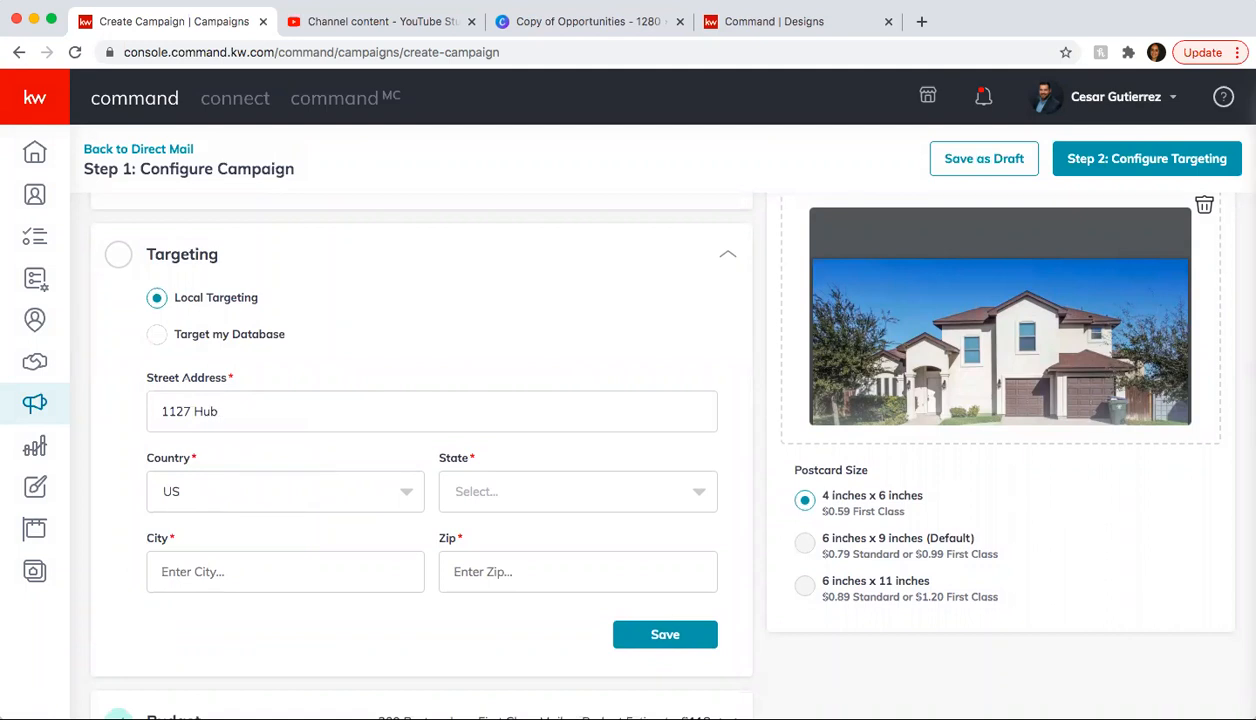
left_click(578, 491)
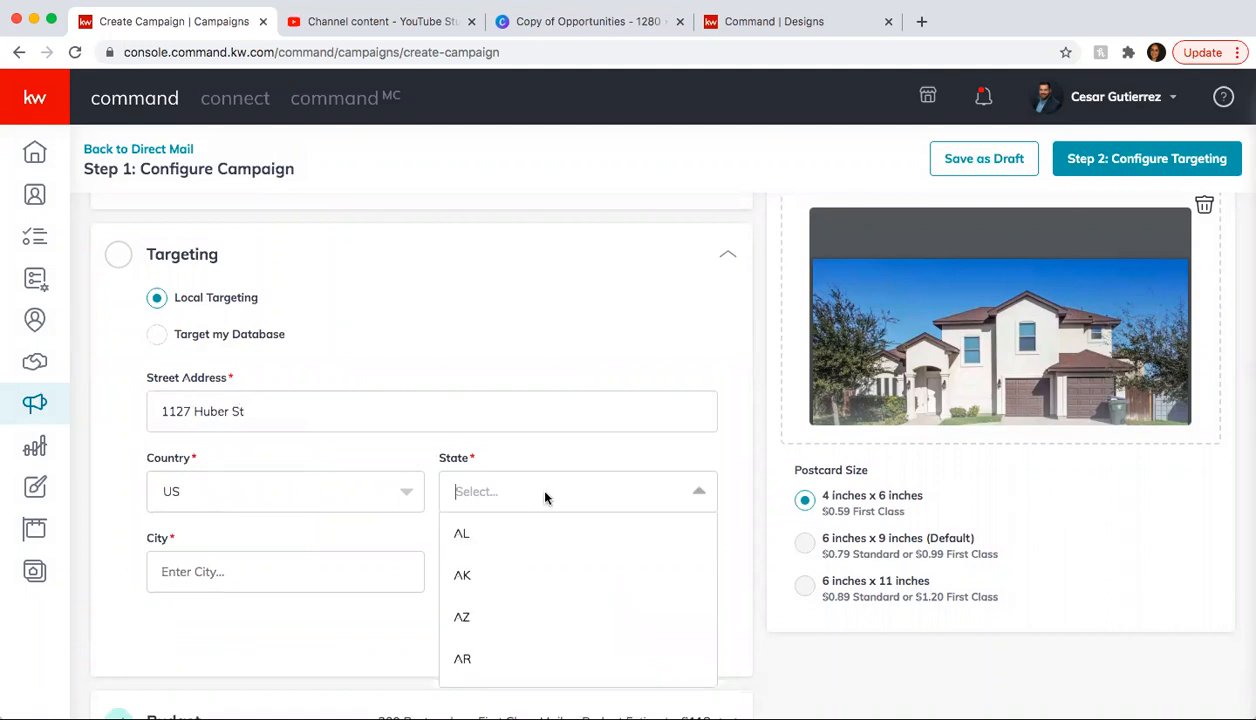
type("TX")
left_click(285, 571)
type("78045")
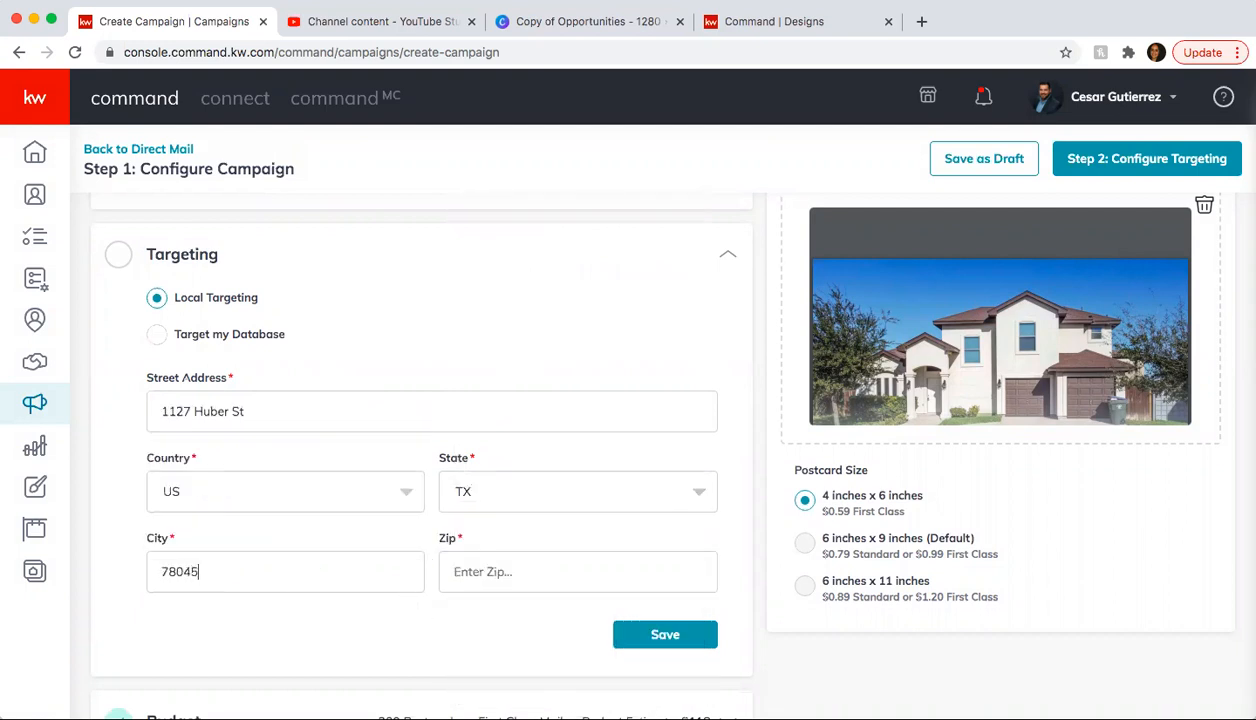
double_click(178, 571)
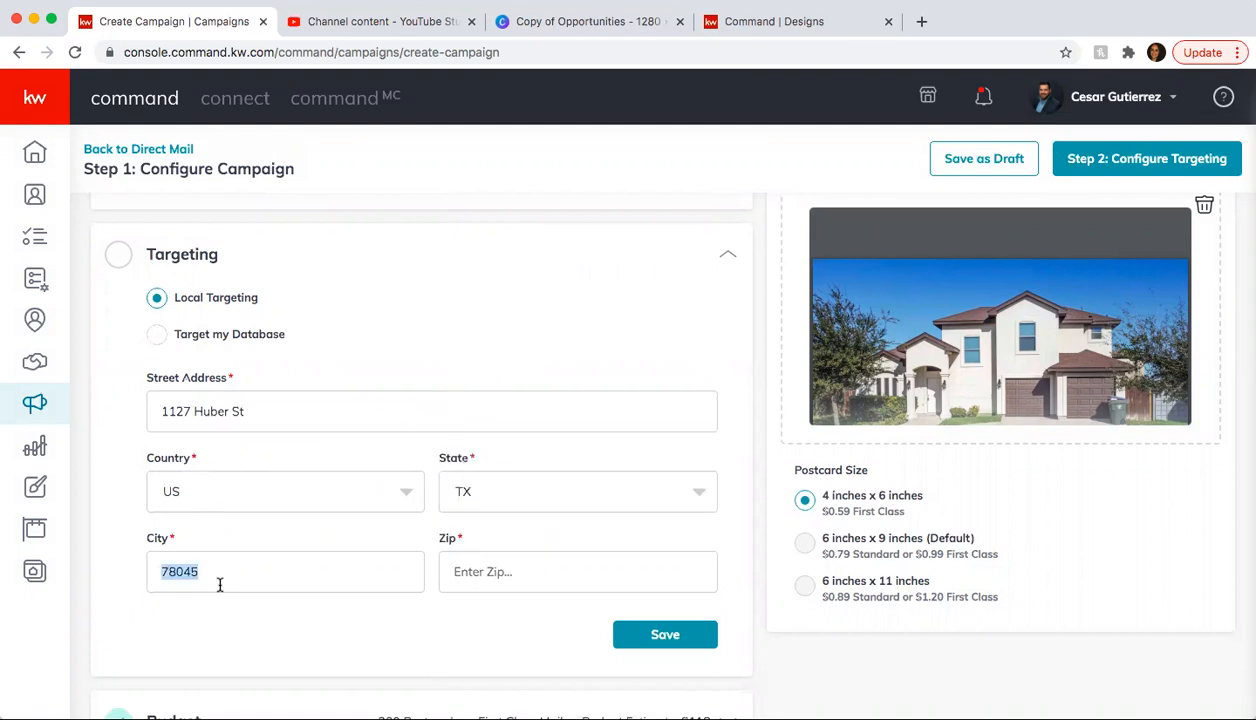
left_click(578, 571)
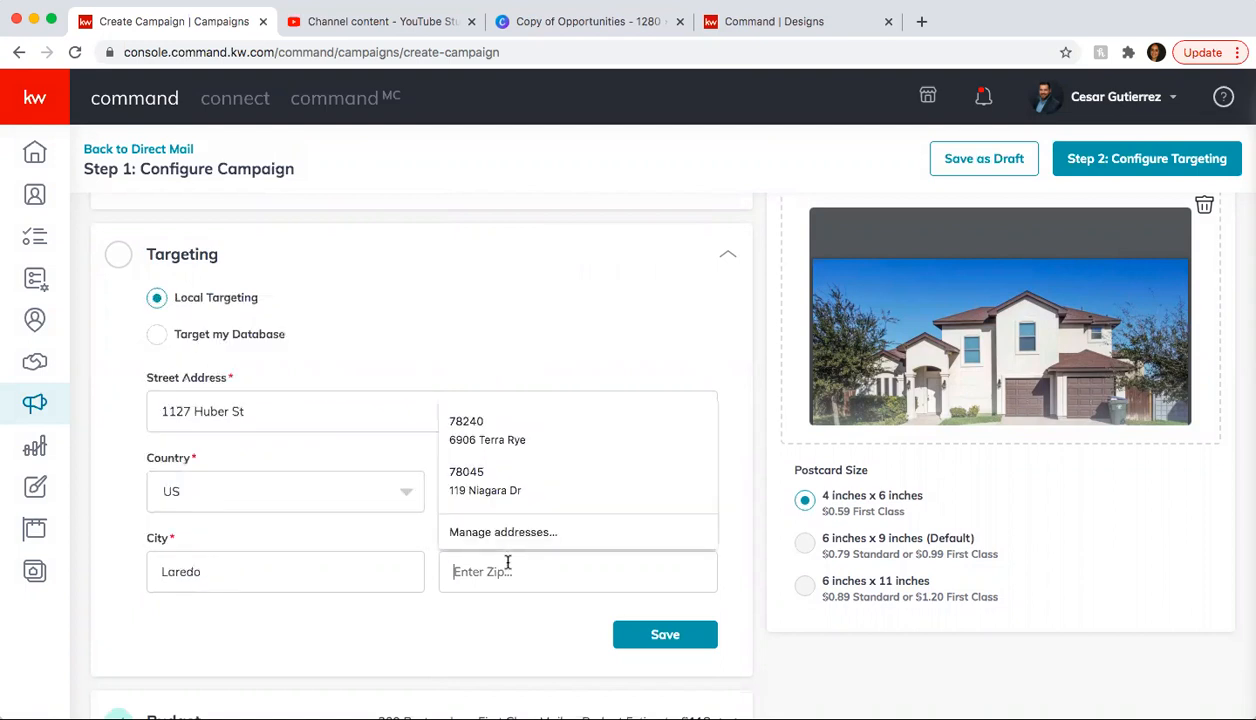
left_click(665, 634)
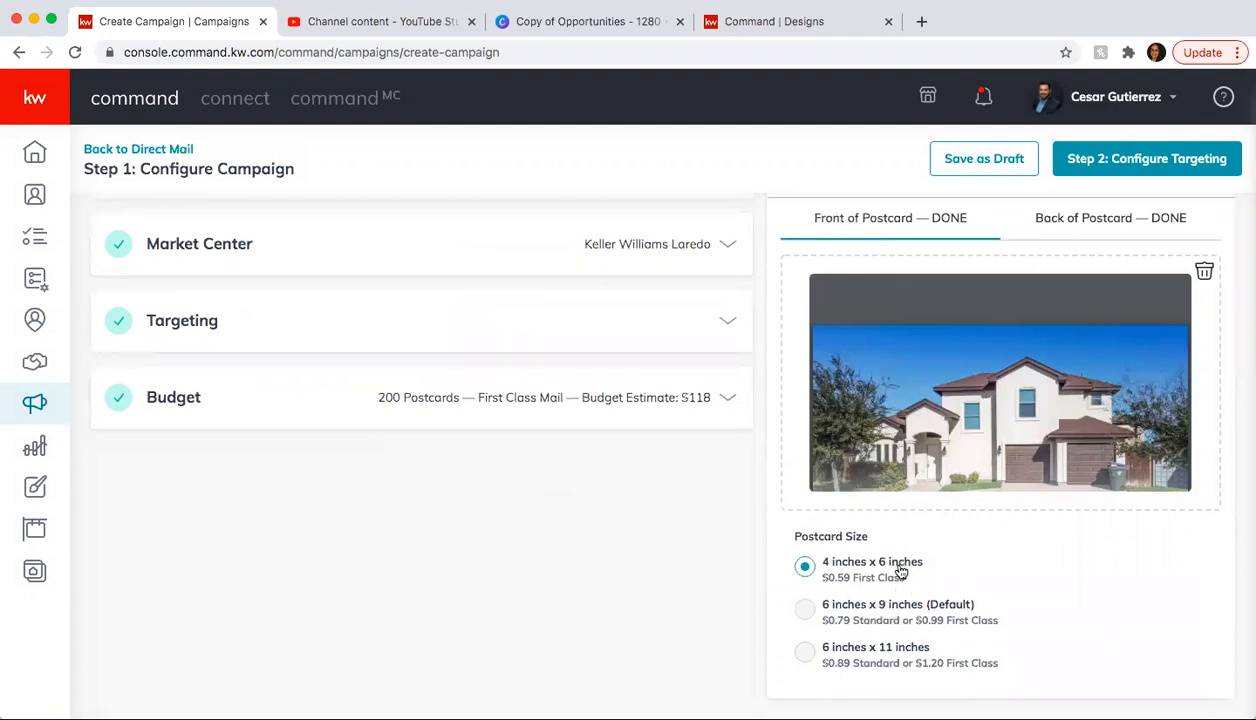
mouse_move(838, 585)
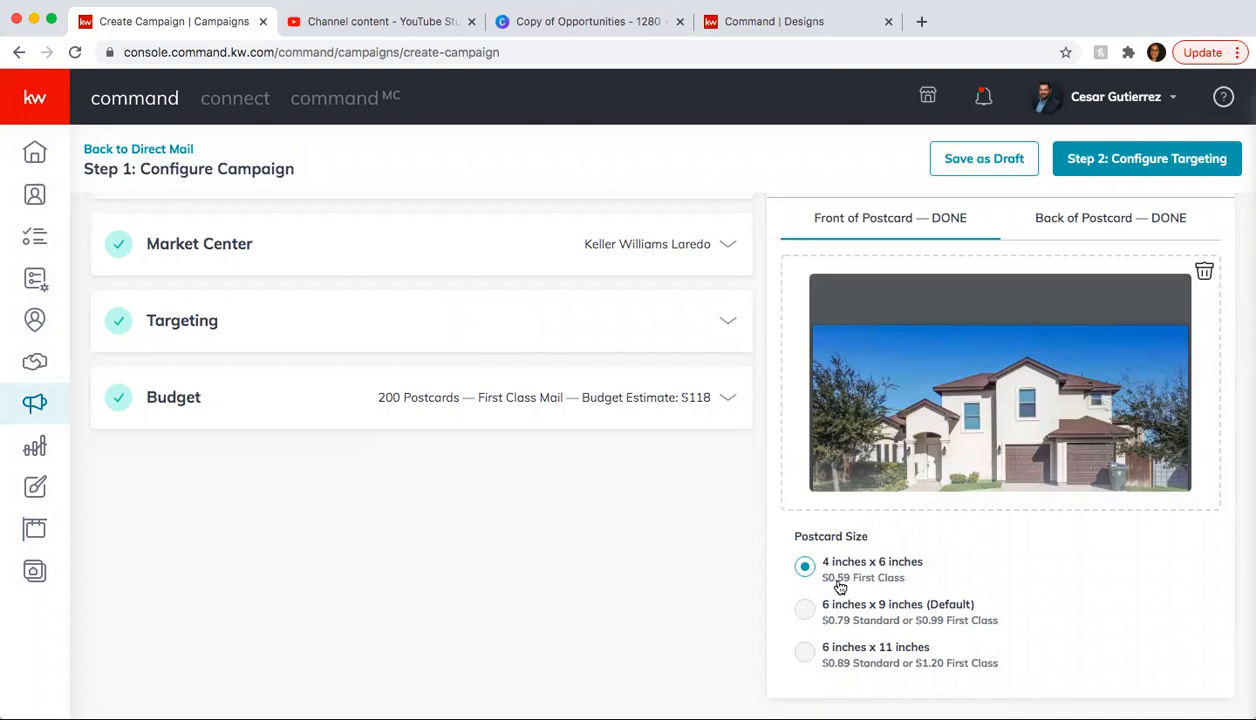
mouse_move(843, 628)
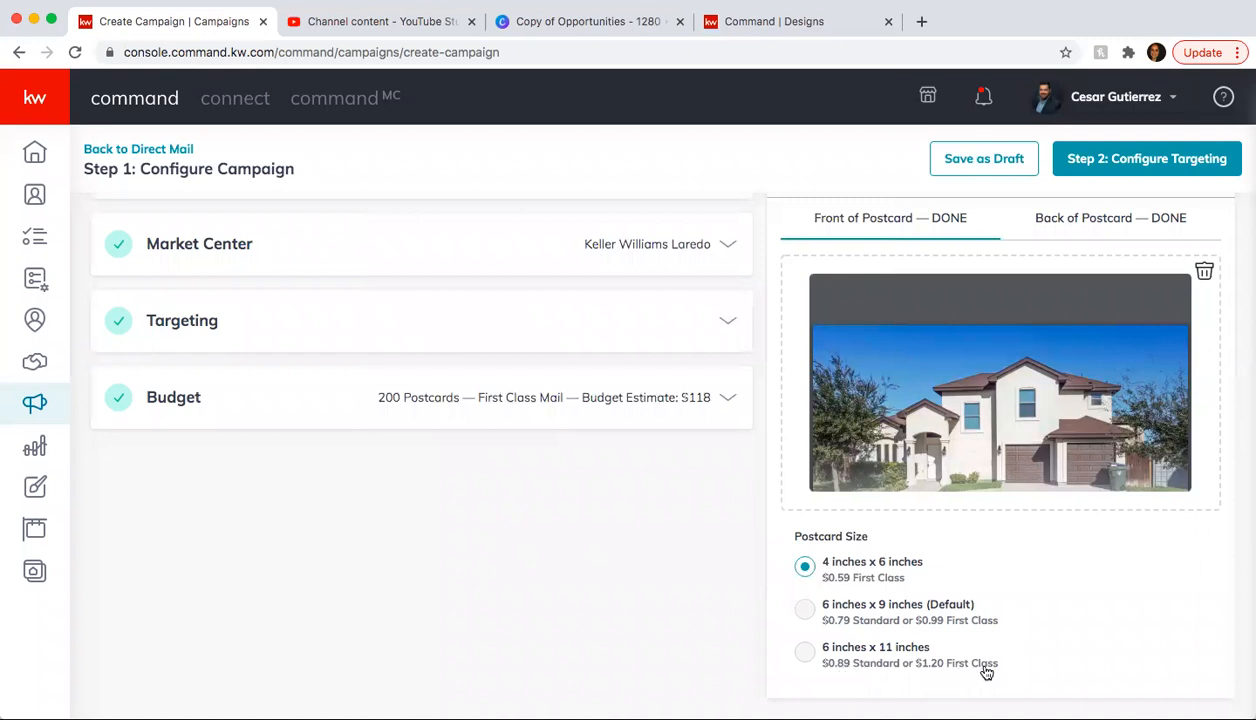
mouse_move(771, 574)
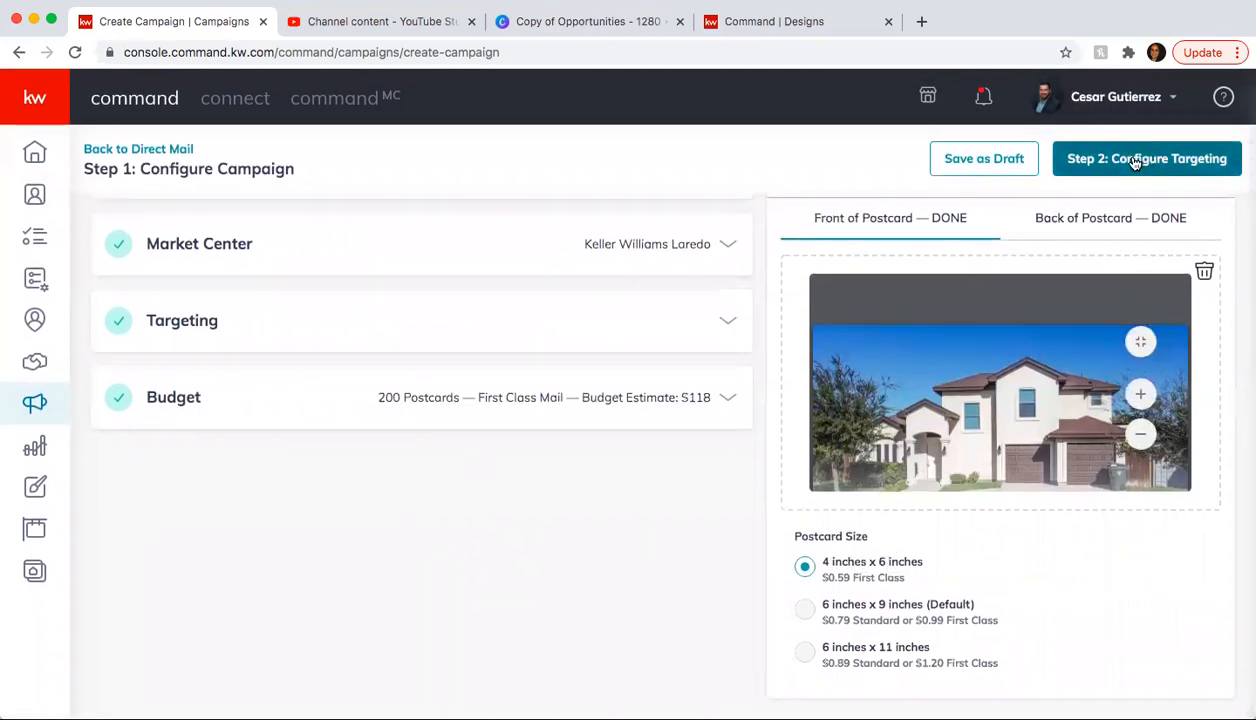
- Go to Step 2: Configure Targeting and confirm creating the campaign
left_click(1146, 158)
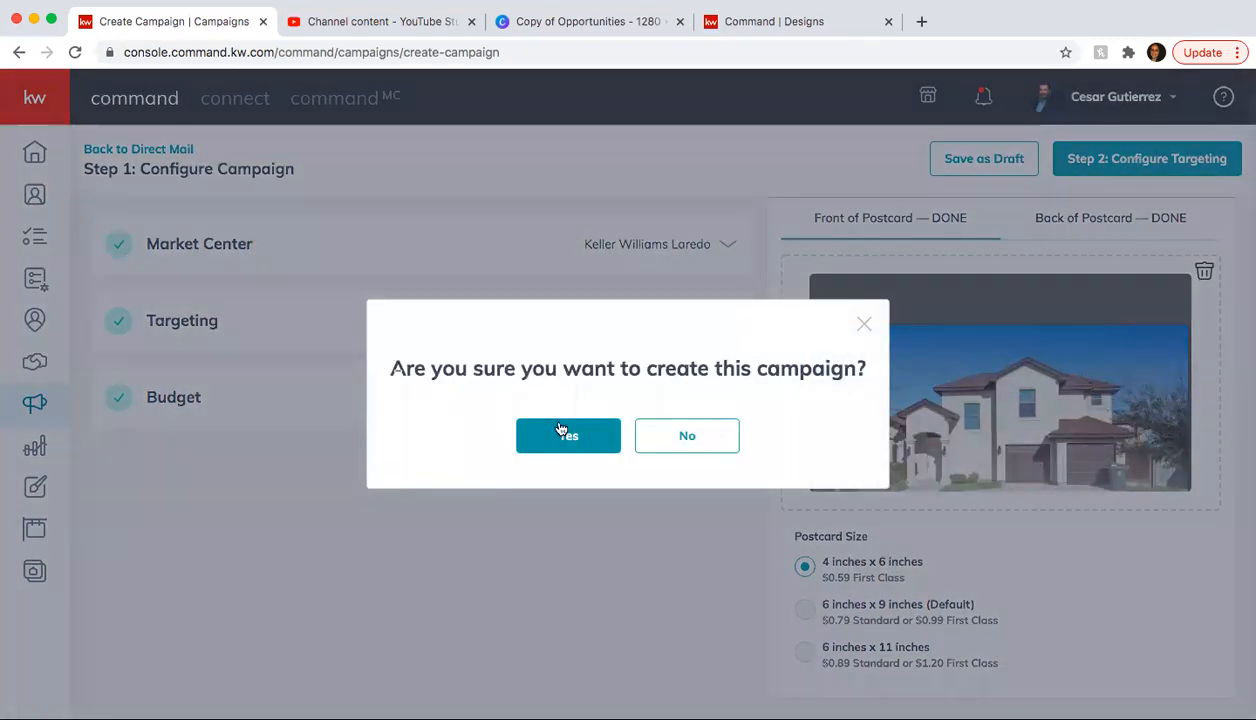
left_click(568, 435)
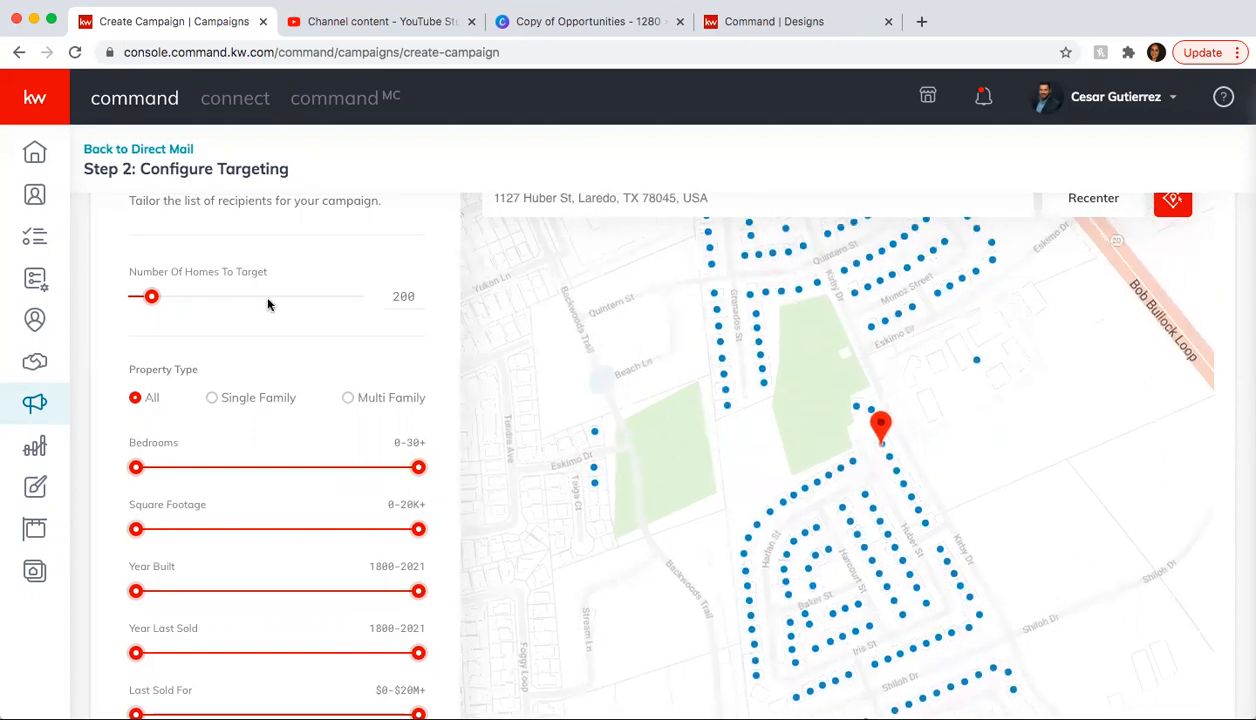
- Set Number Of Homes To Target to 100 and limit recipients to Single Family
left_click_drag(152, 296, 141, 296)
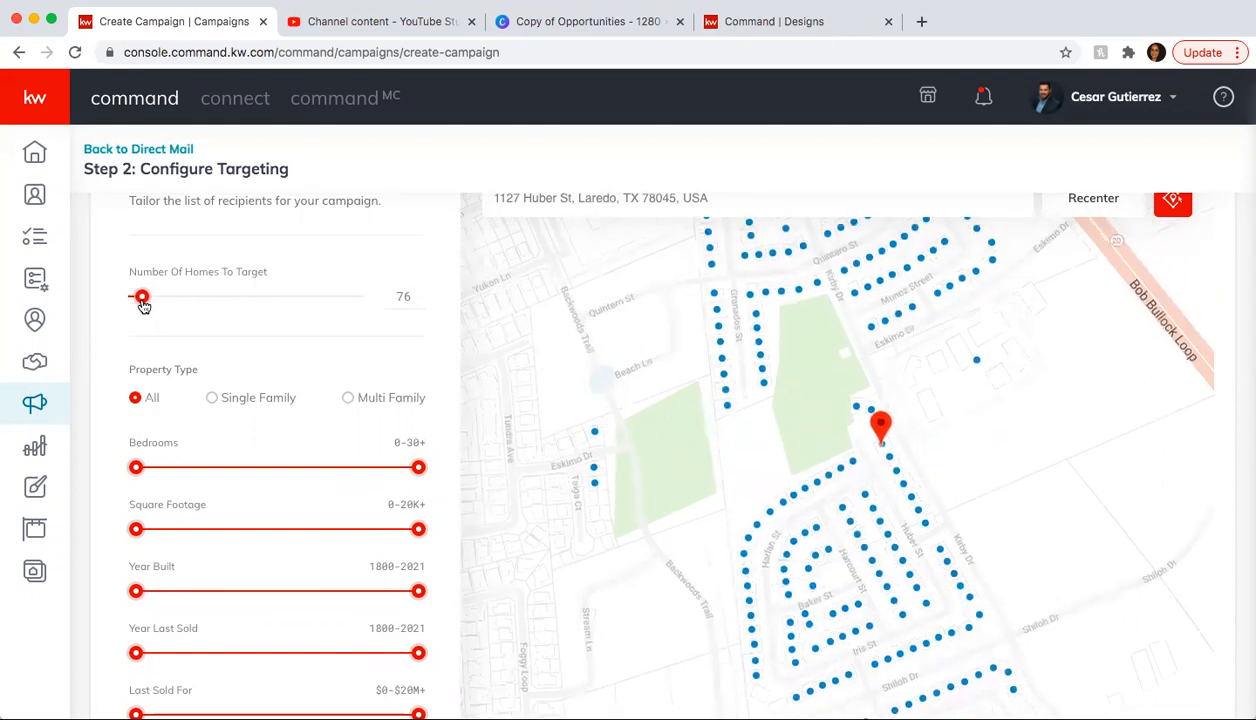
left_click_drag(141, 297, 147, 297)
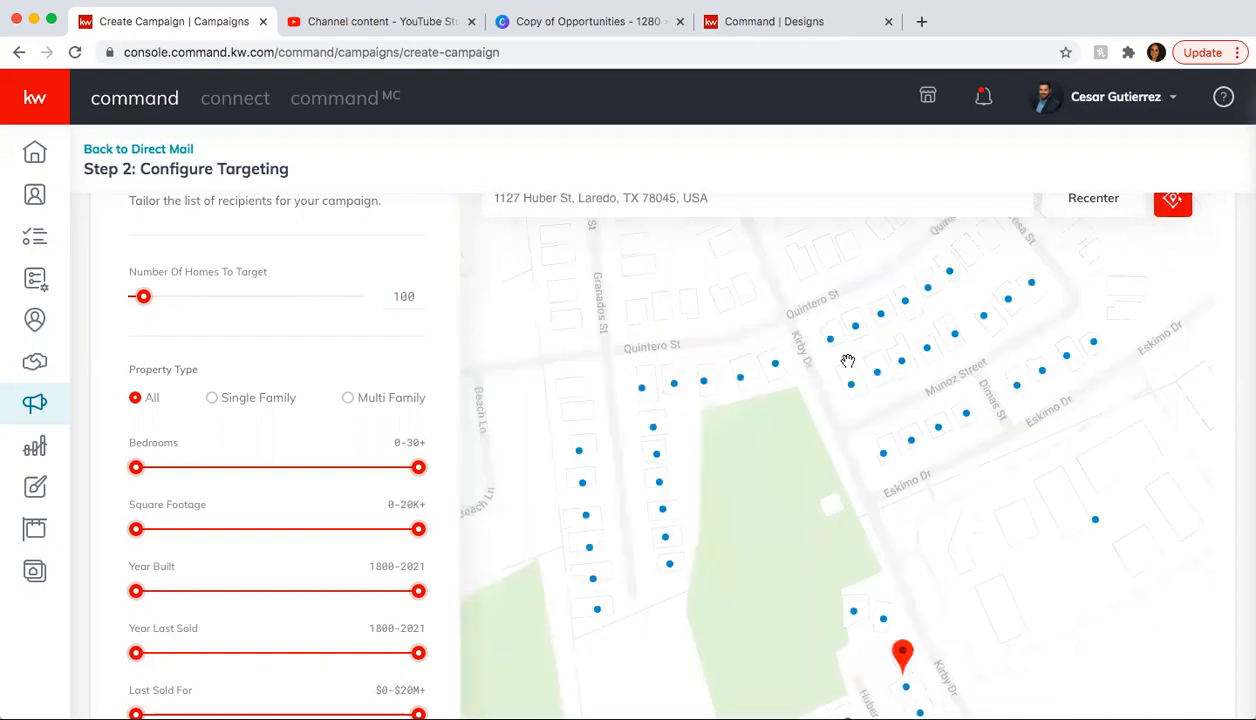
scroll("down", 3)
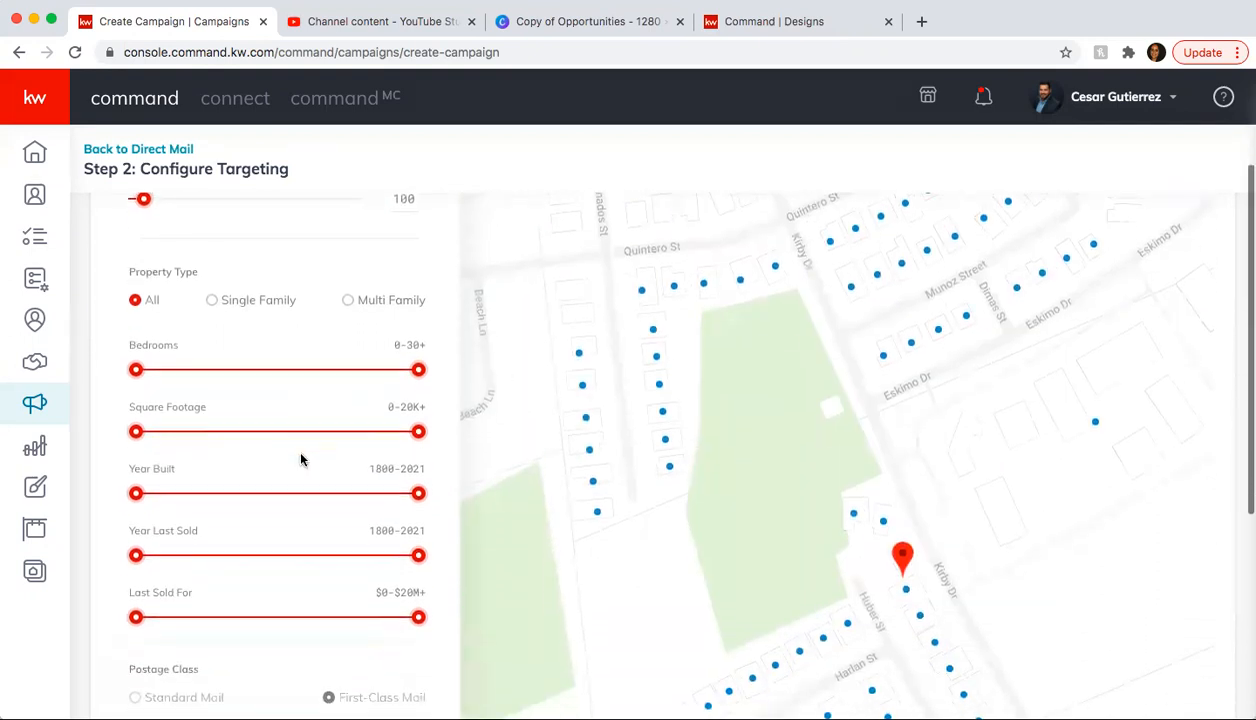
left_click(211, 300)
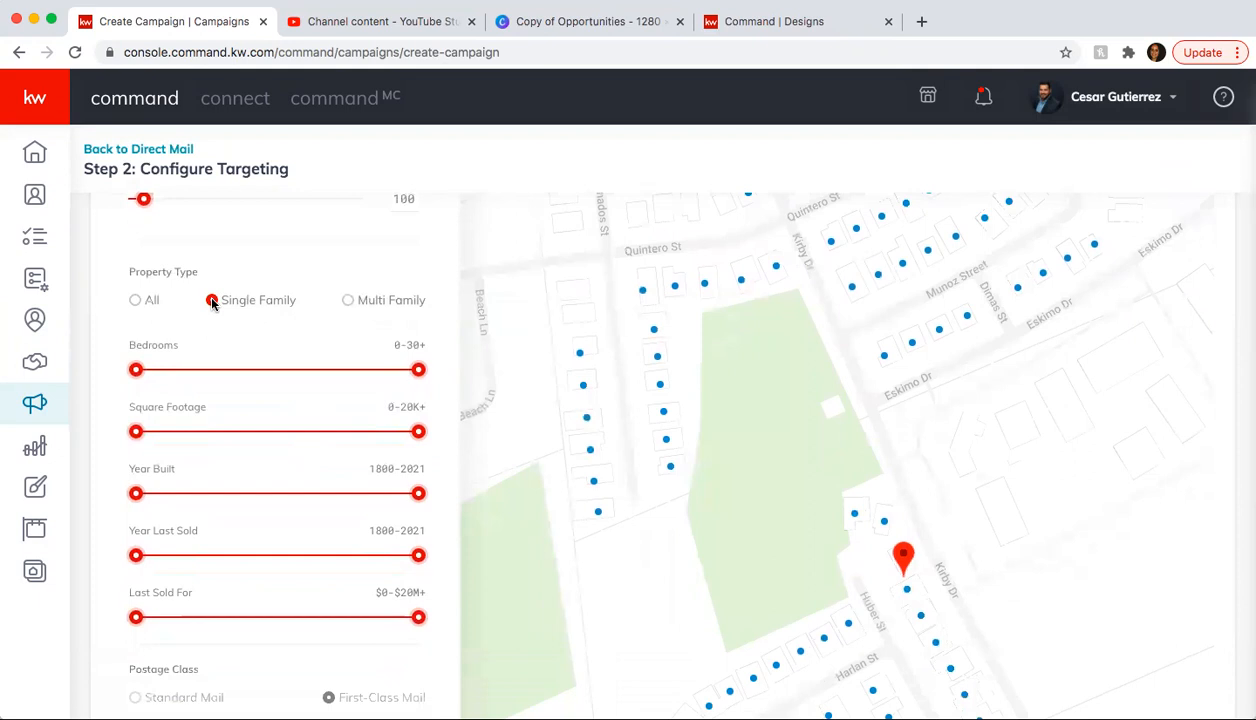
left_click(211, 300)
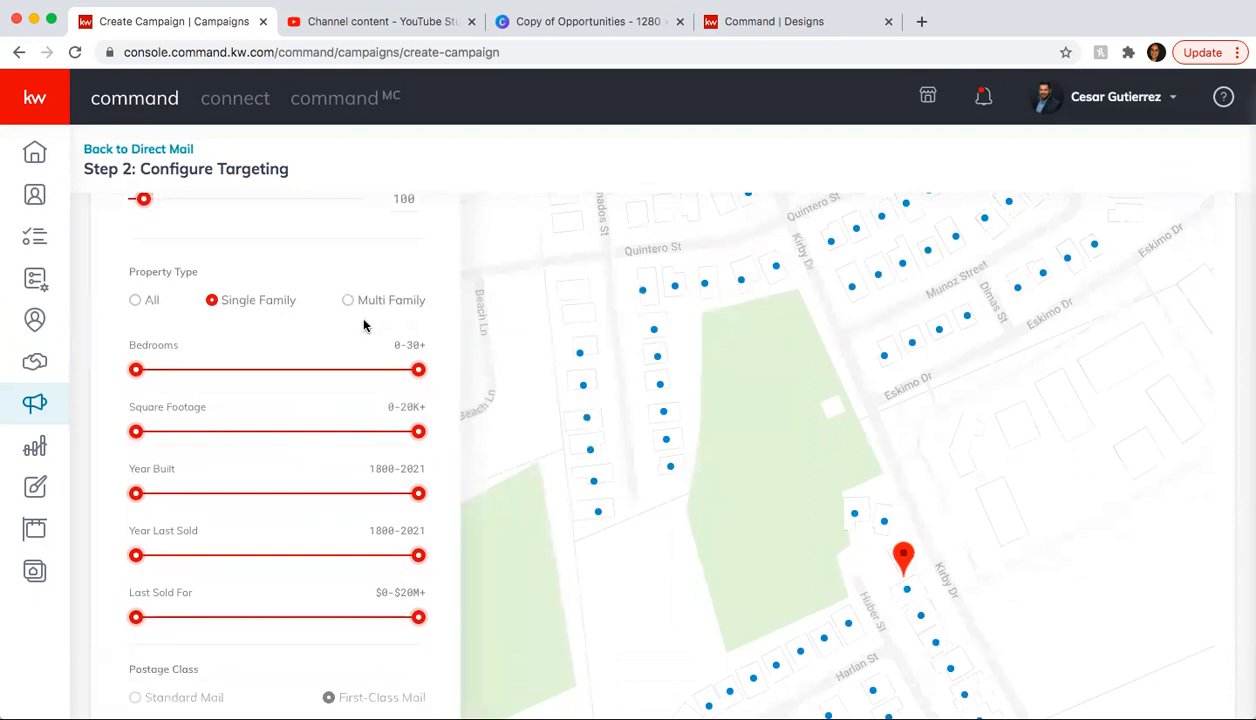
left_click(903, 560)
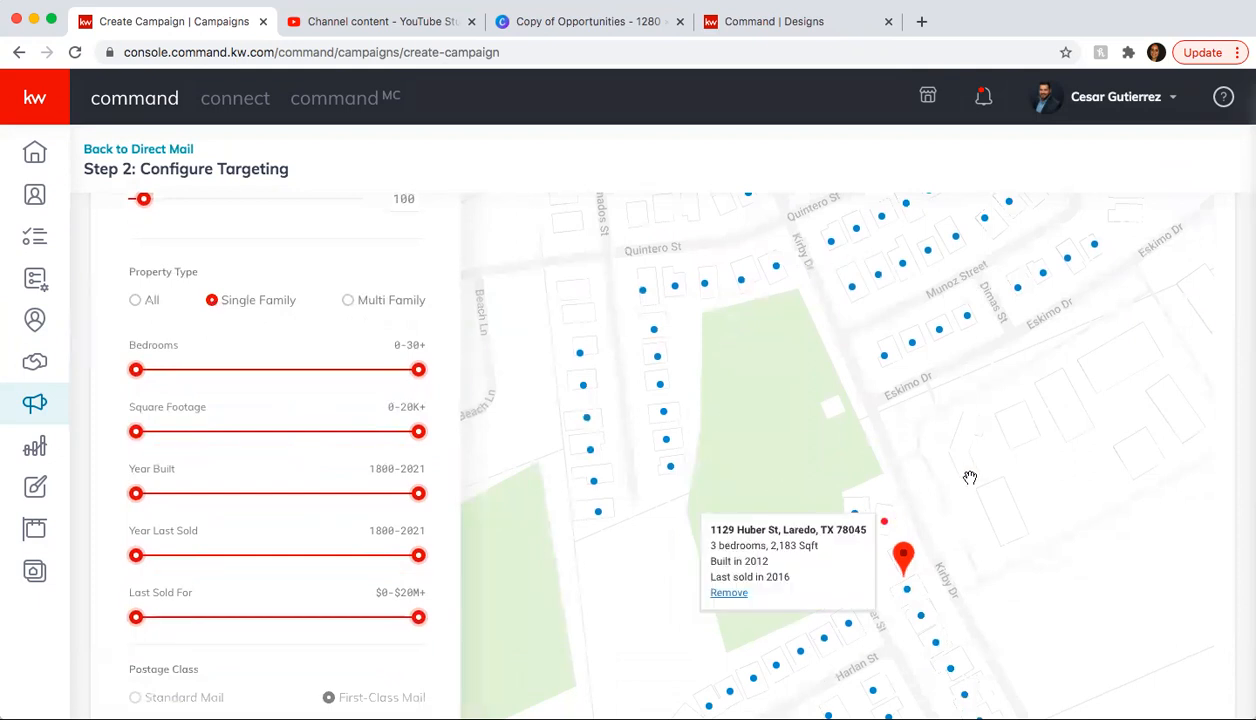
- Set the Year Last Sold upper limit to 2019
scroll("down", 3)
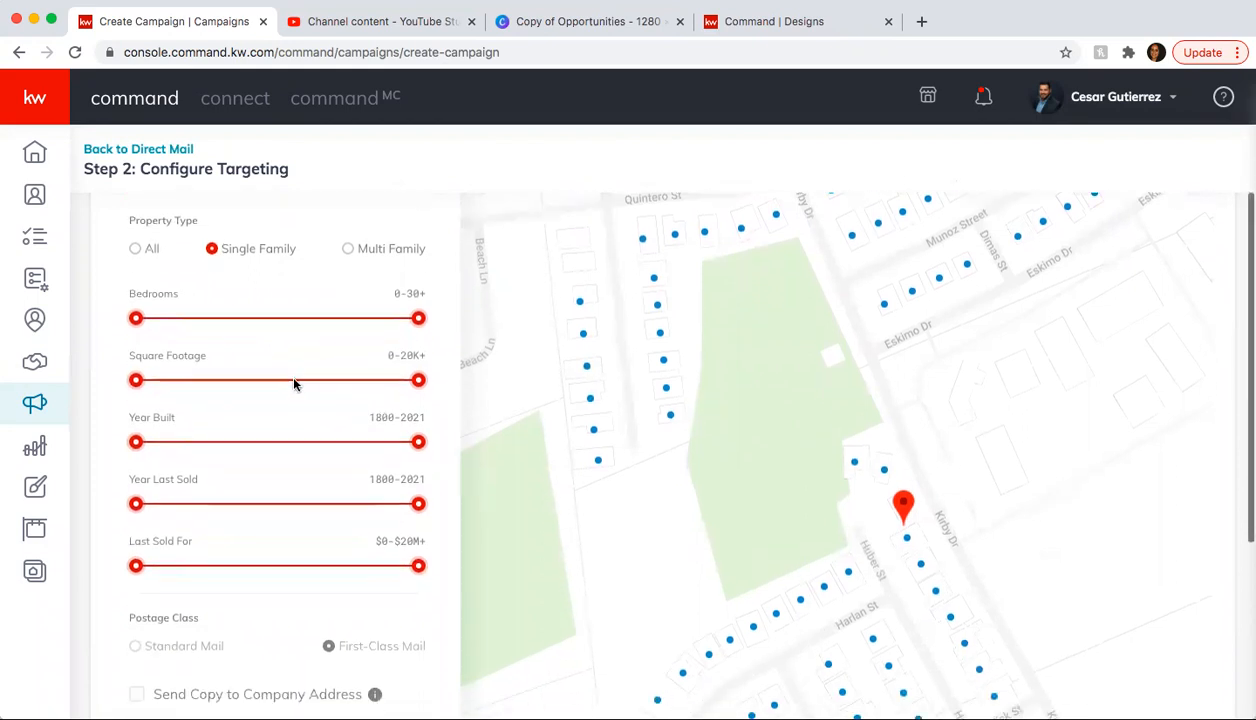
scroll("down", 3)
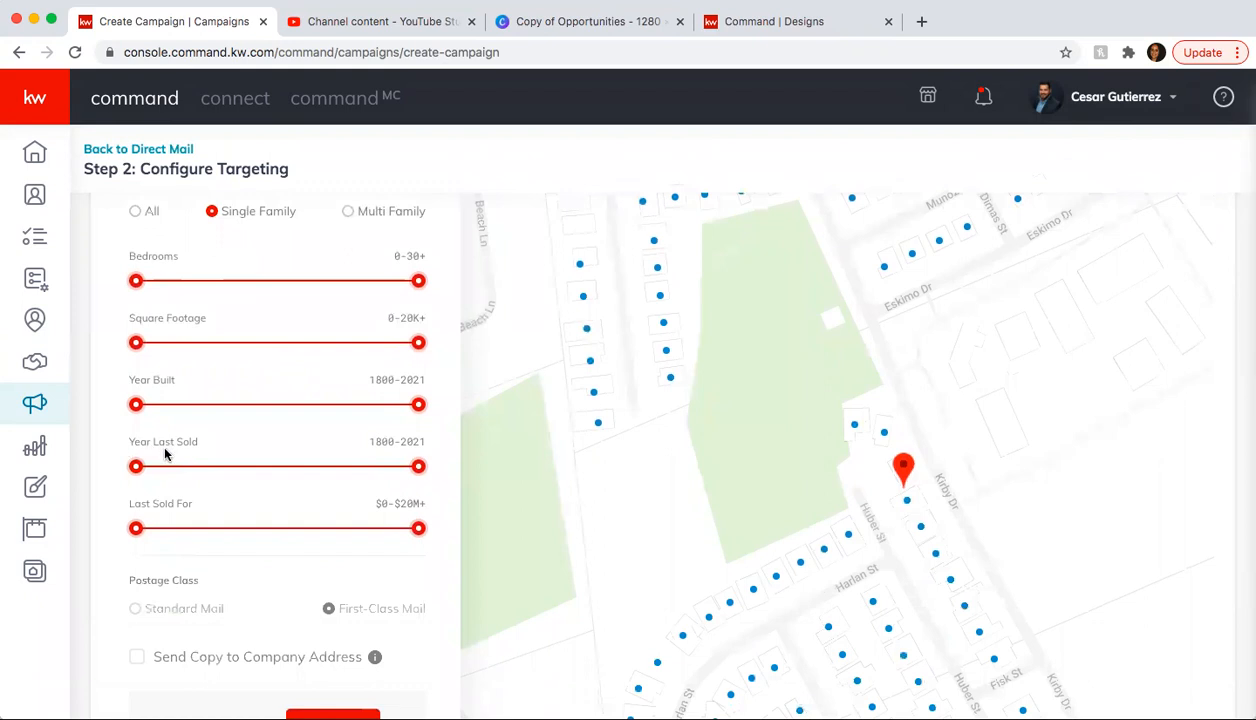
mouse_move(418, 466)
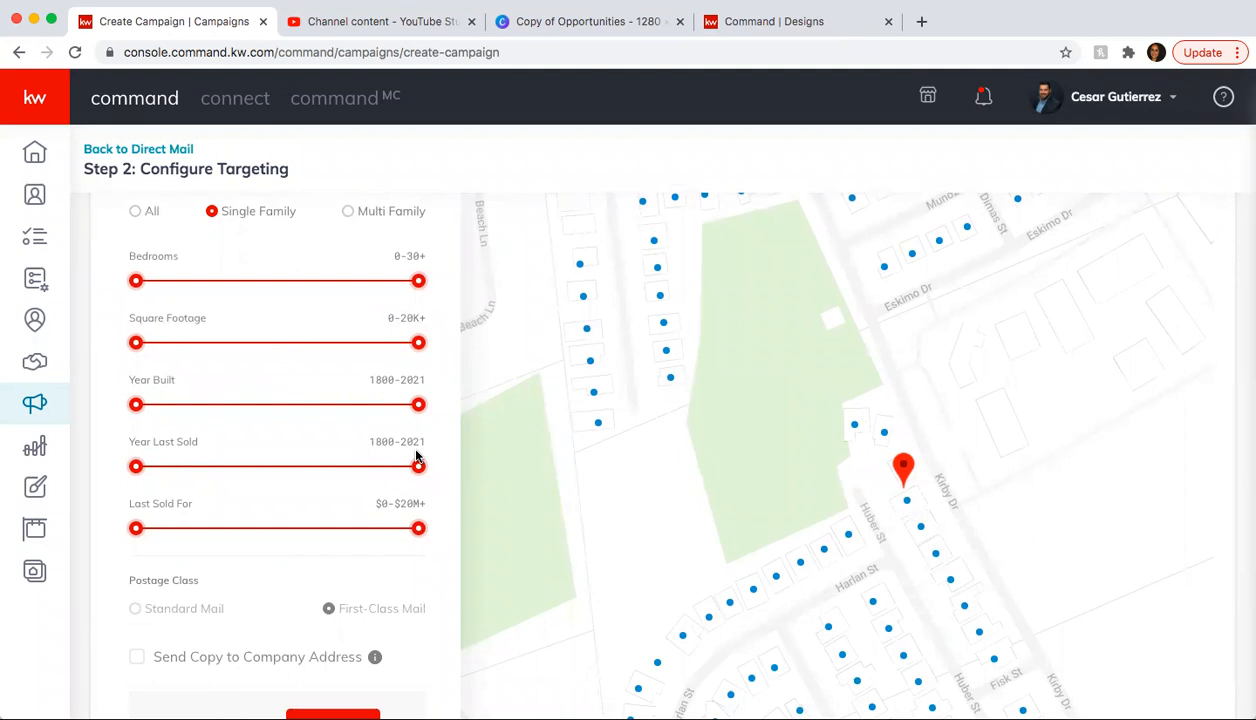
left_click_drag(419, 465, 412, 465)
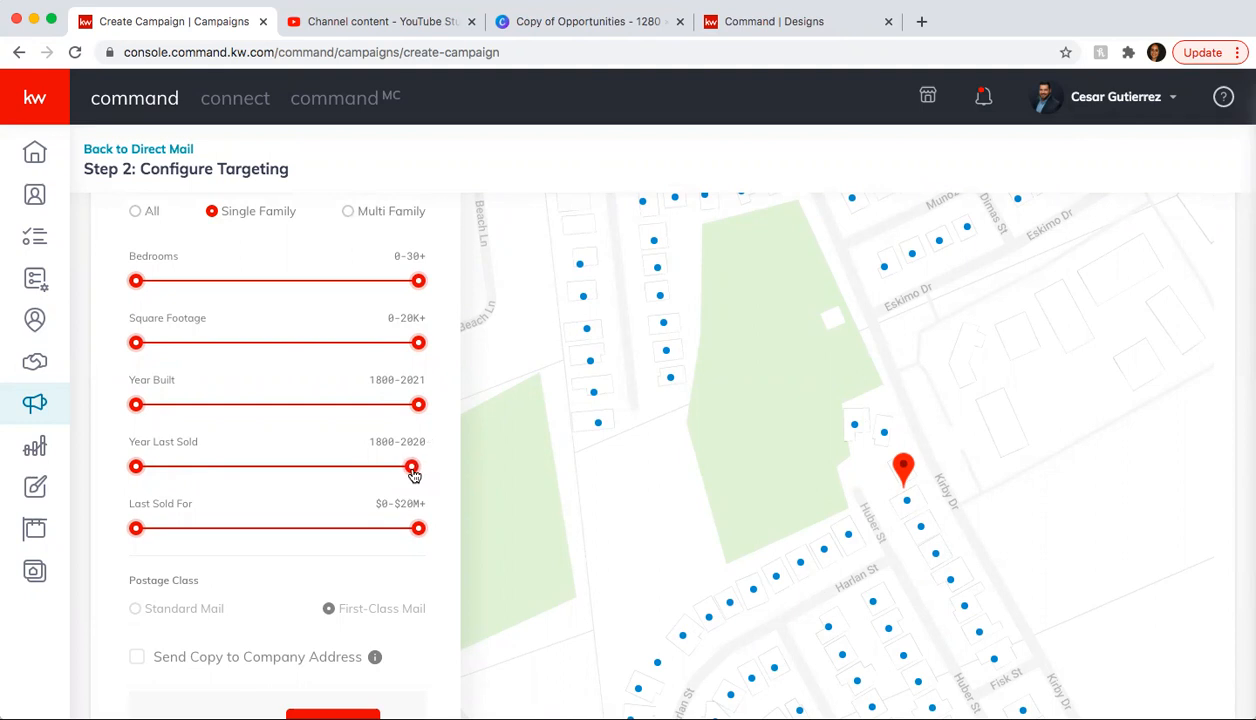
left_click_drag(418, 466, 406, 466)
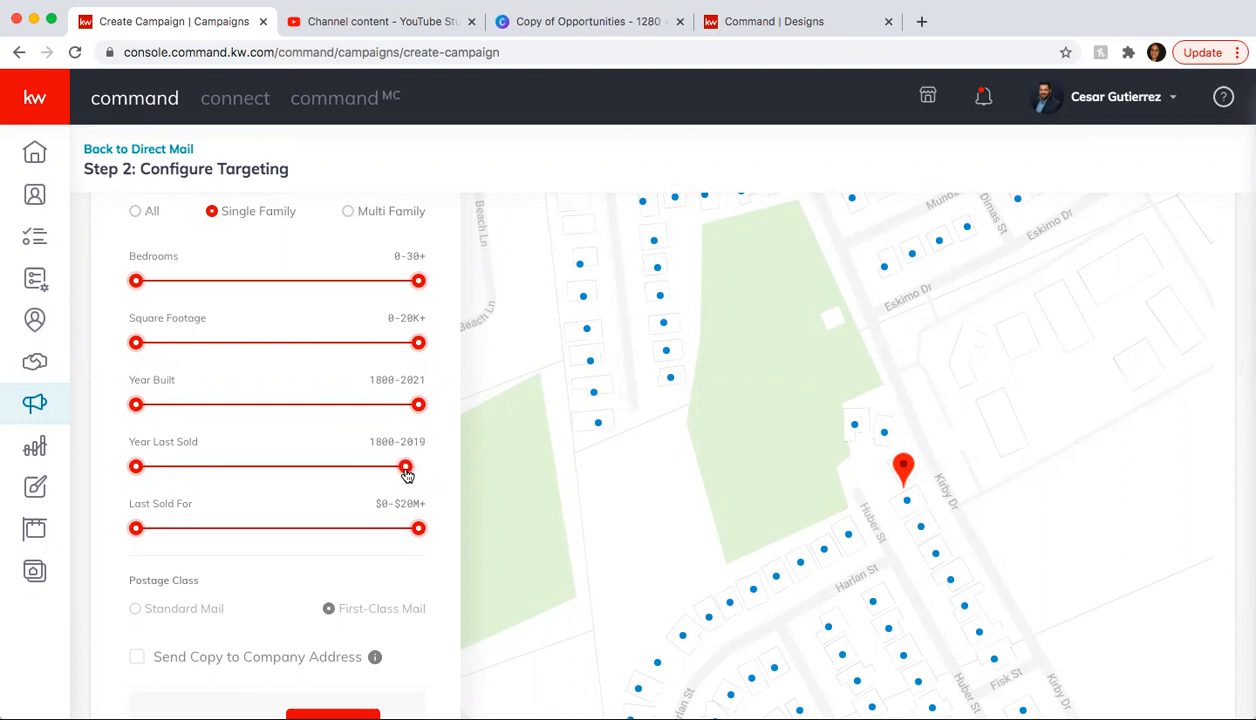
left_click_drag(418, 466, 402, 466)
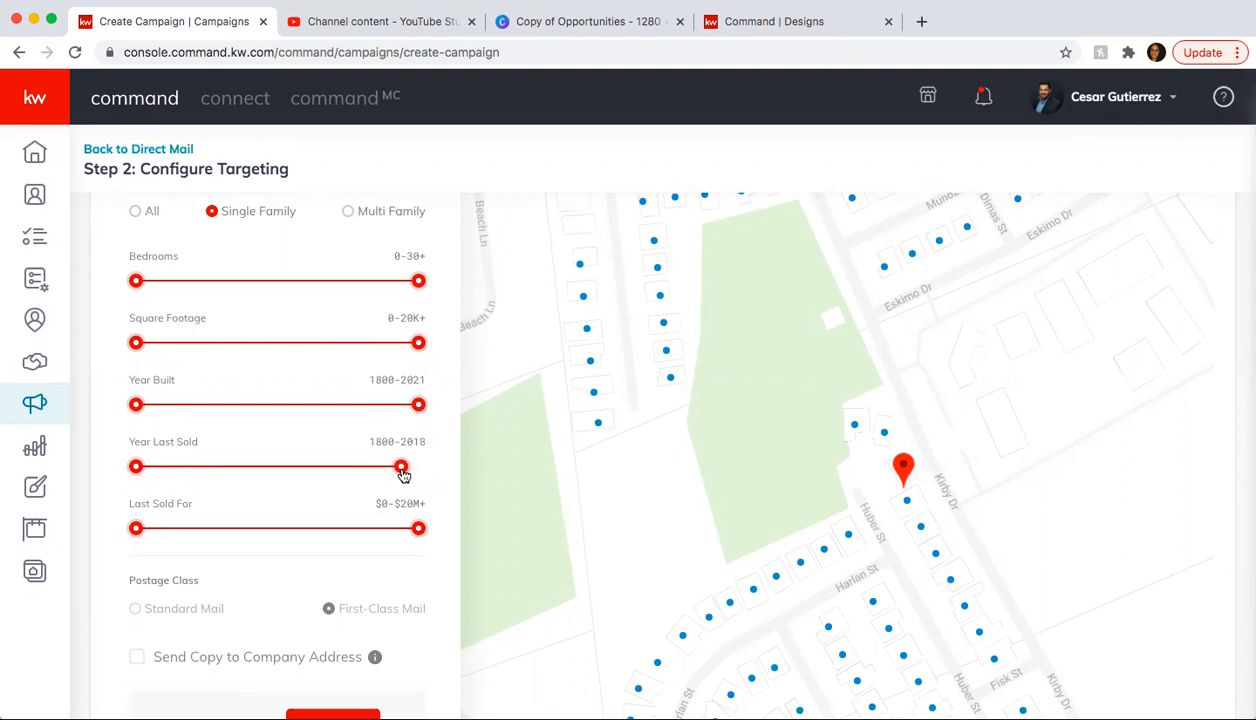
left_click_drag(400, 466, 403, 466)
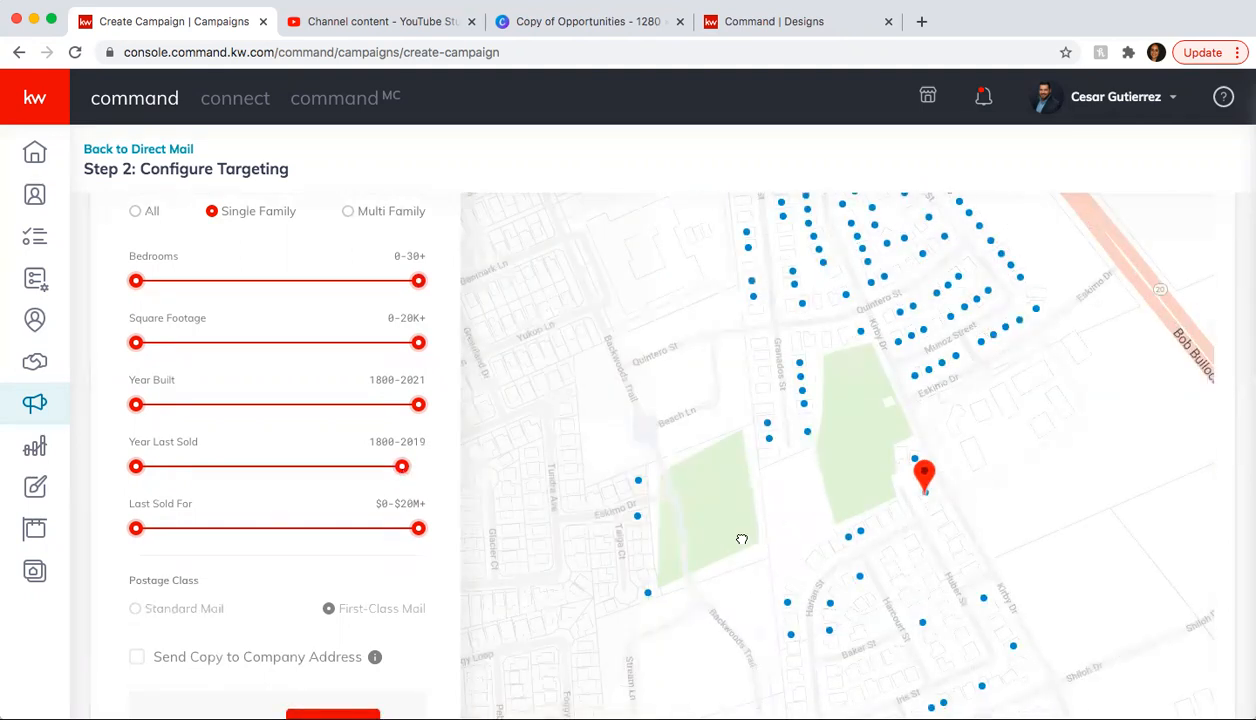
left_click_drag(742, 539, 962, 497)
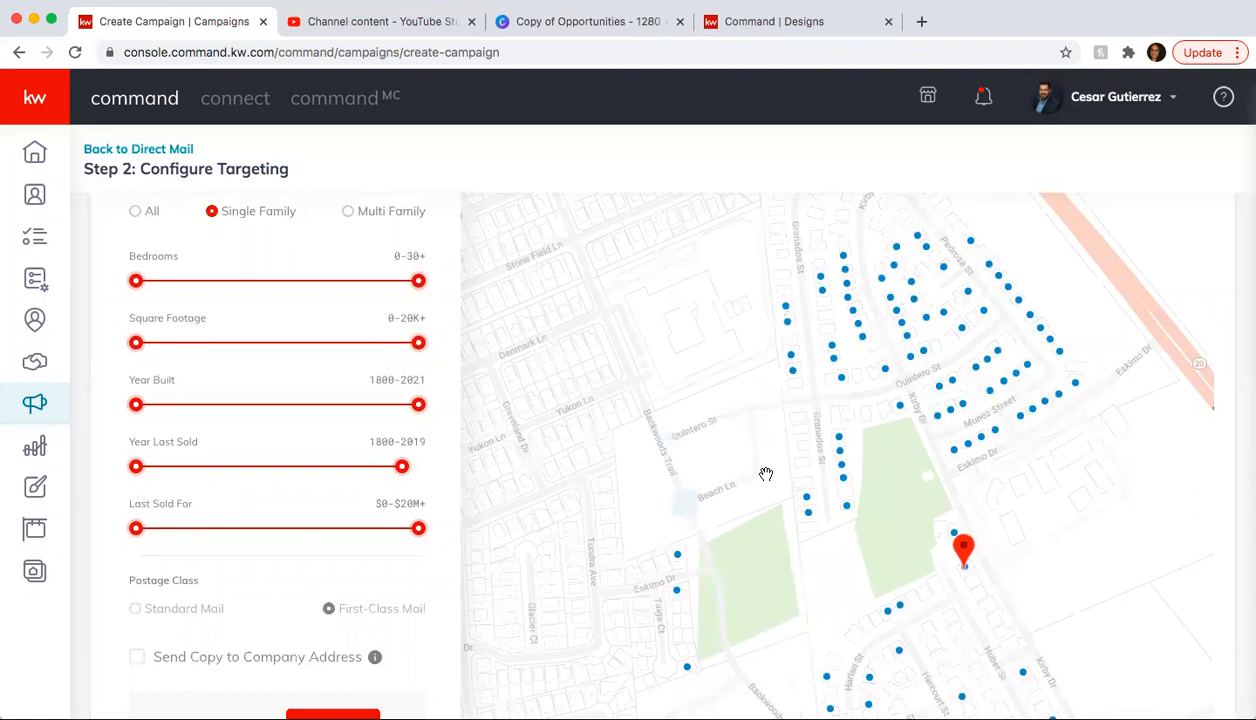
mouse_move(742, 531)
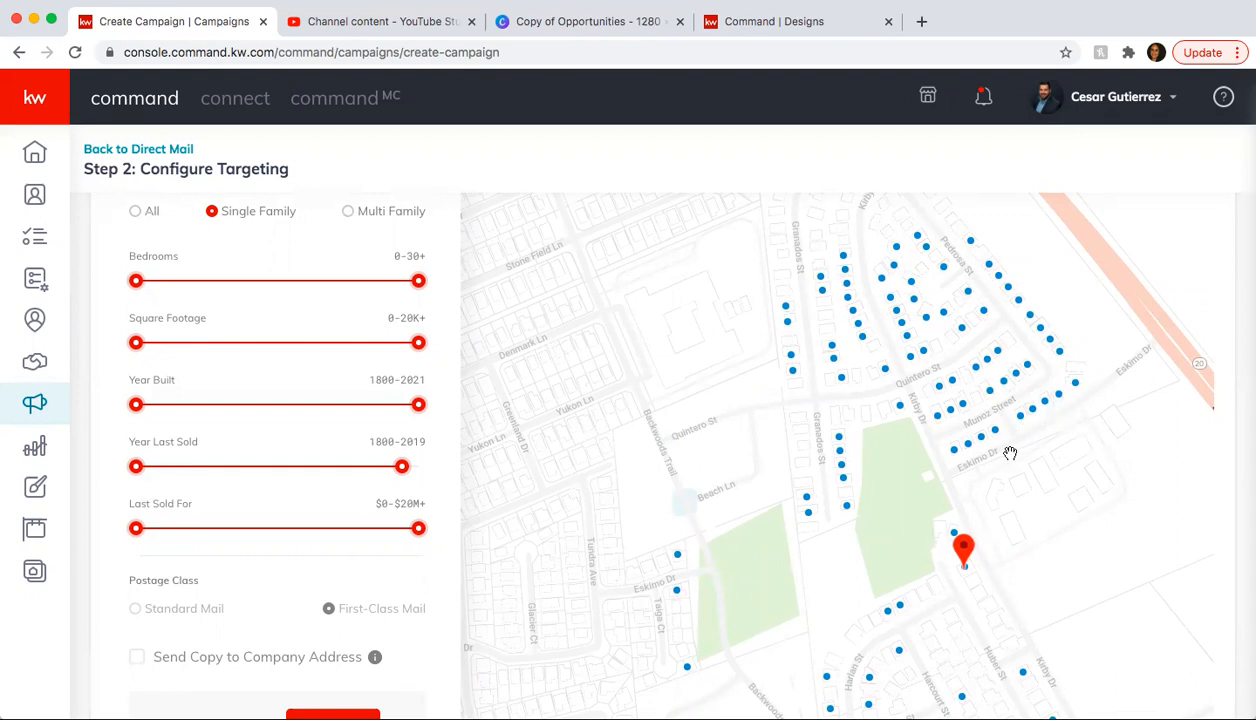
left_click(957, 454)
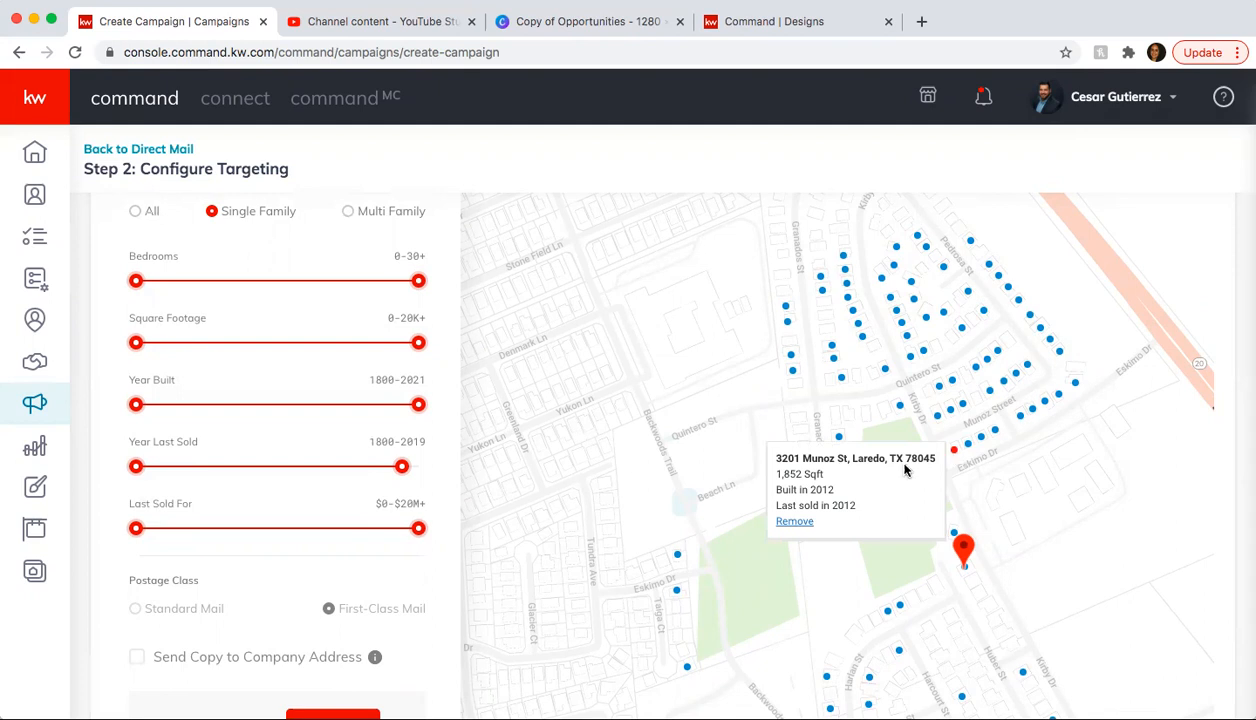
mouse_move(826, 517)
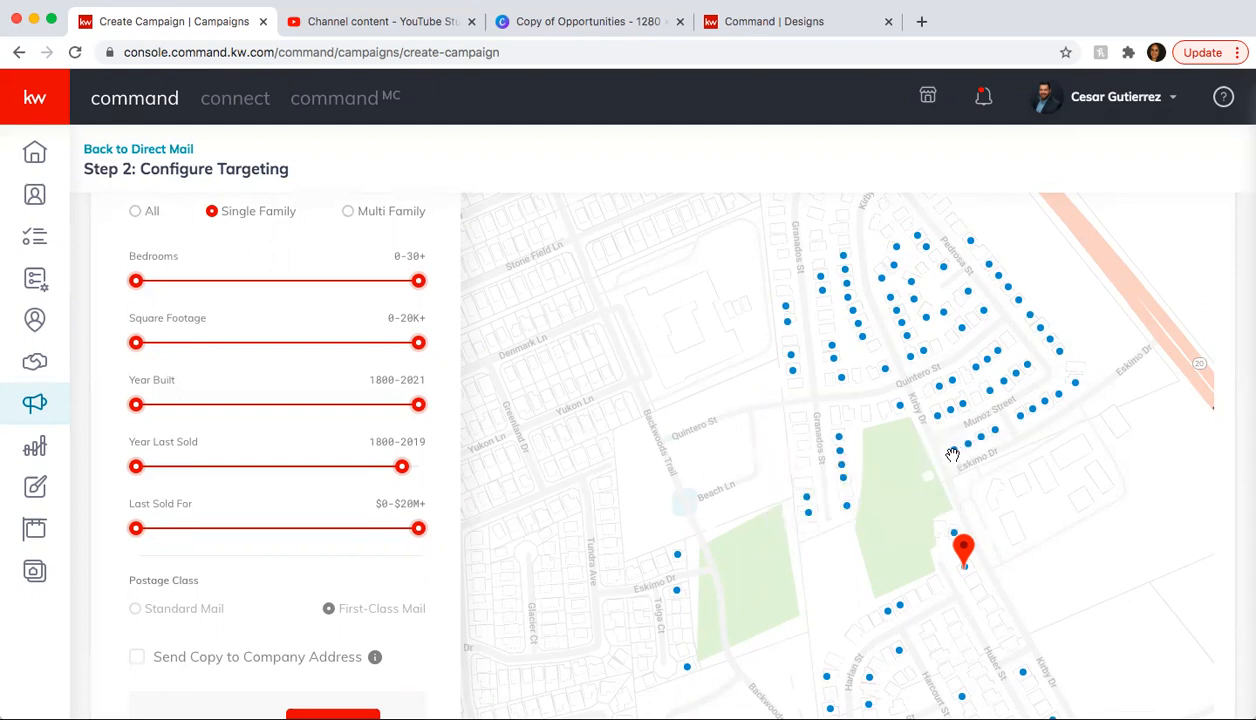
mouse_move(954, 456)
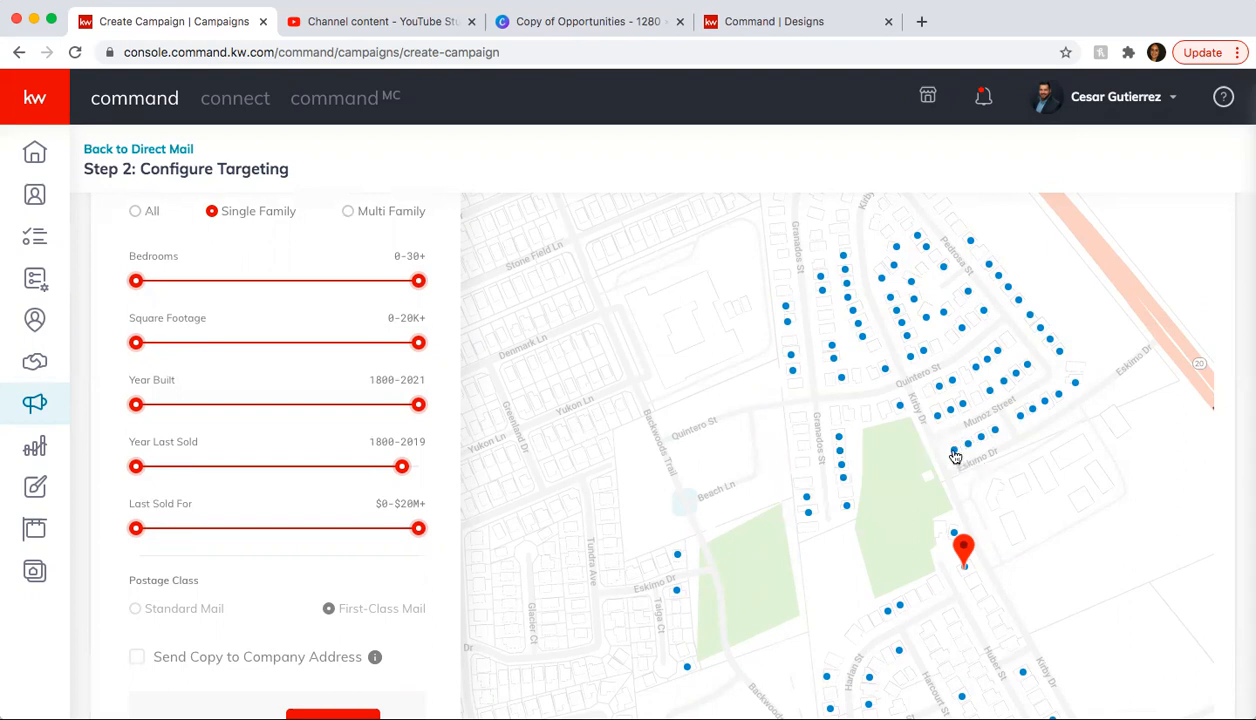
left_click_drag(955, 457, 795, 530)
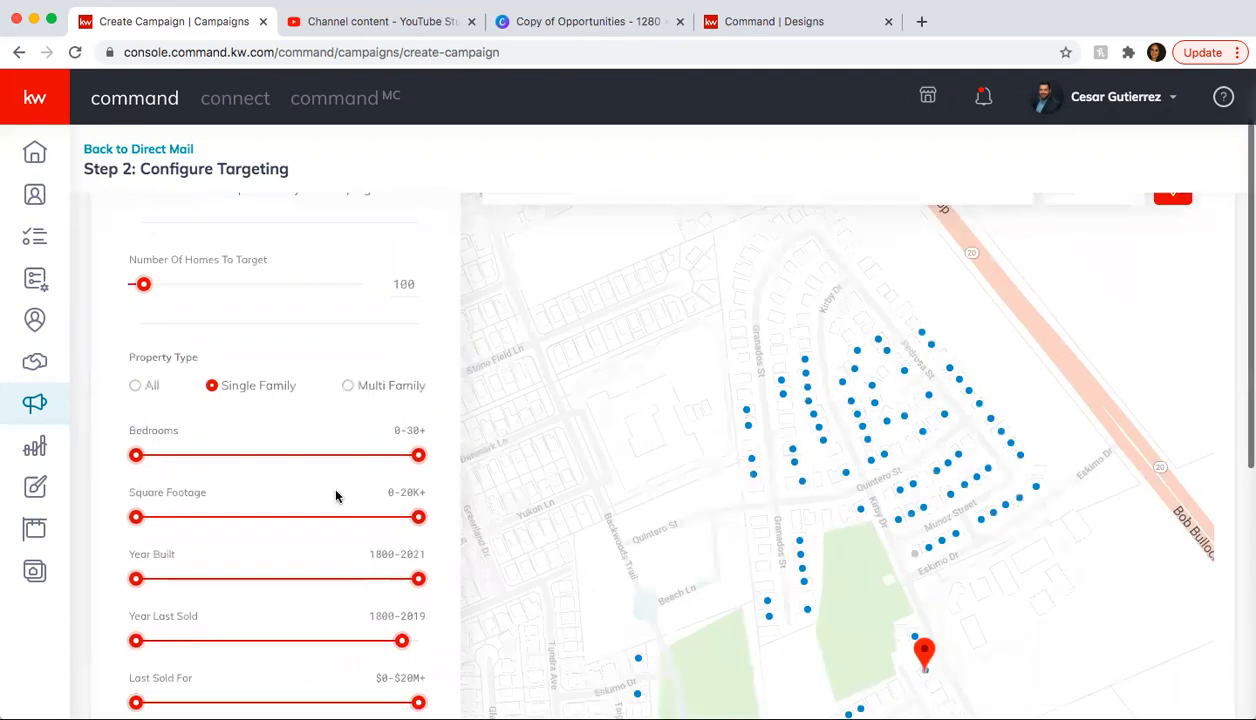
scroll("down", 3)
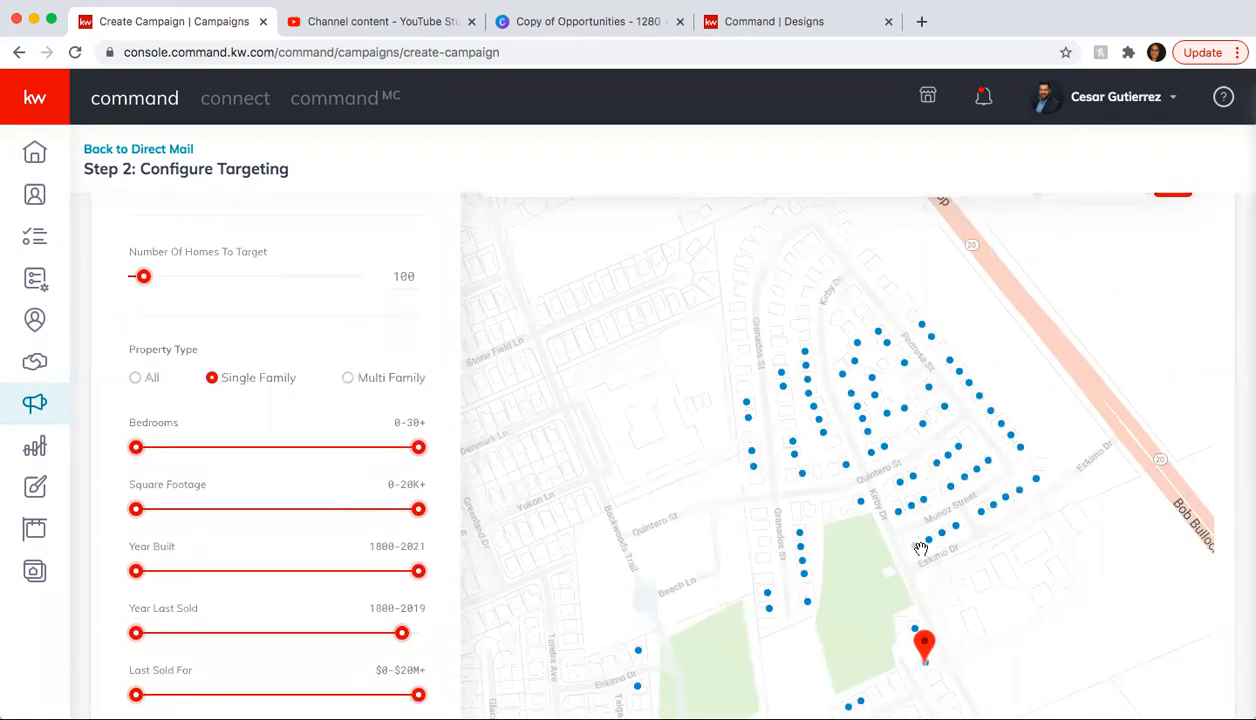
mouse_move(876, 587)
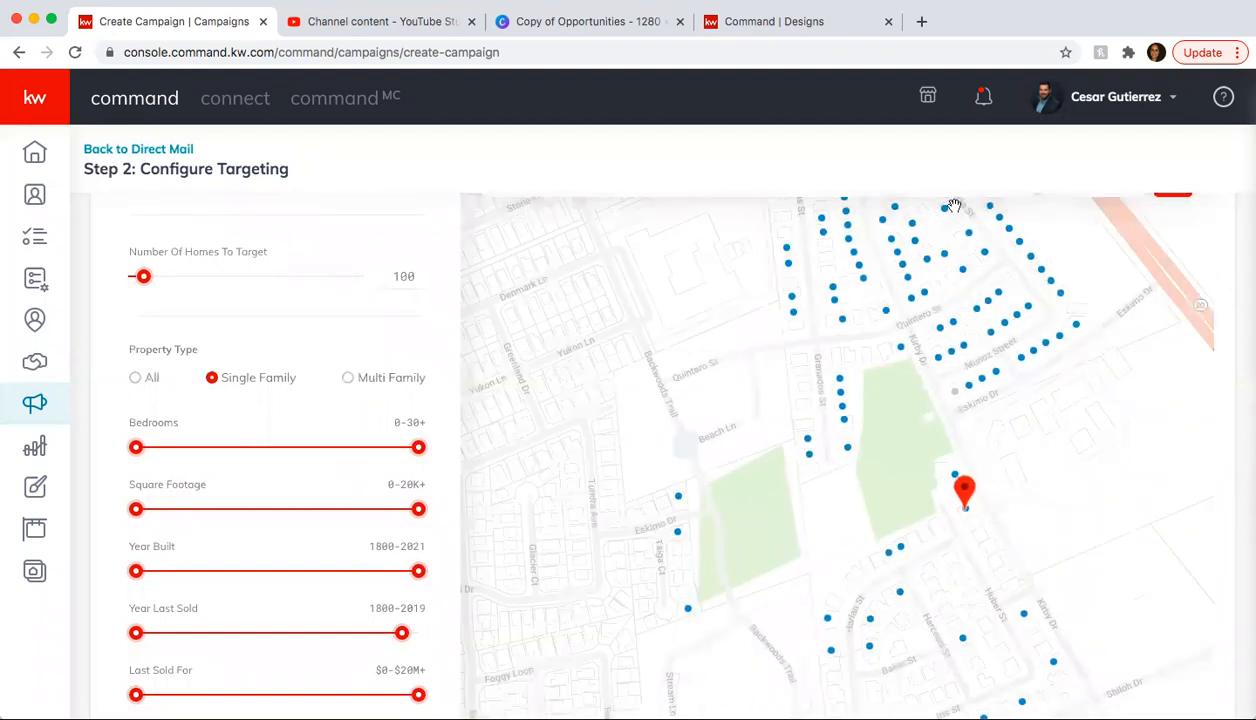
left_click(939, 322)
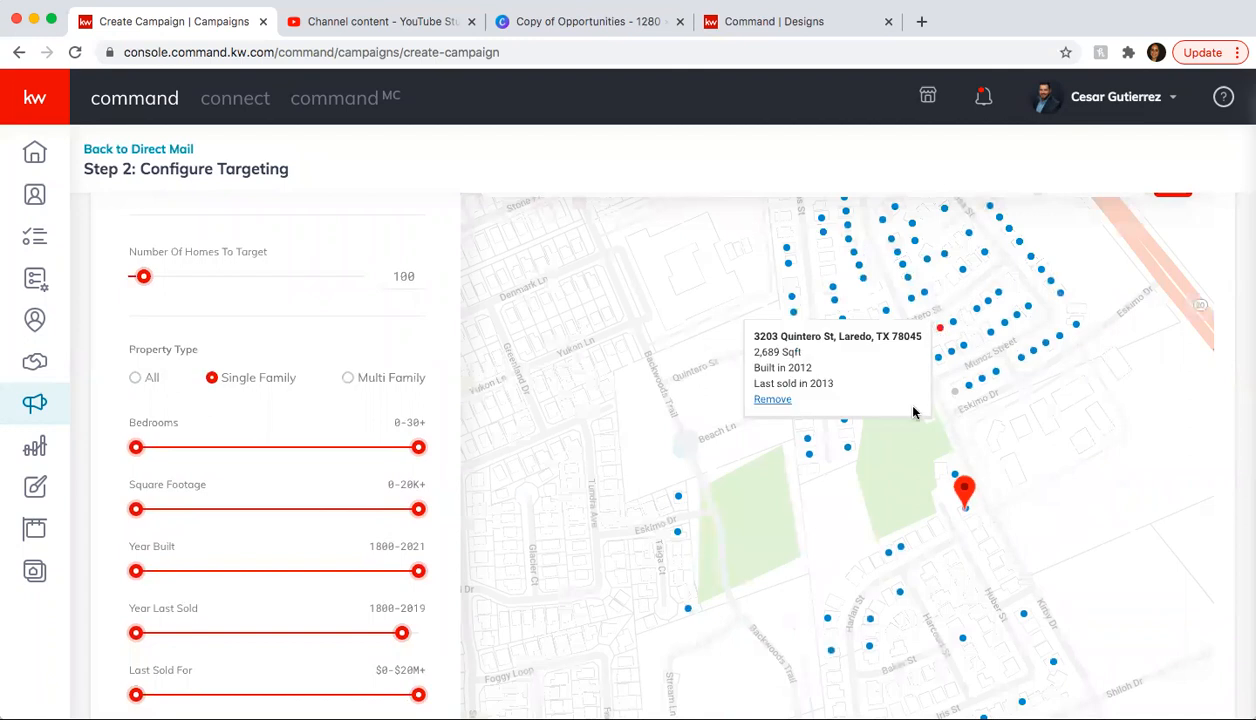
- Add a copy to the company address, bringing the total to $59.59, and proceed to preview
scroll("down", 3)
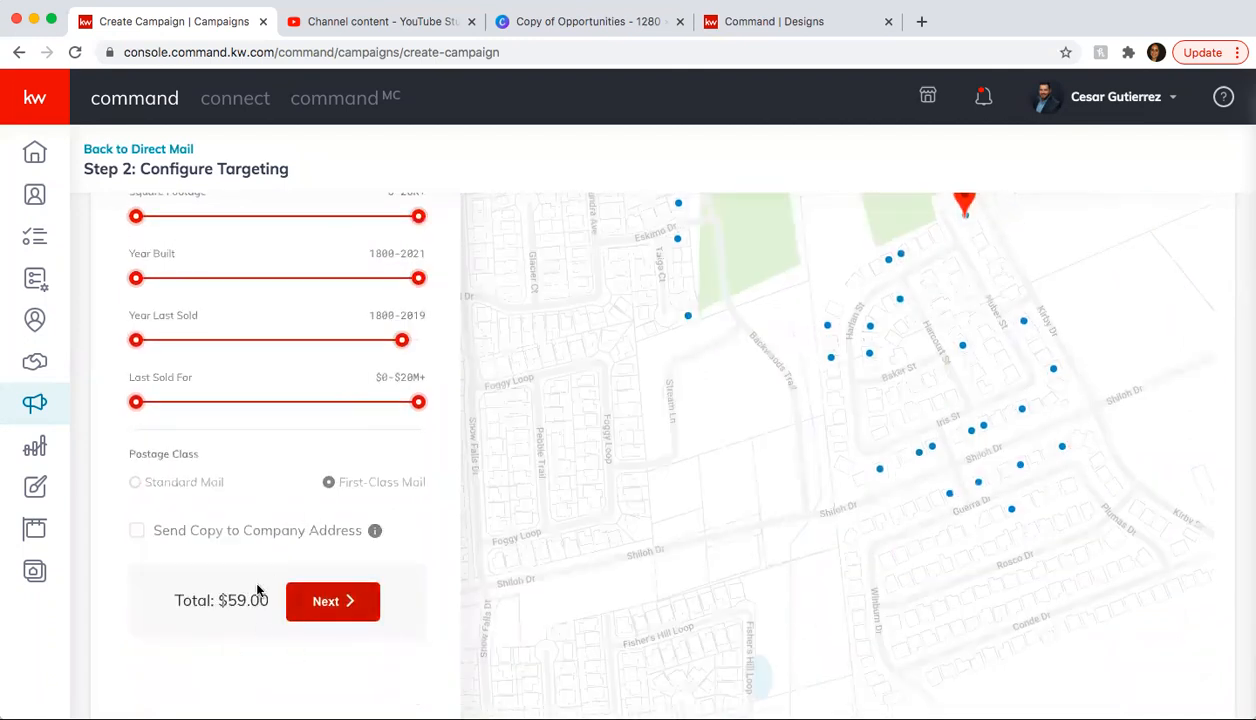
left_click(137, 531)
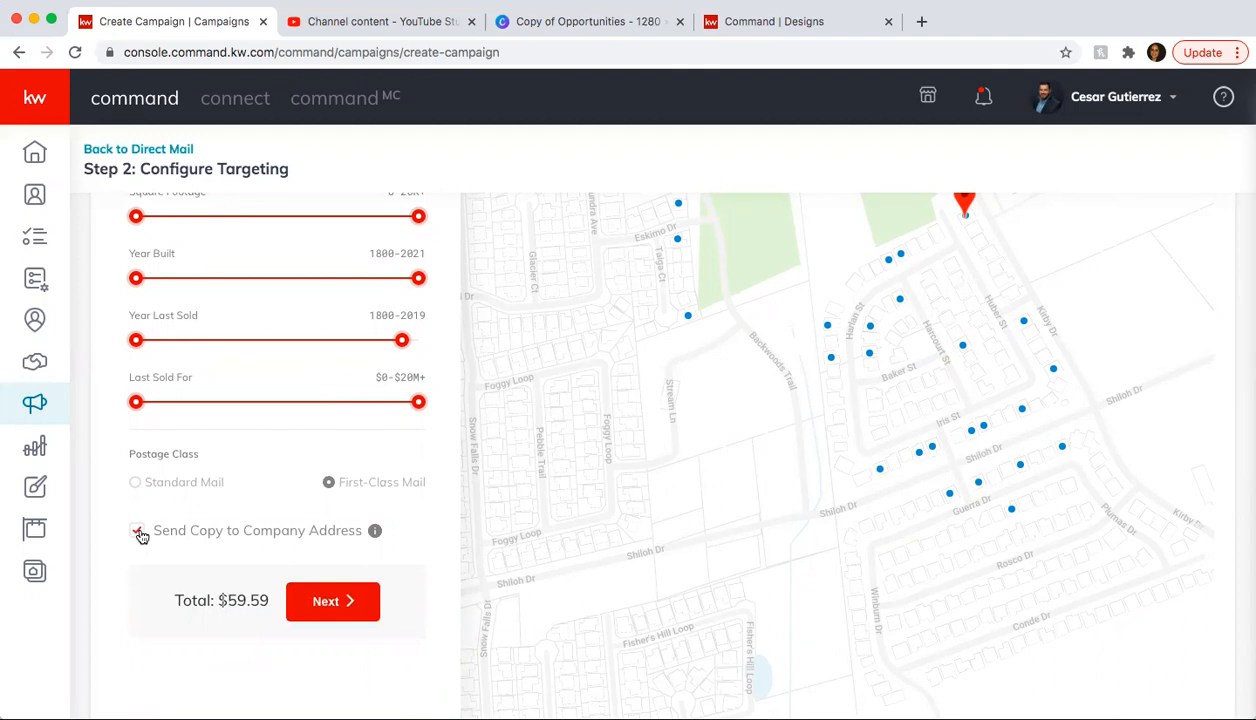
left_click(137, 531)
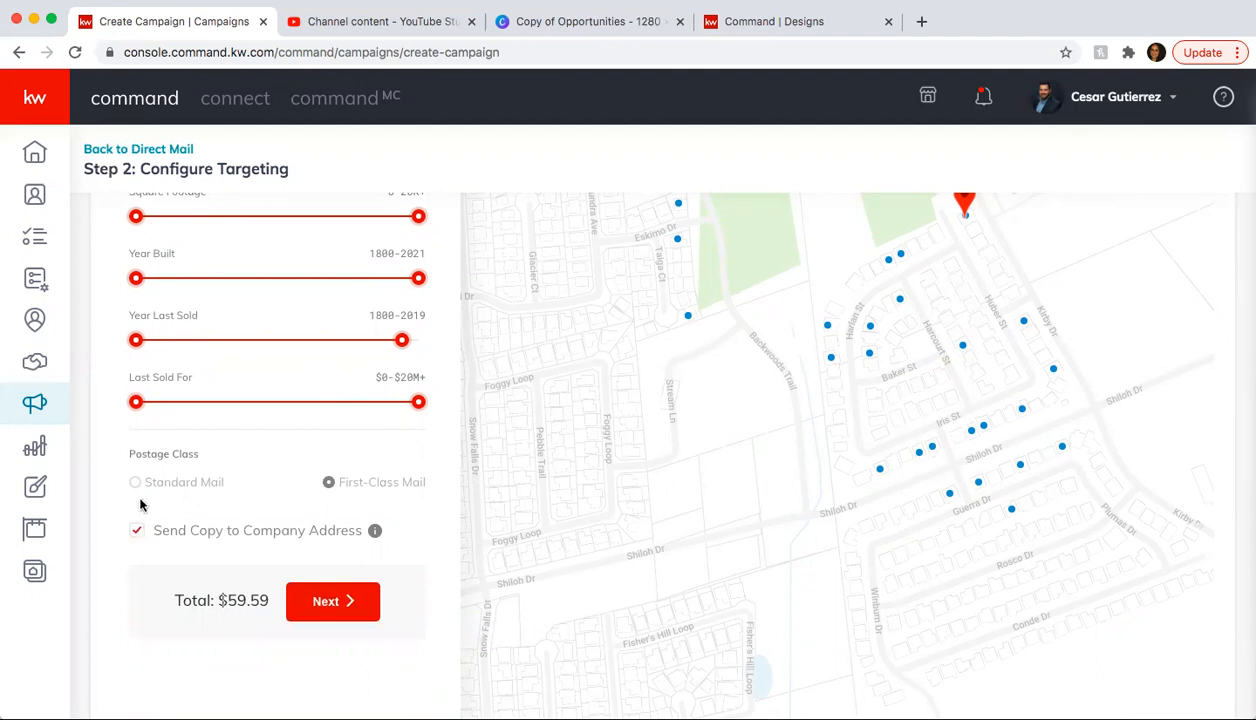
mouse_move(270, 483)
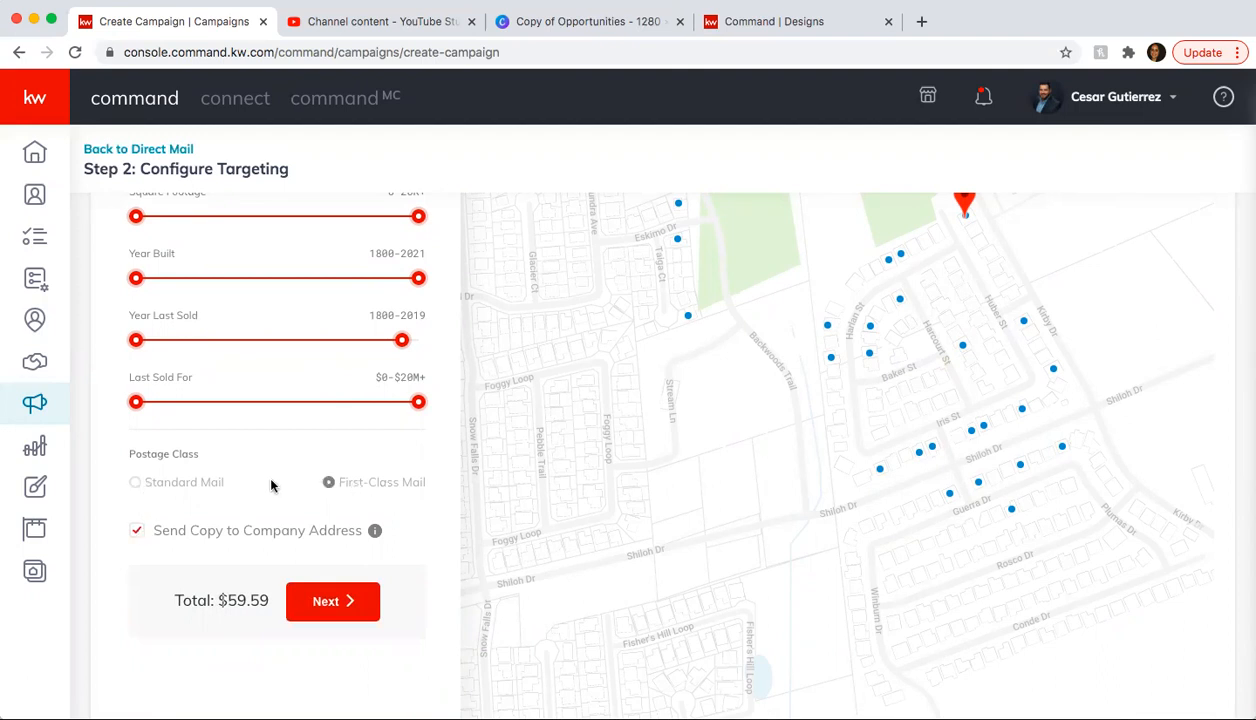
mouse_move(280, 492)
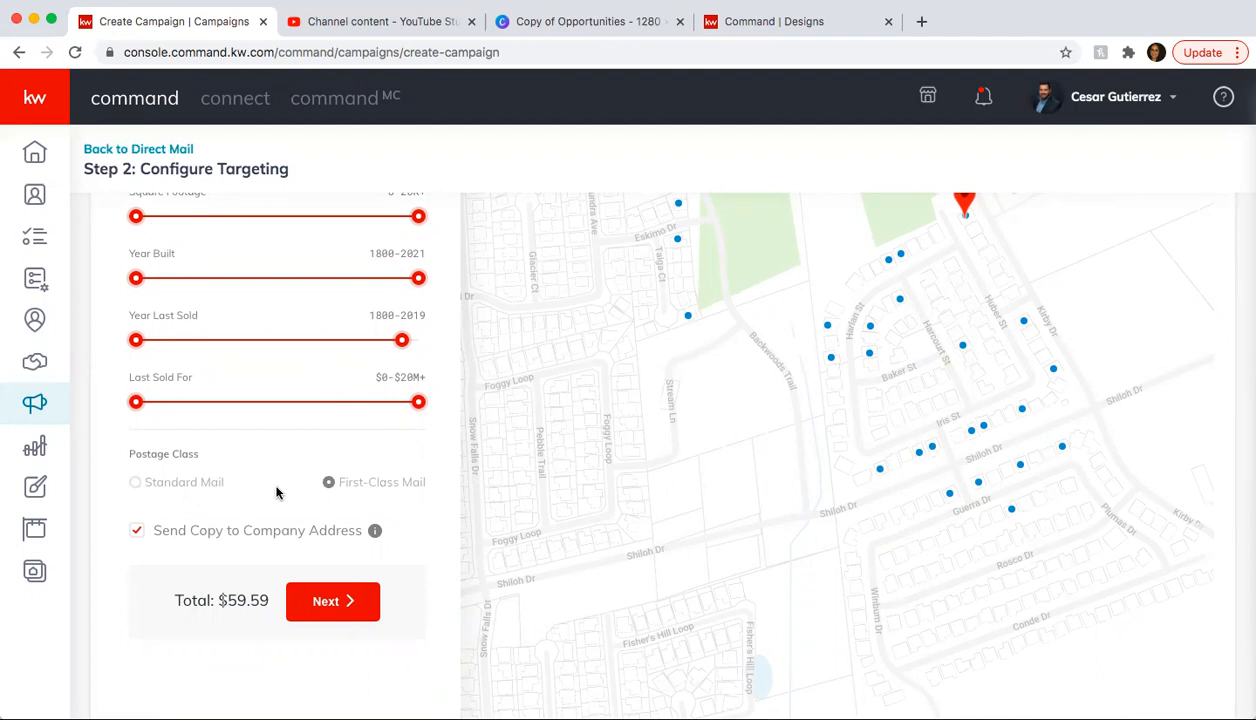
mouse_move(363, 451)
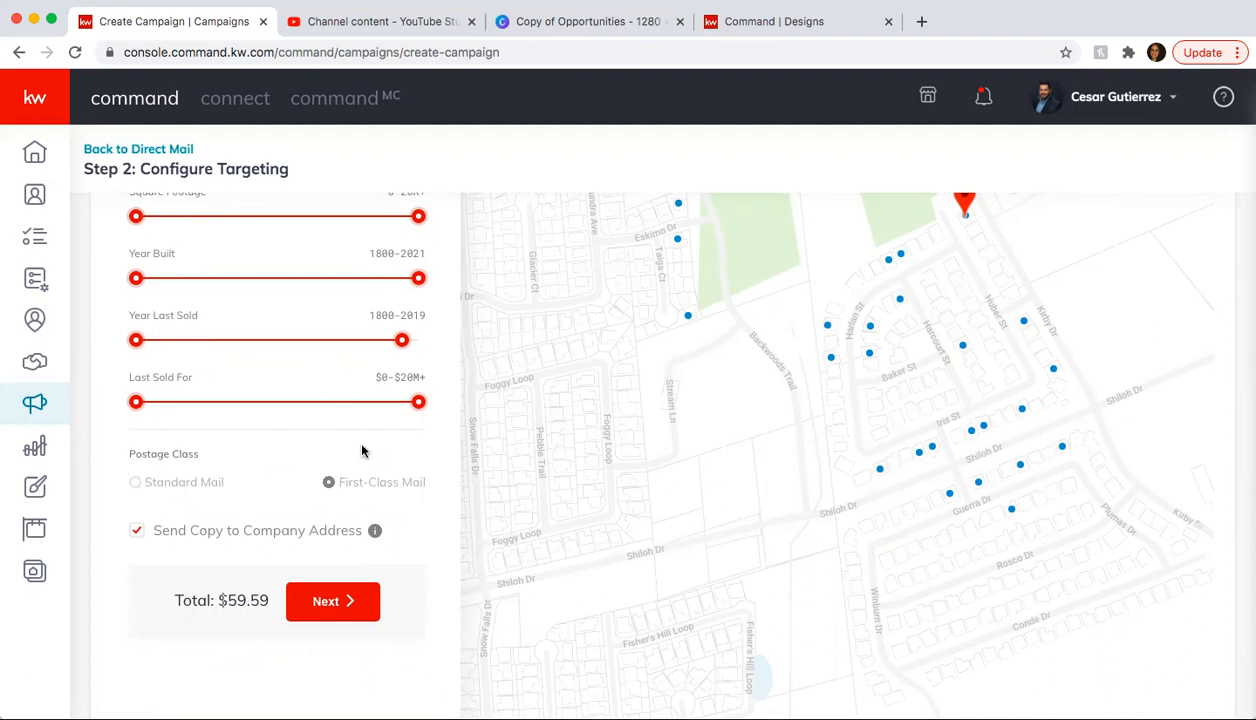
mouse_move(375, 476)
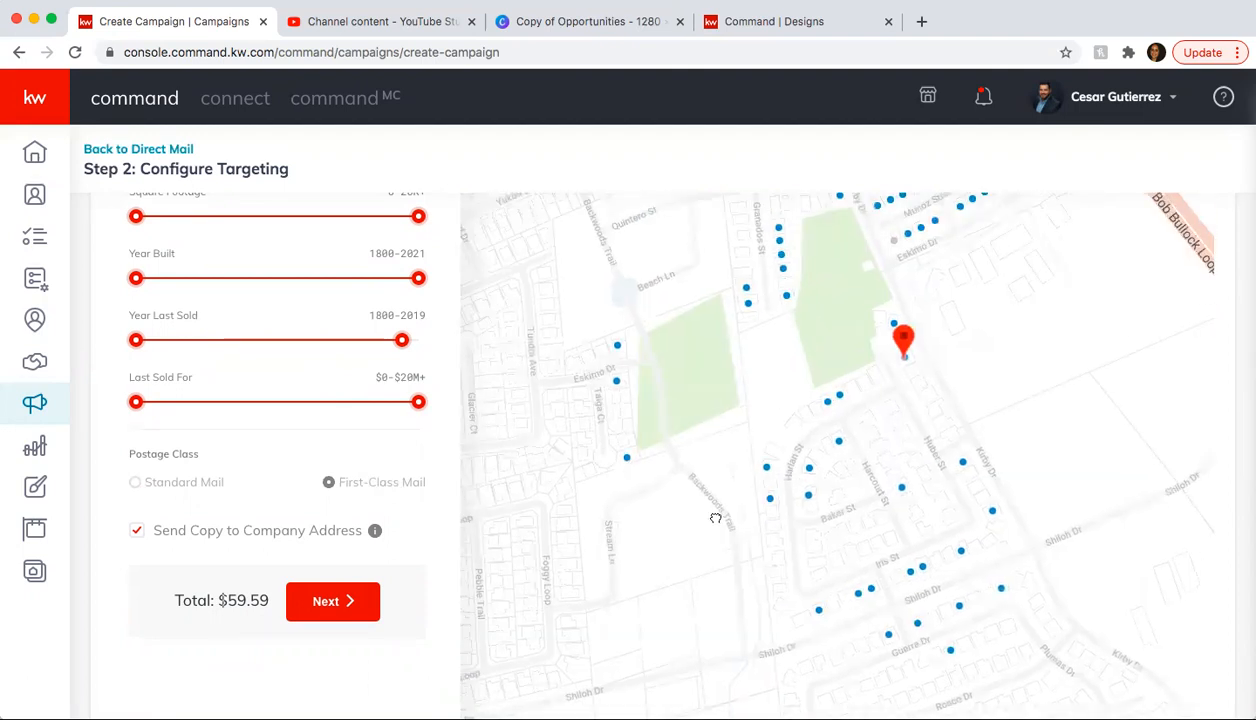
left_click(332, 601)
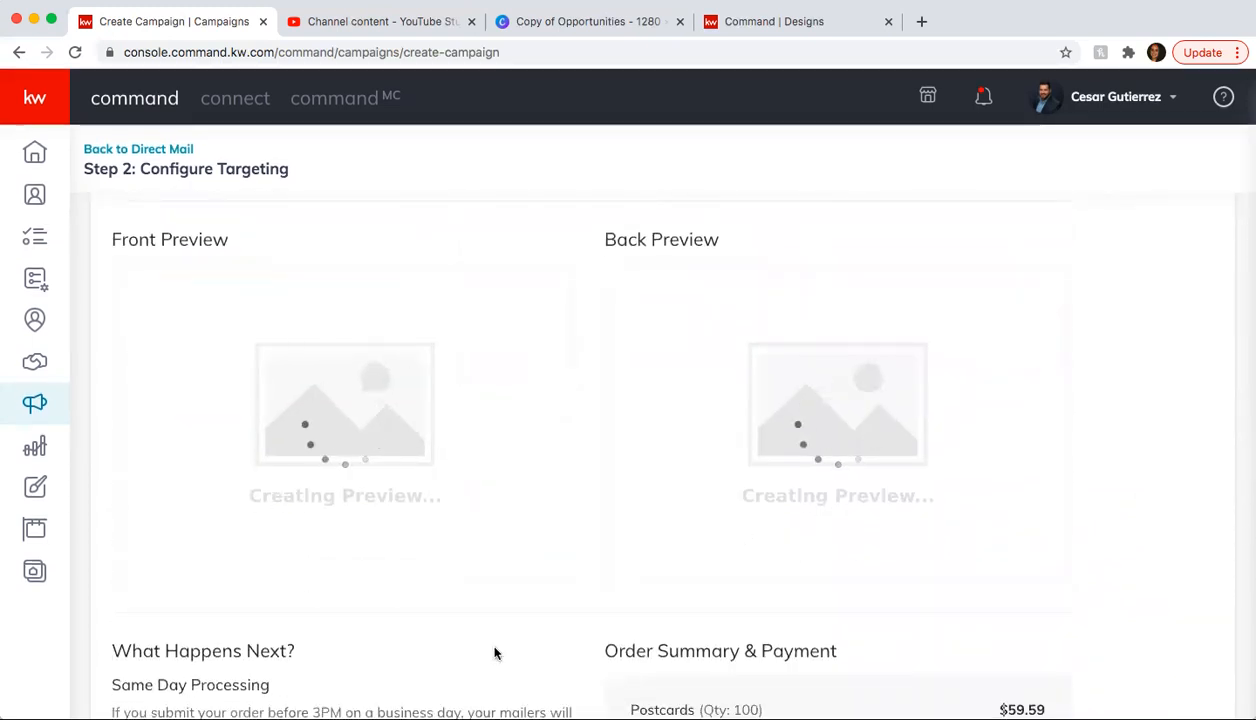
scroll("down", 3)
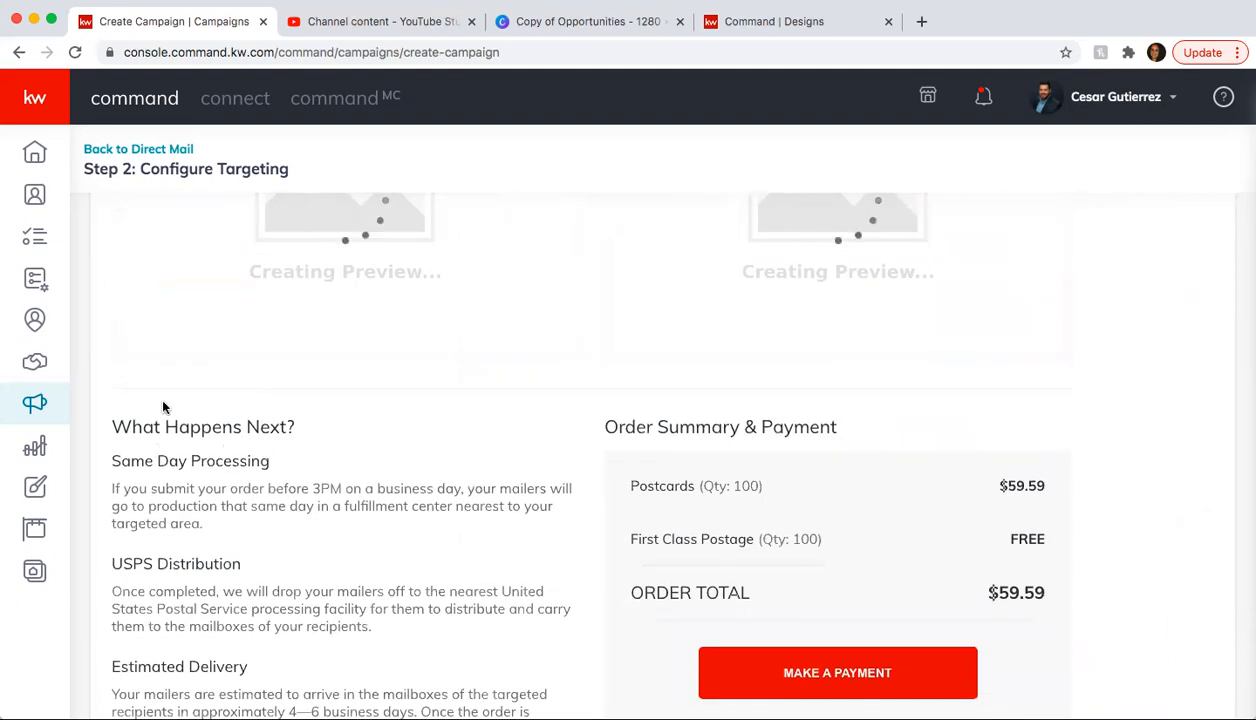
mouse_move(295, 523)
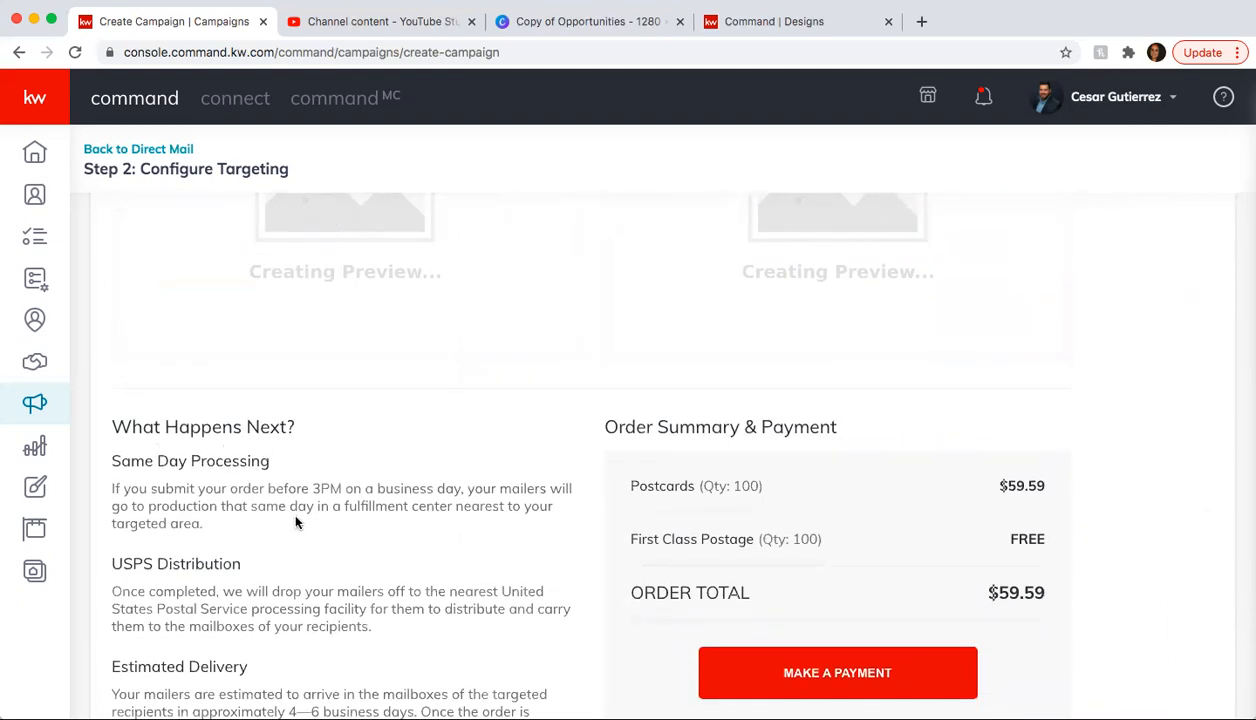
scroll("down", 3)
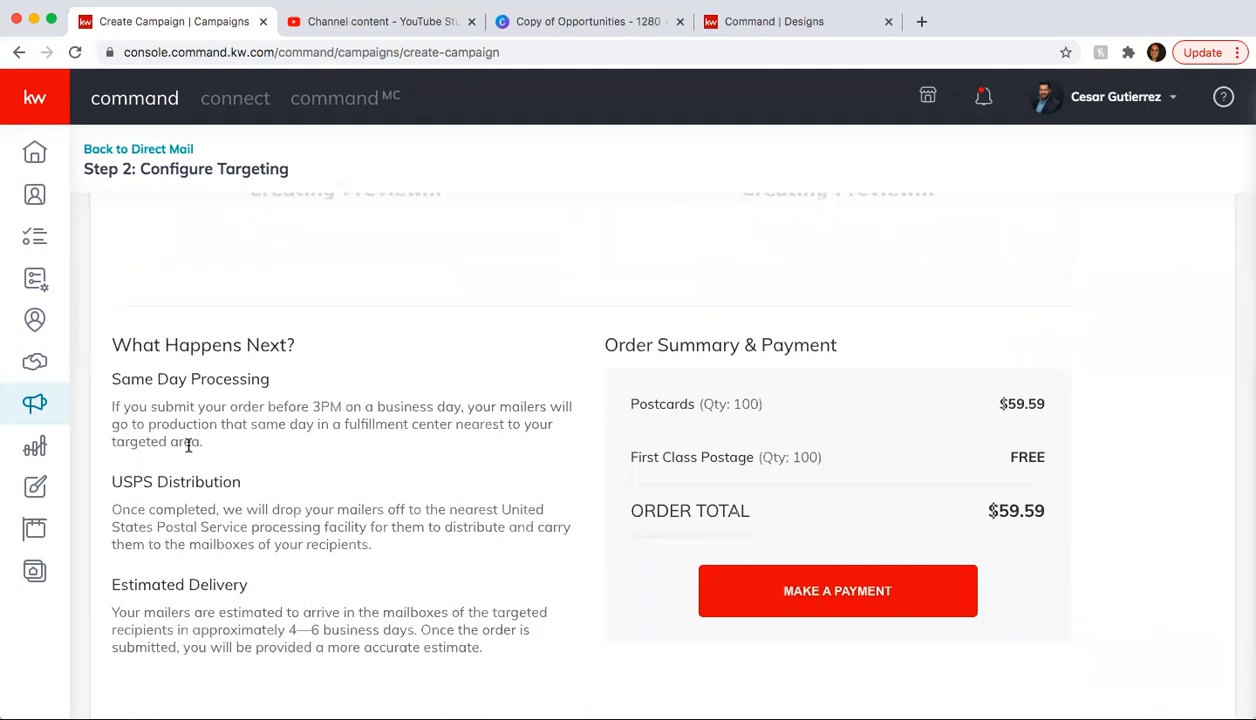
mouse_move(151, 458)
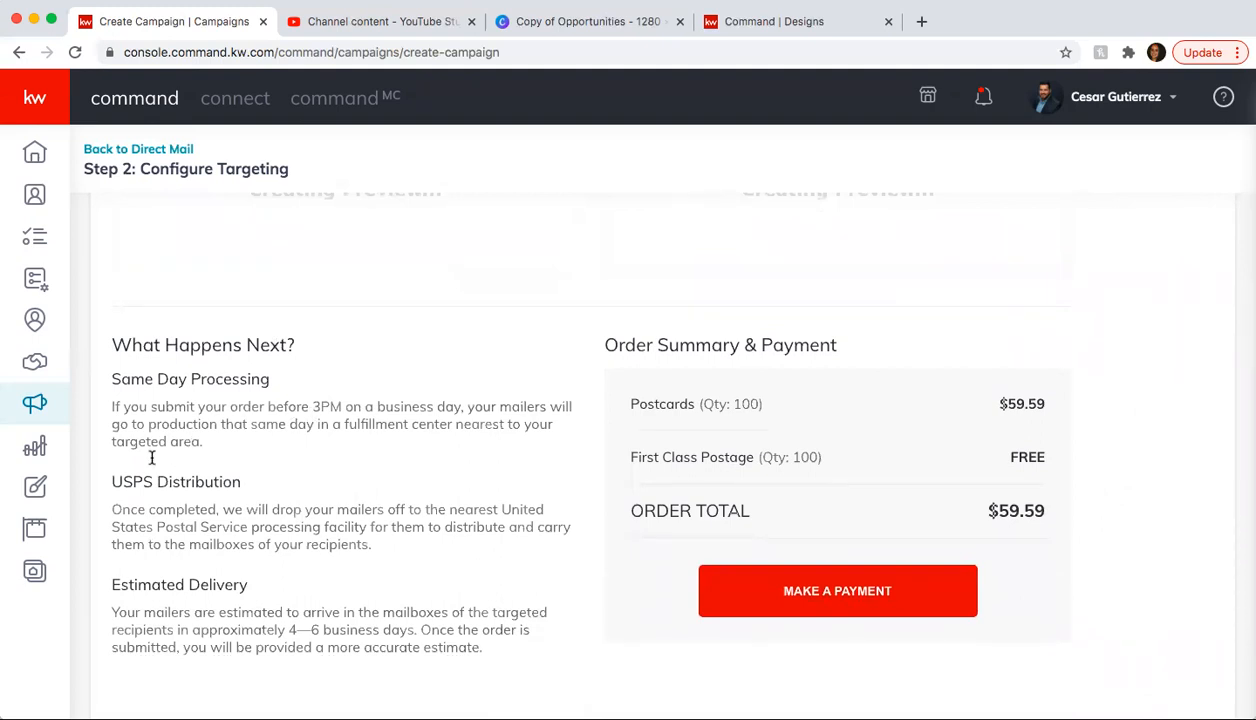
mouse_move(148, 508)
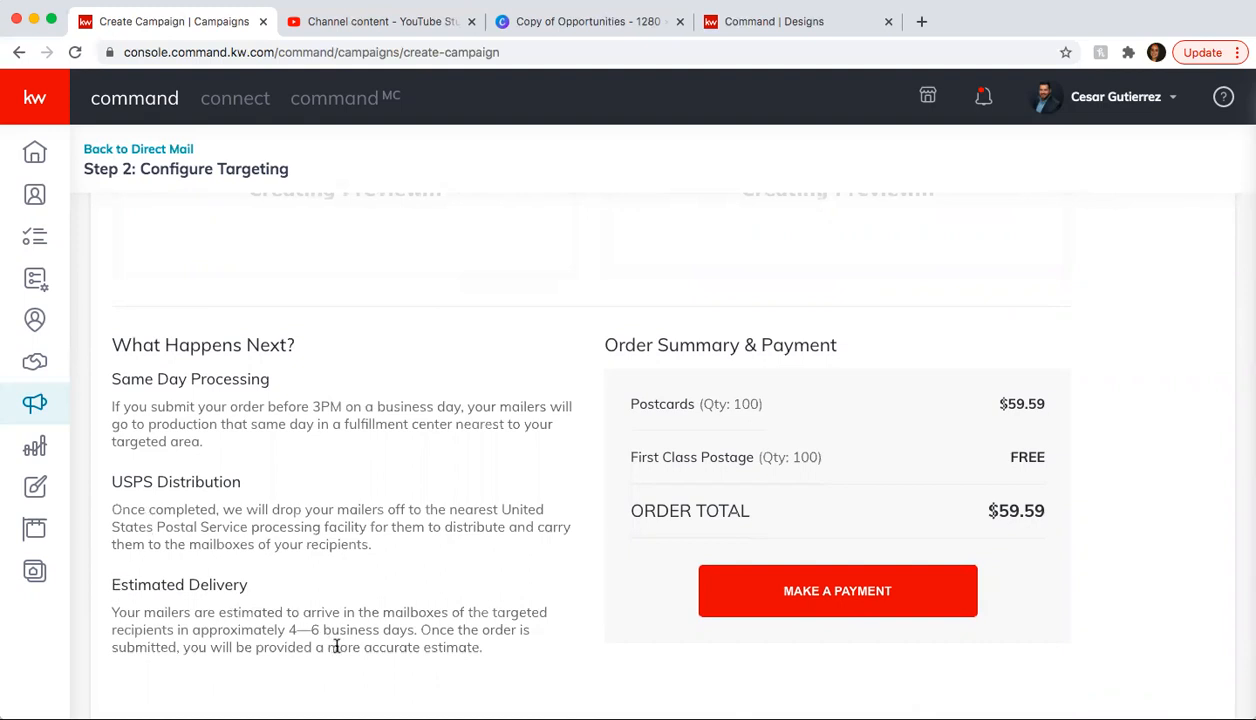
mouse_move(529, 481)
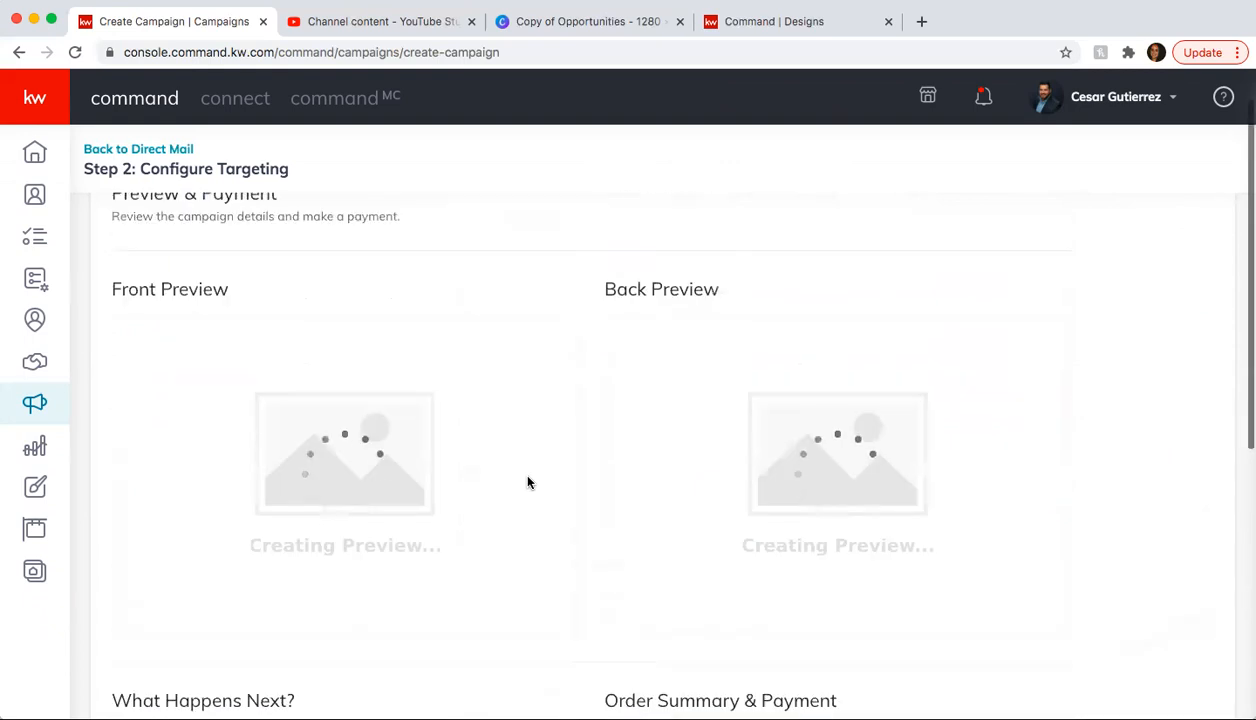
scroll("down", 3)
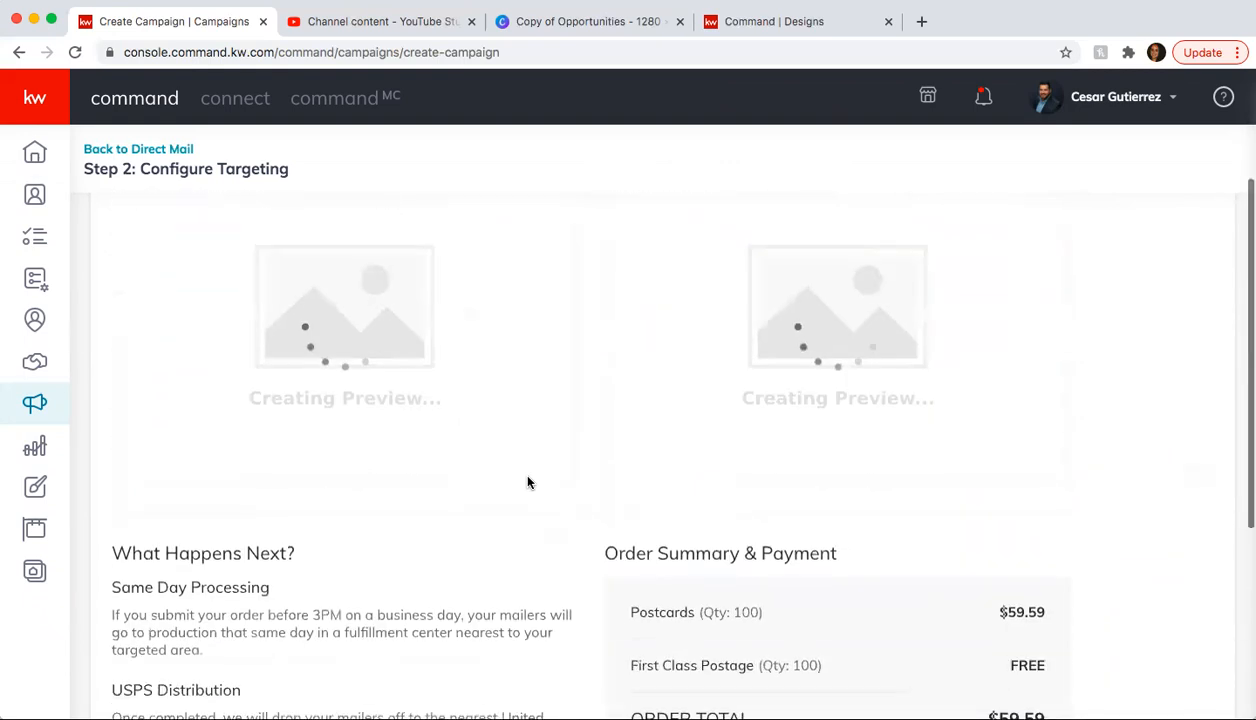
scroll("down", 3)
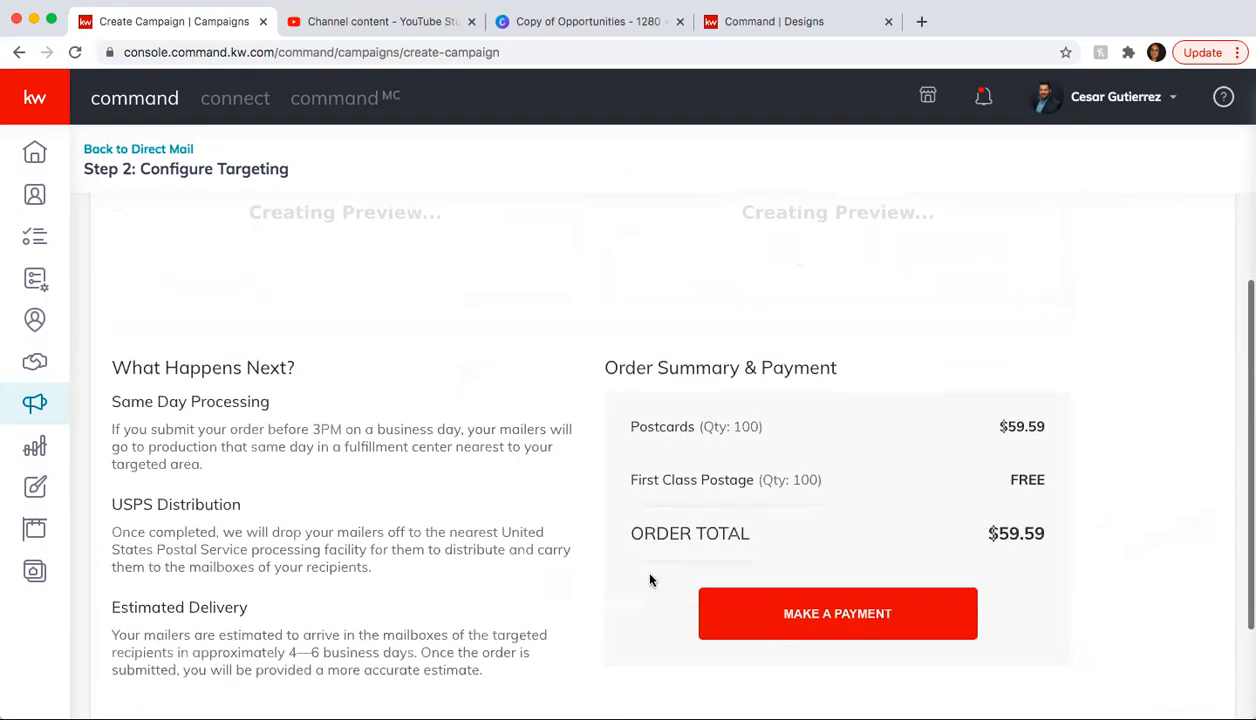
mouse_move(797, 637)
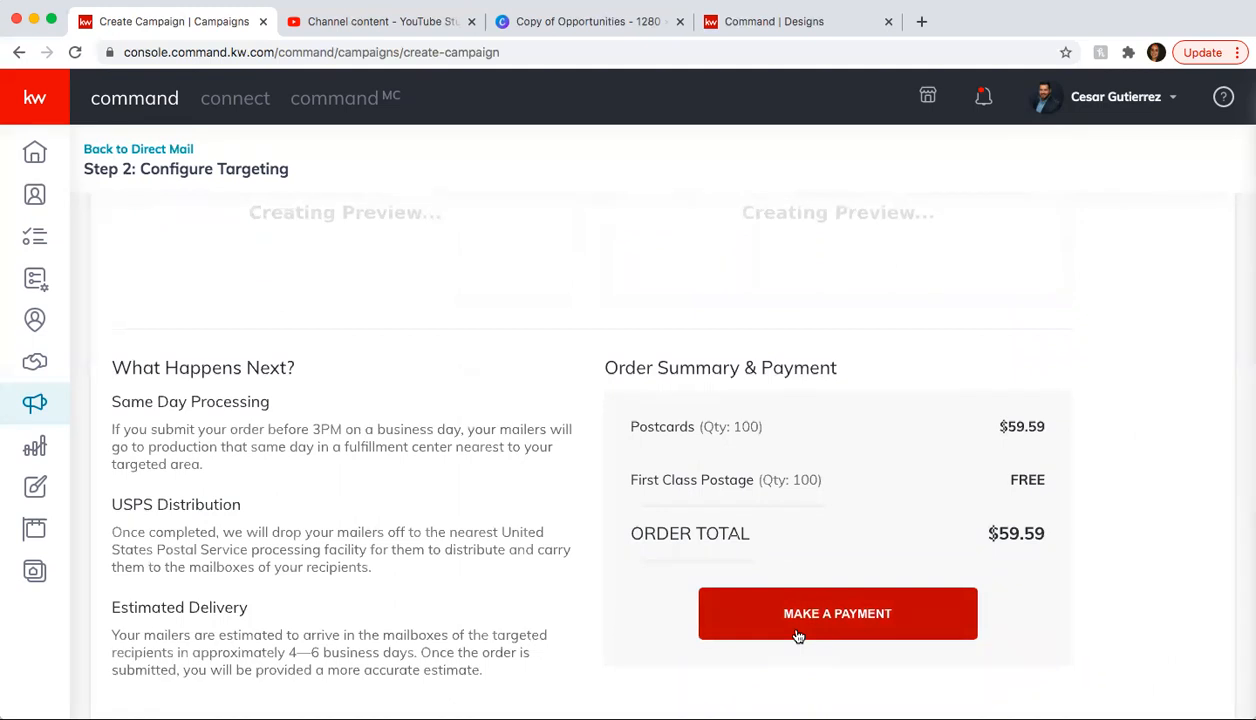
mouse_move(623, 566)
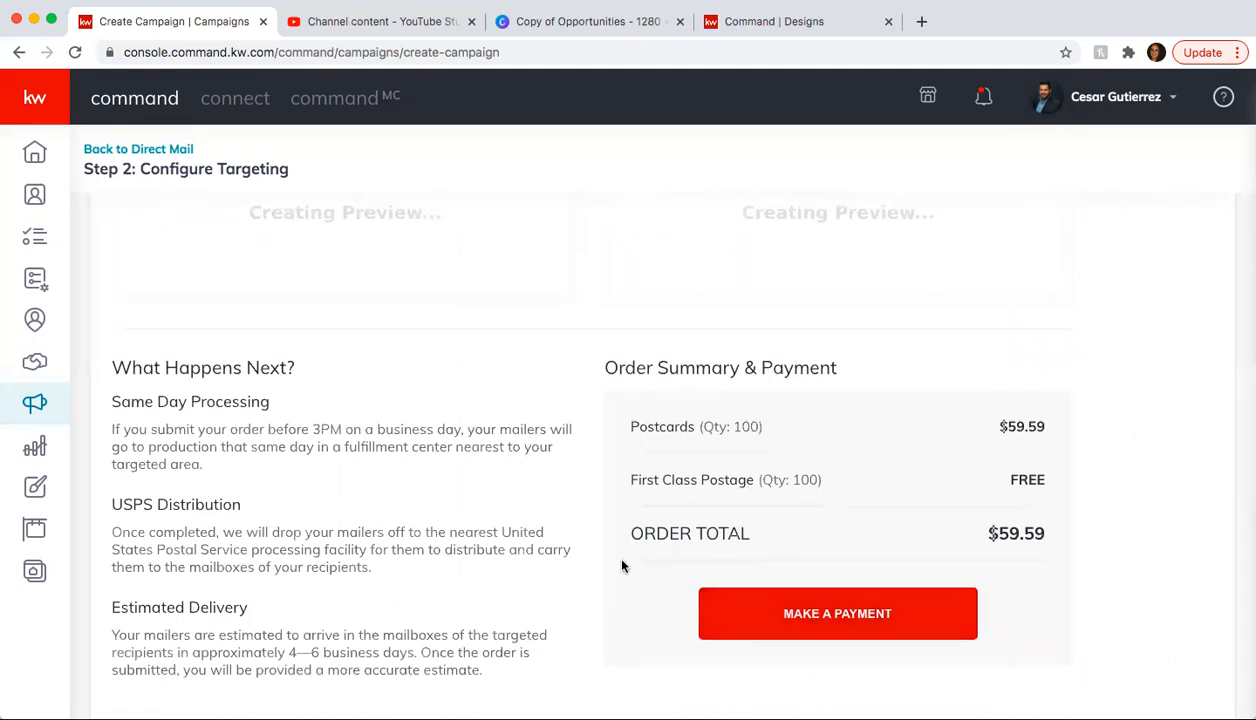